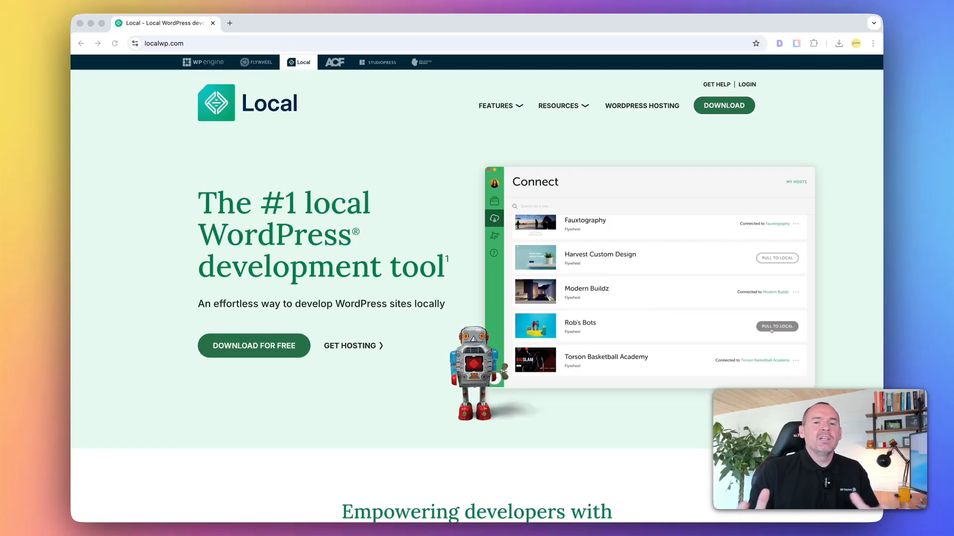
# Browse around the localwp.com site pages before requesting the download
pyautogui.click(777, 327)
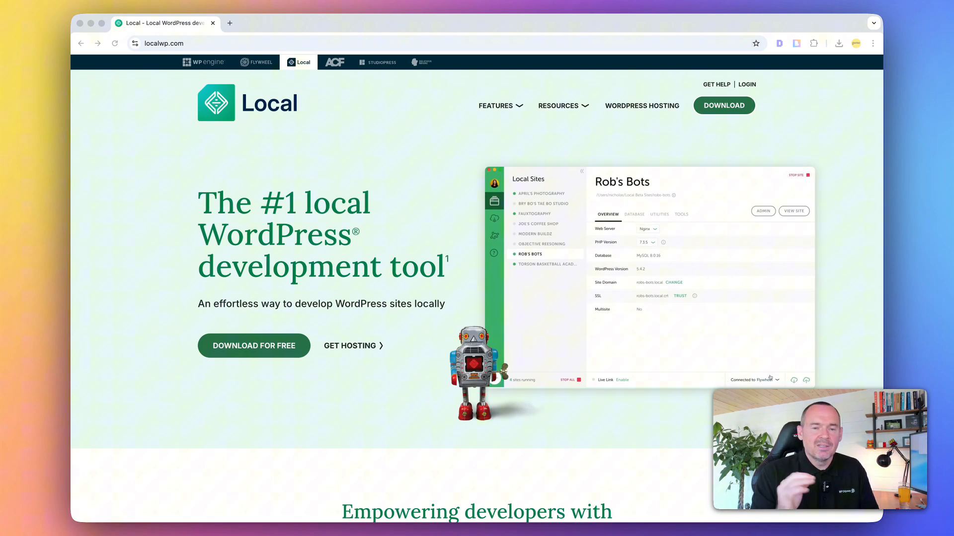
pyautogui.click(621, 380)
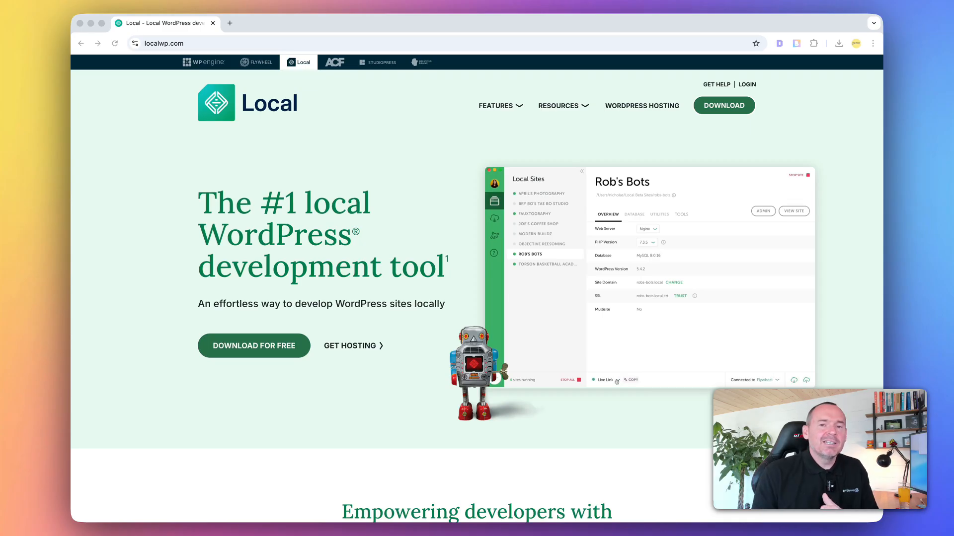
pyautogui.click(606, 380)
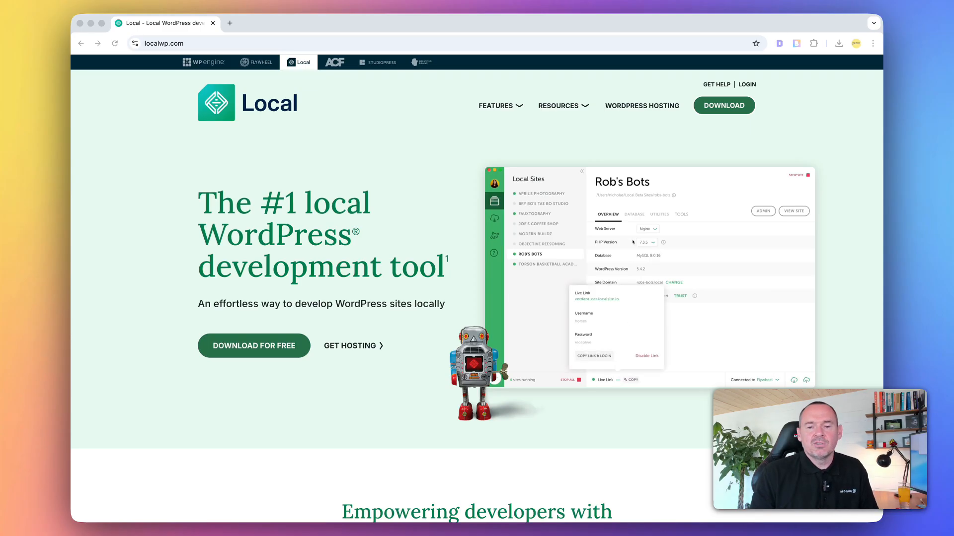
pyautogui.click(634, 214)
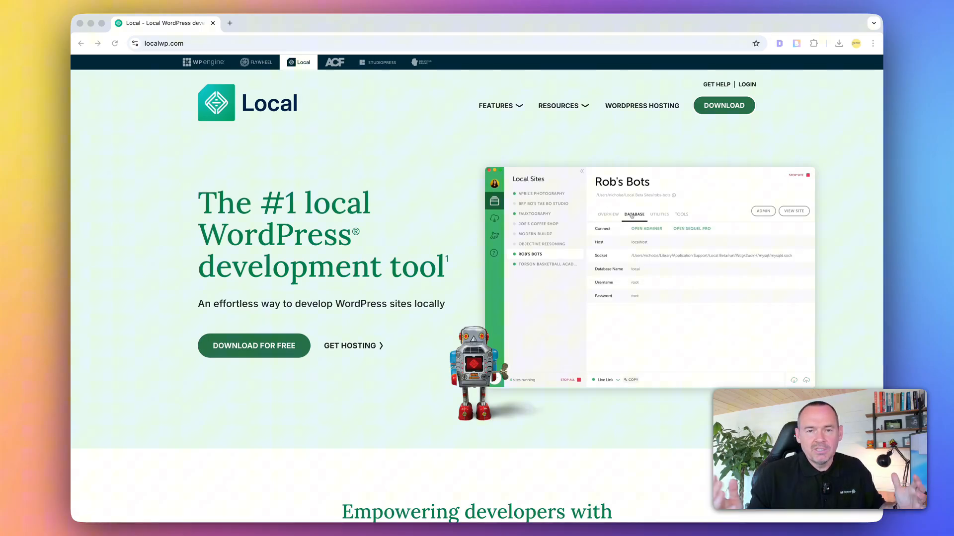
pyautogui.click(681, 214)
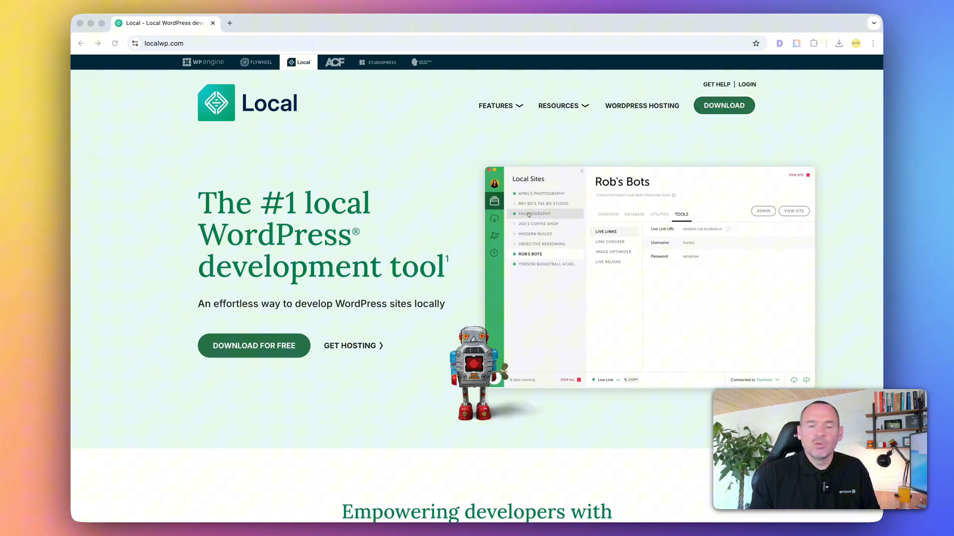
pyautogui.click(533, 213)
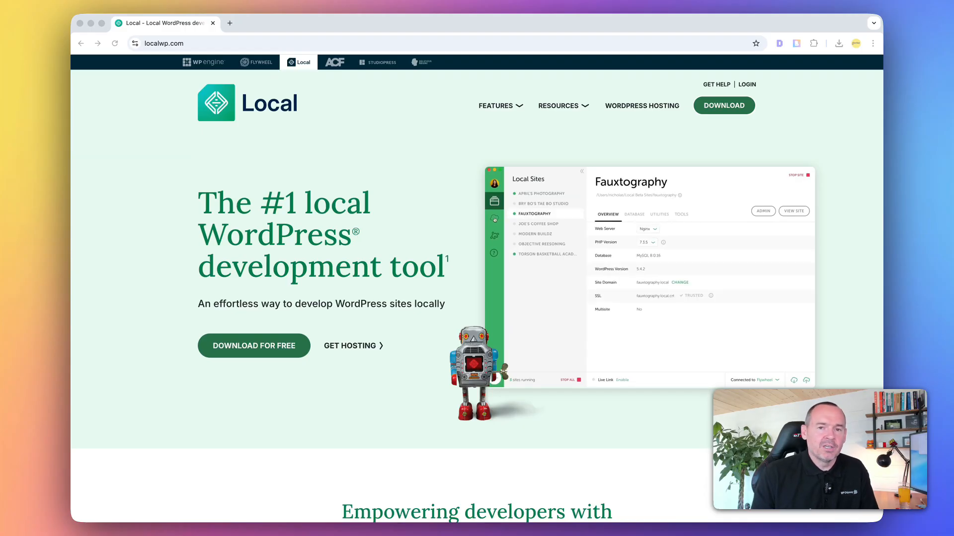
pyautogui.click(493, 217)
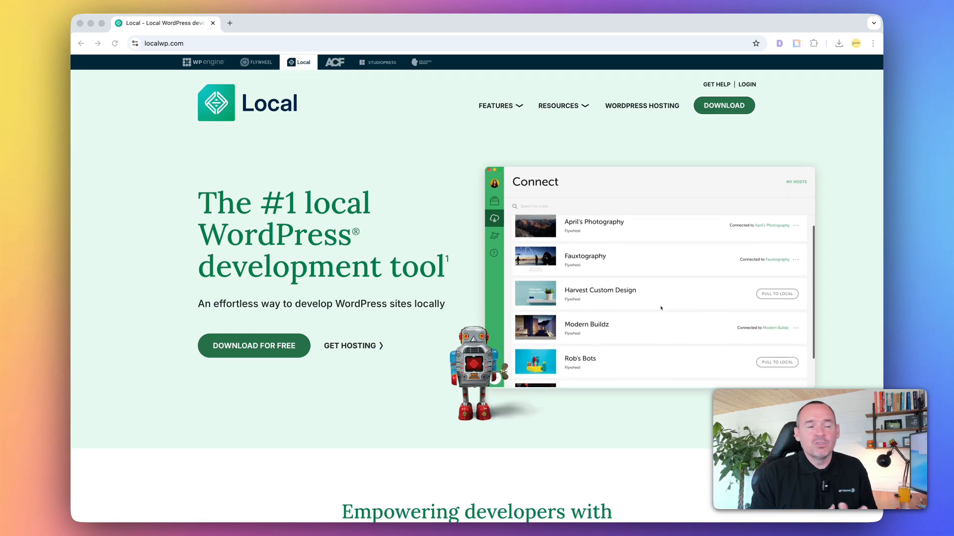
pyautogui.scroll(-3)
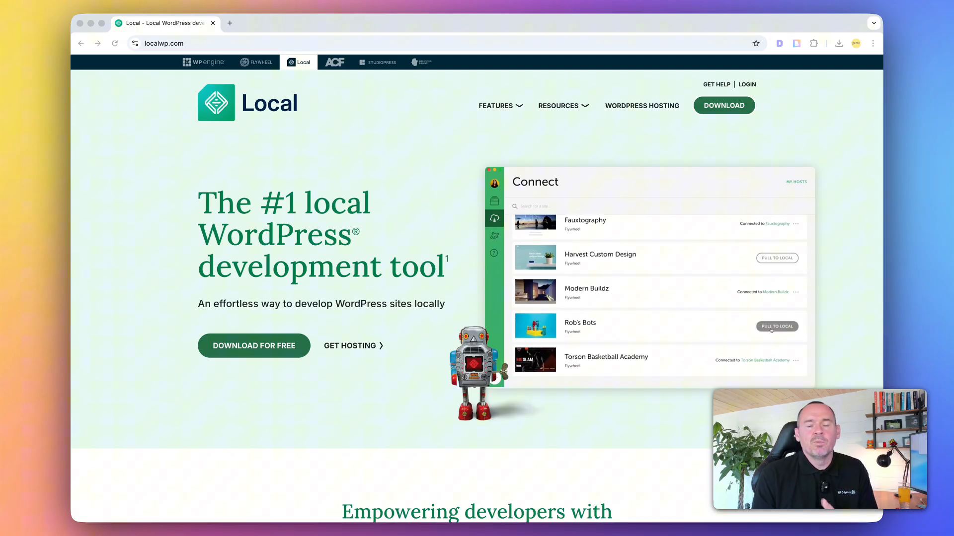
pyautogui.click(777, 326)
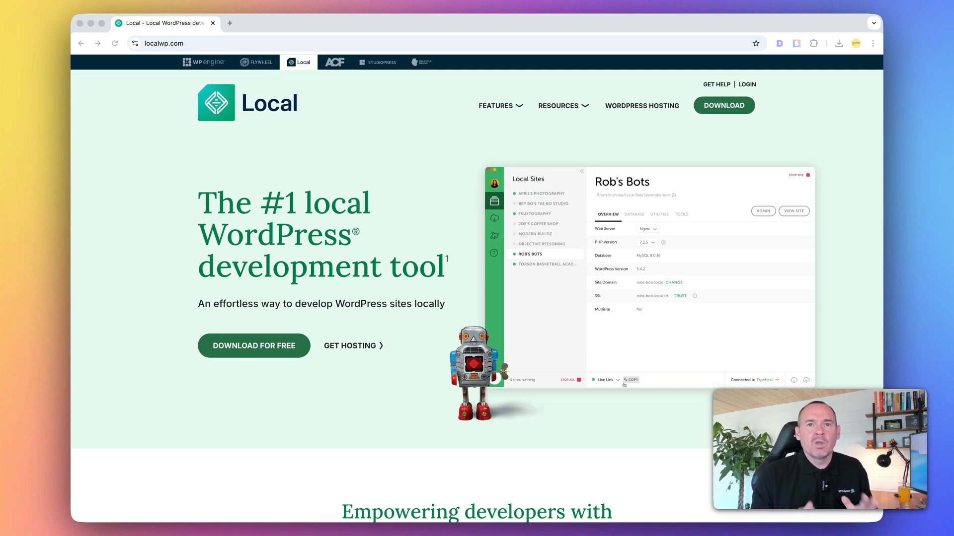
pyautogui.click(603, 380)
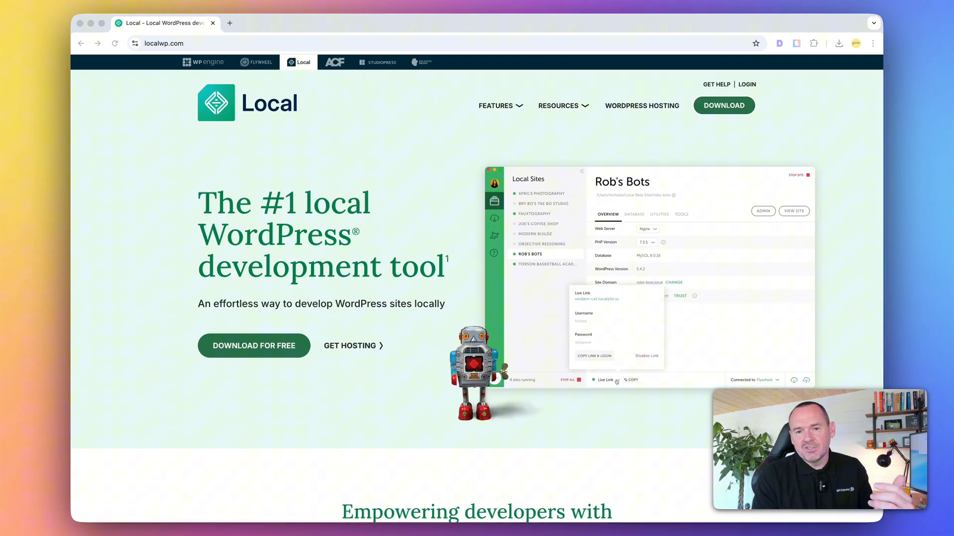
pyautogui.click(593, 356)
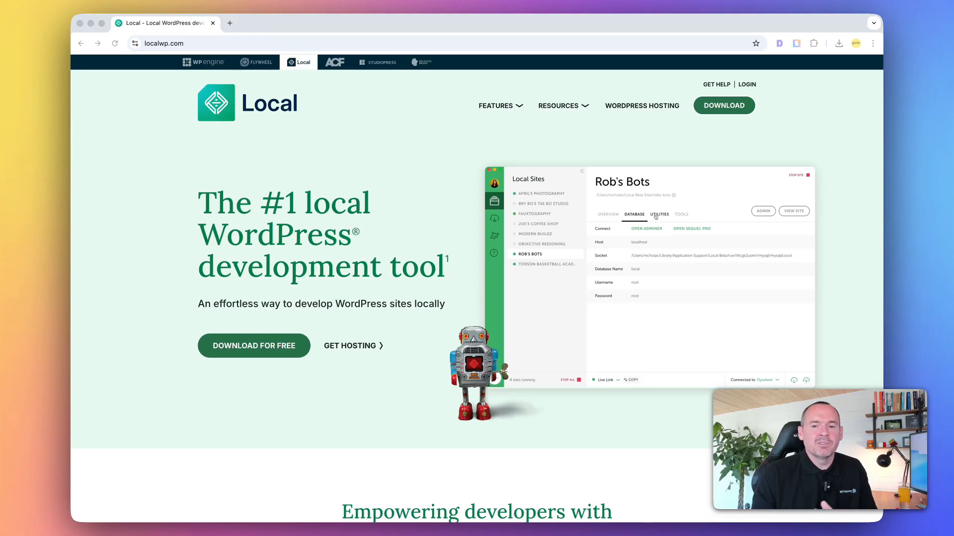
pyautogui.click(659, 215)
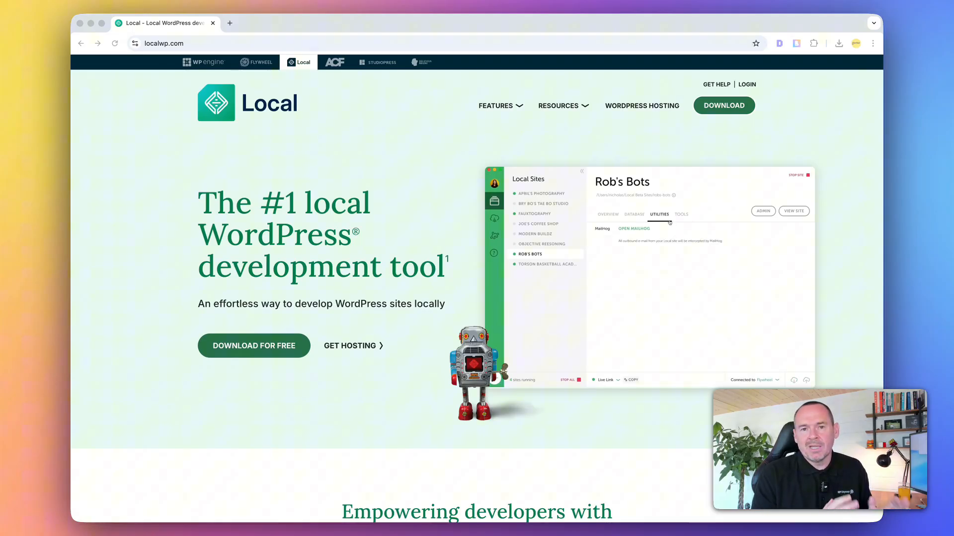
pyautogui.click(493, 218)
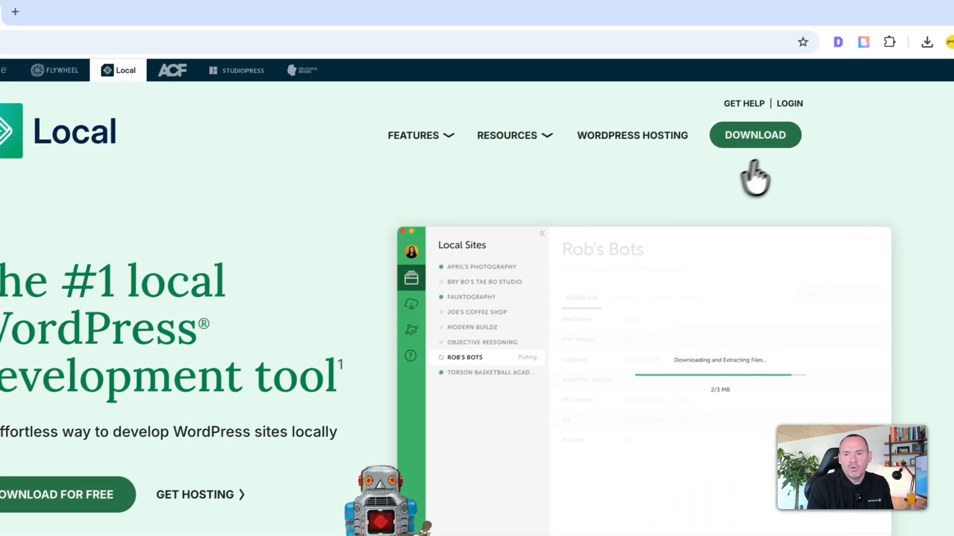
# Request the free Local download for Mac Apple Silicon as Dan, organization type Agency, with a work email
pyautogui.click(754, 135)
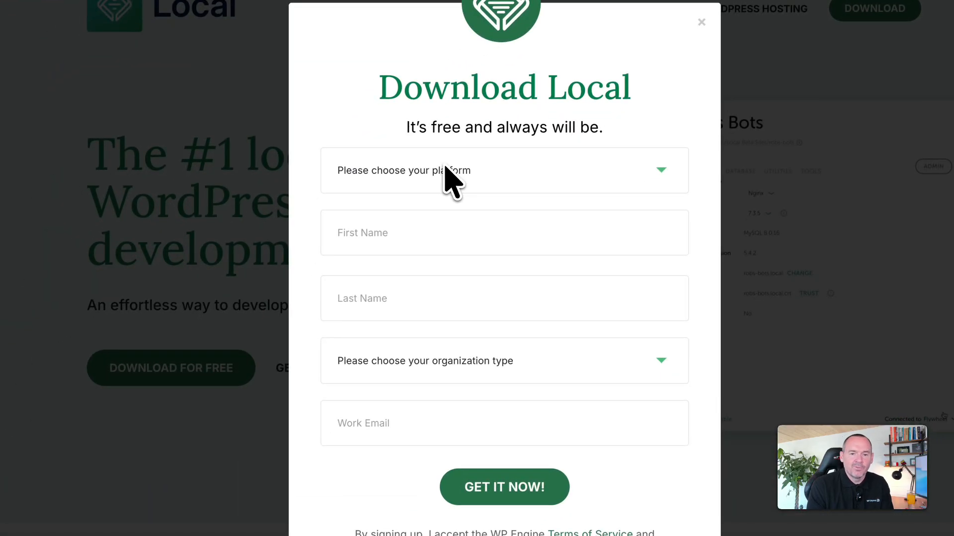
pyautogui.click(503, 170)
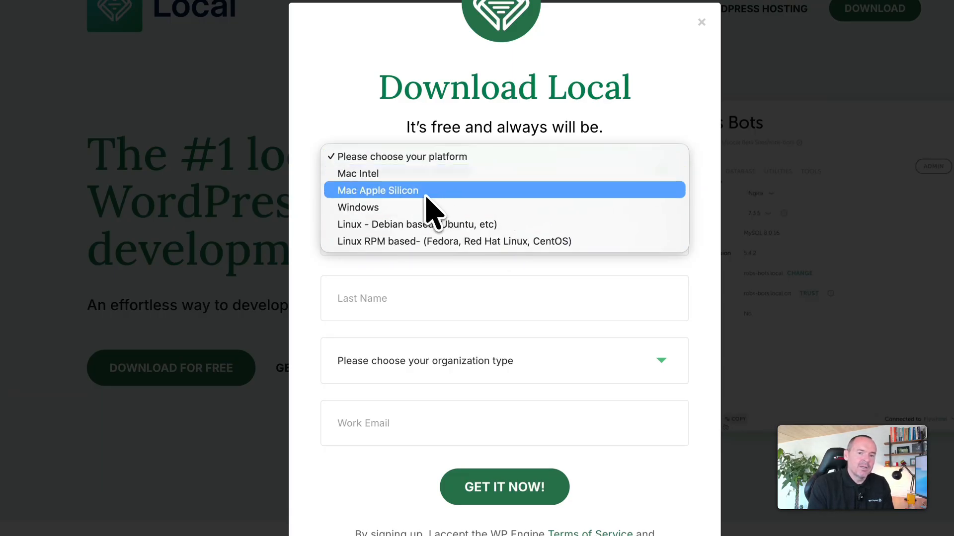
pyautogui.click(377, 189)
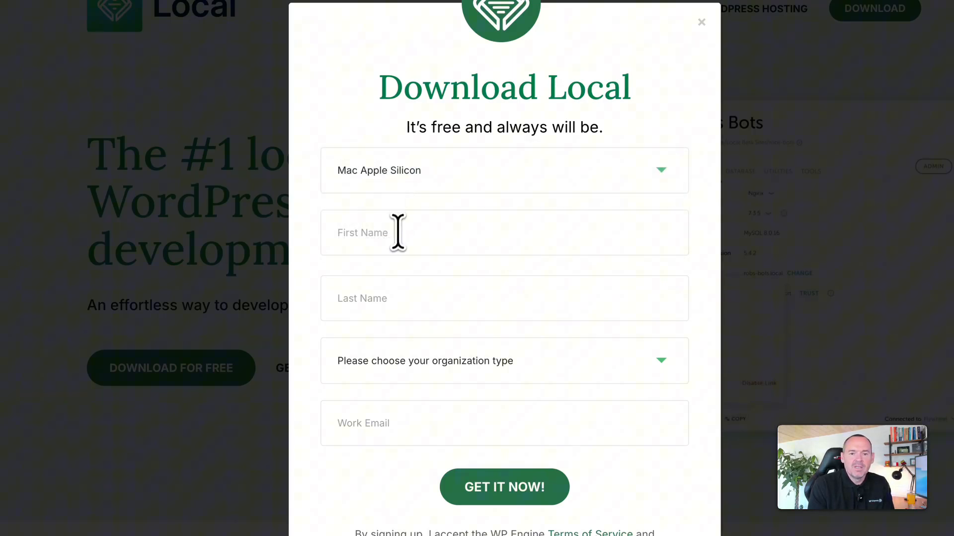
pyautogui.write('Dan')
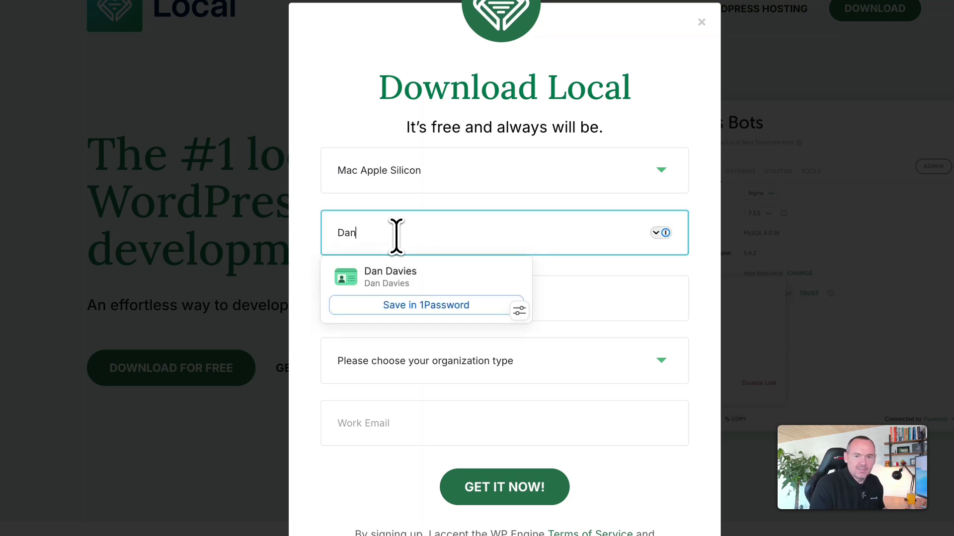
pyautogui.click(390, 277)
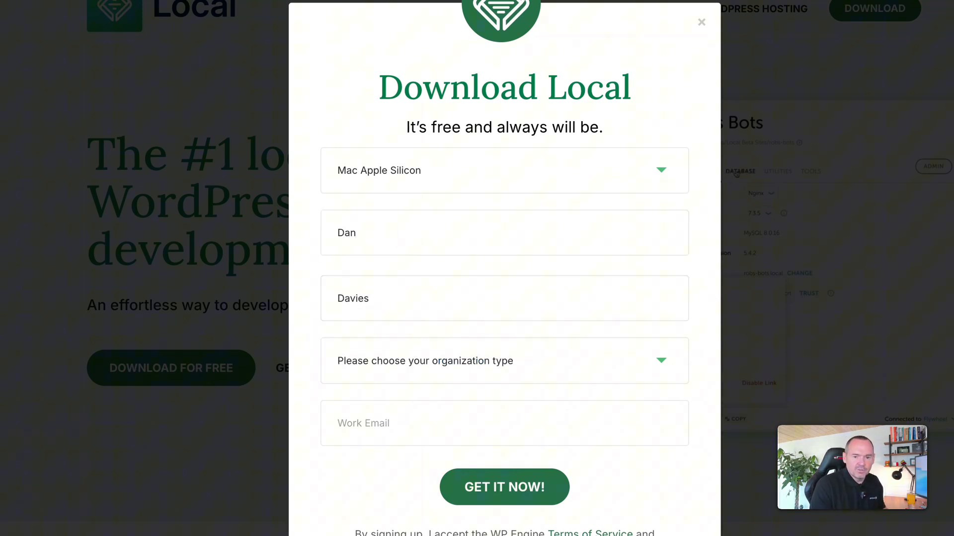
pyautogui.click(503, 360)
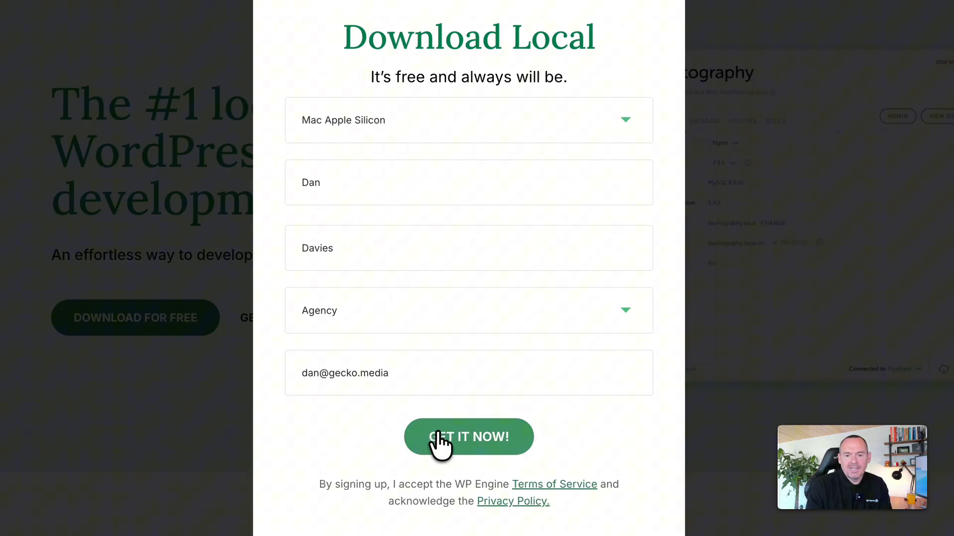
pyautogui.click(468, 436)
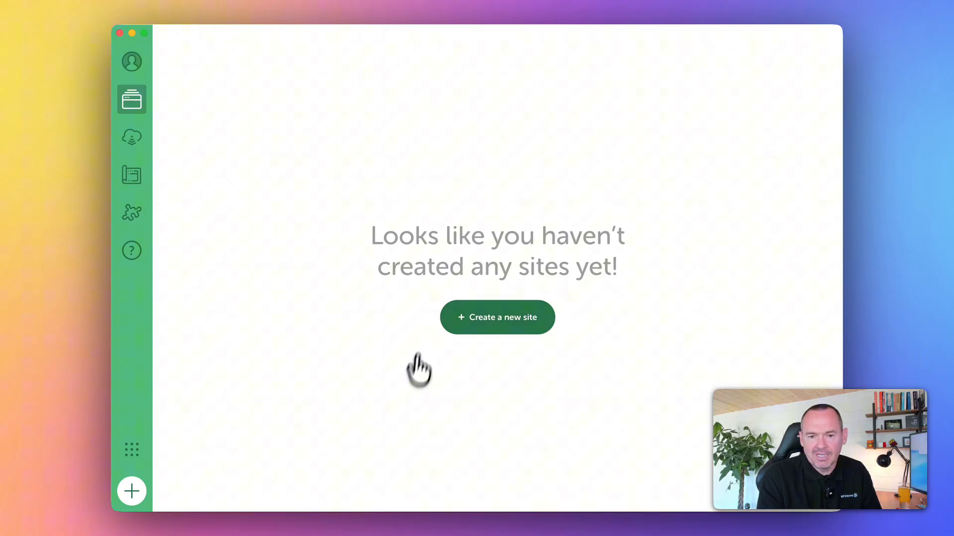
# Start creating a new site and choose a brand-new WordPress site over a blueprint
pyautogui.click(497, 317)
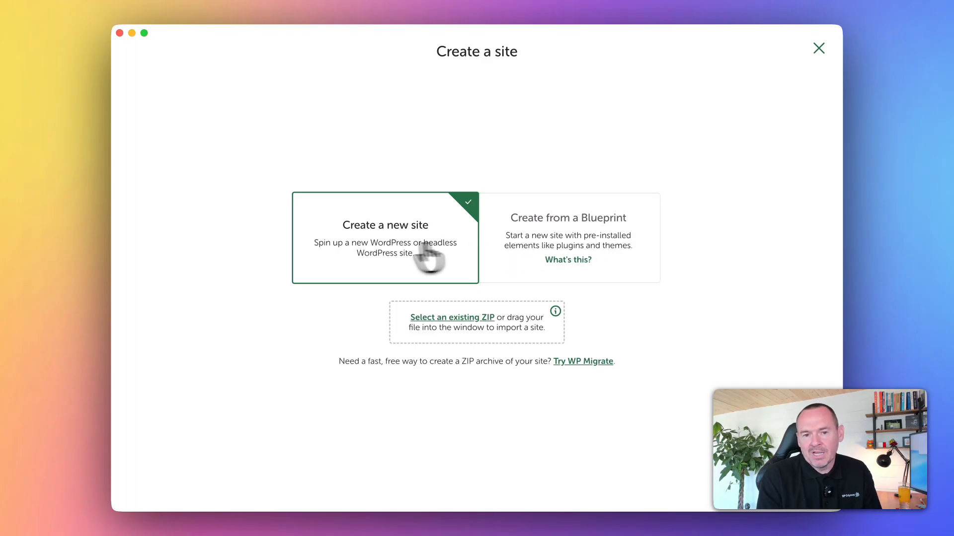
pyautogui.click(384, 238)
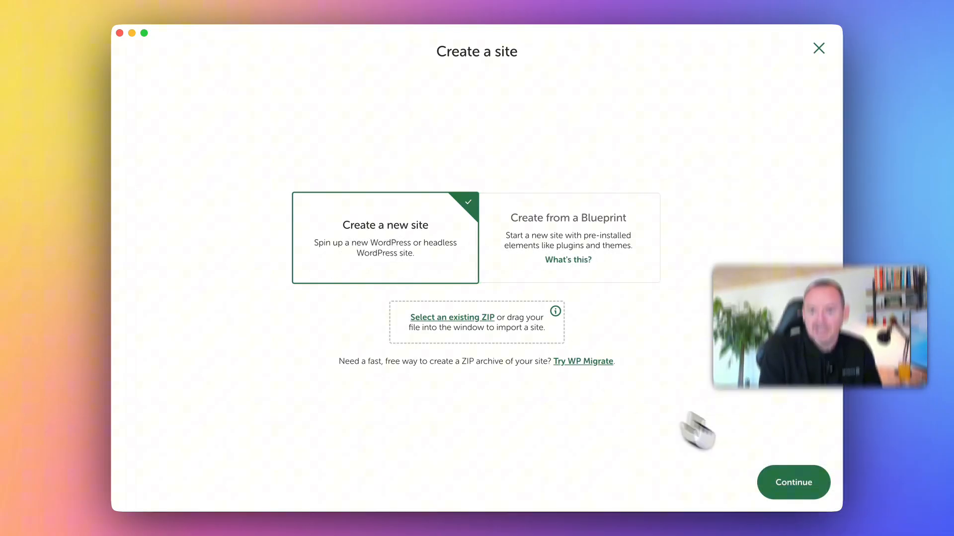
# Name the site localtest.com and check the derived localtestcom.local domain and path under Advanced options
pyautogui.click(792, 483)
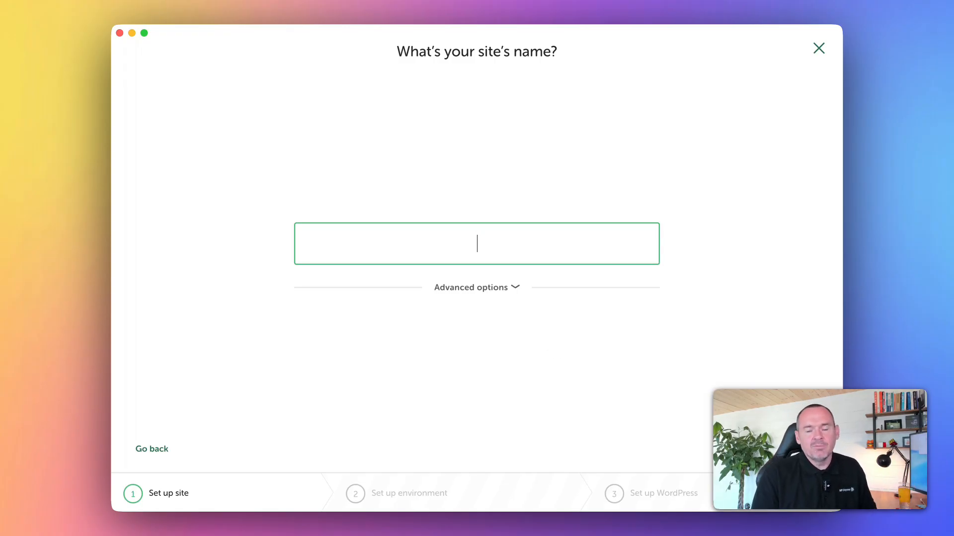
pyautogui.write('lo')
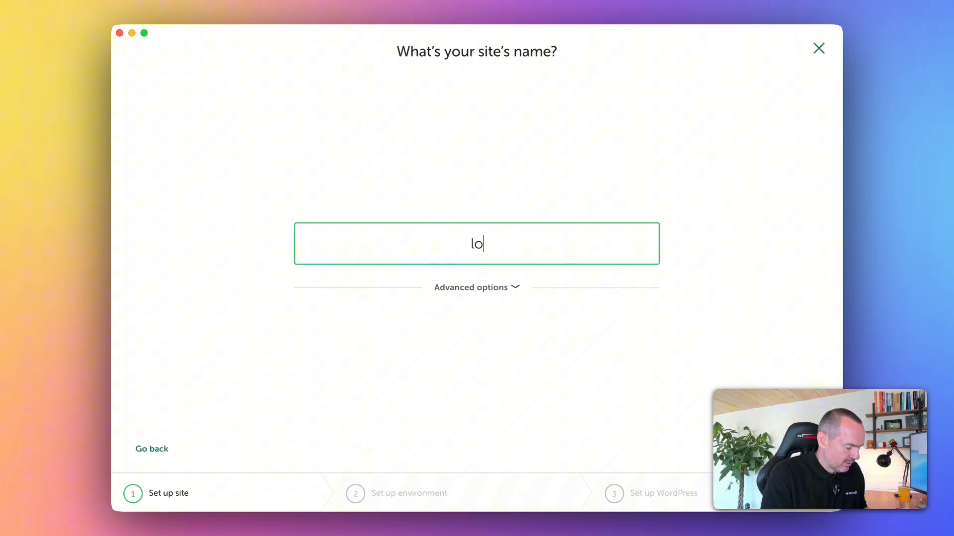
pyautogui.write('localtest.com')
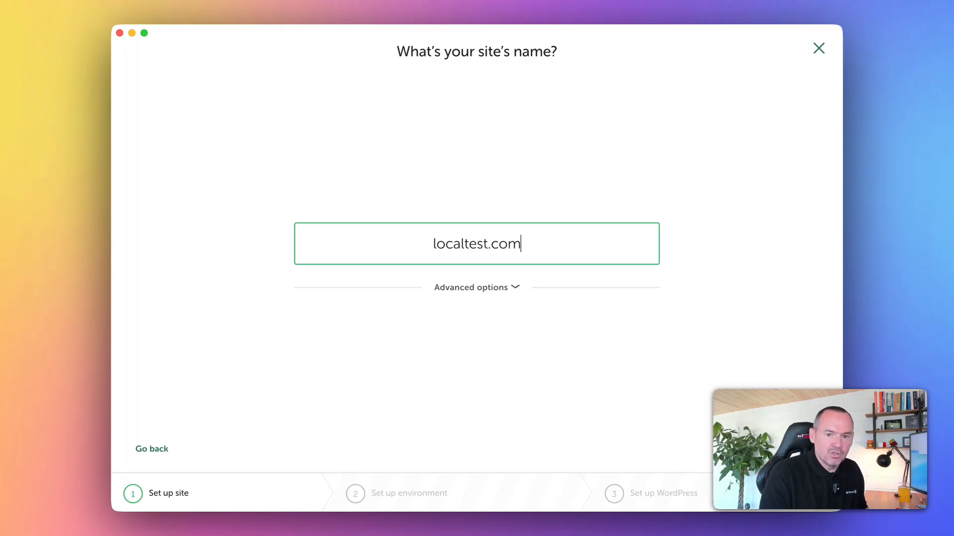
pyautogui.click(477, 287)
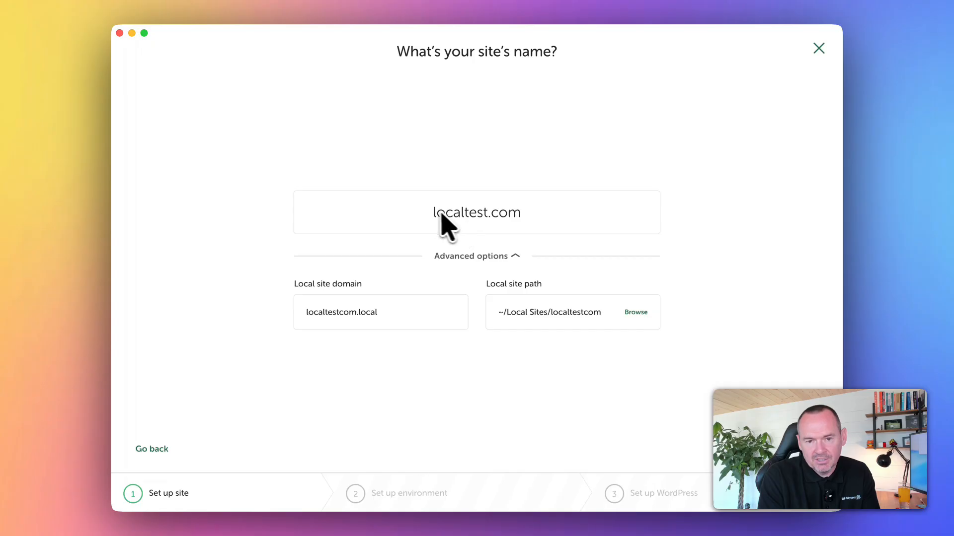
pyautogui.moveTo(338, 319)
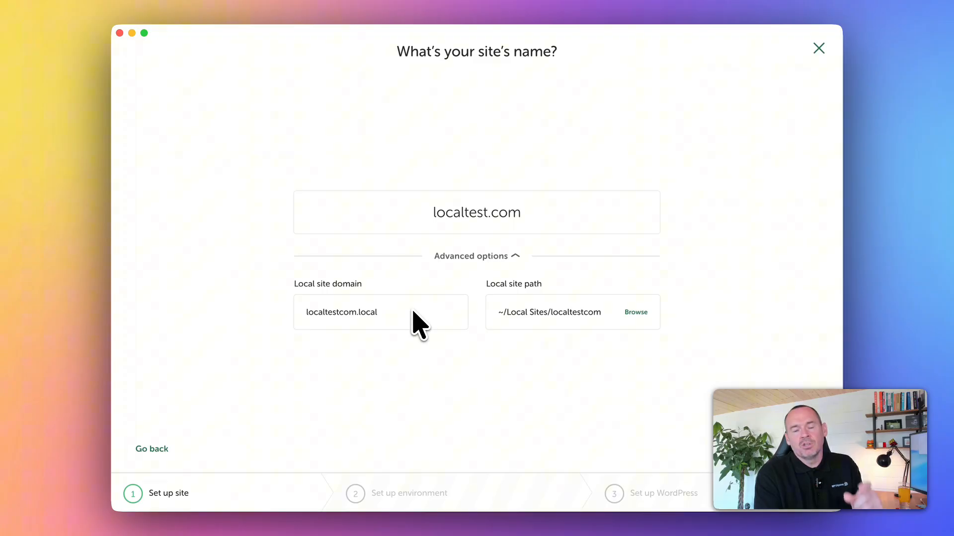
pyautogui.moveTo(498, 282)
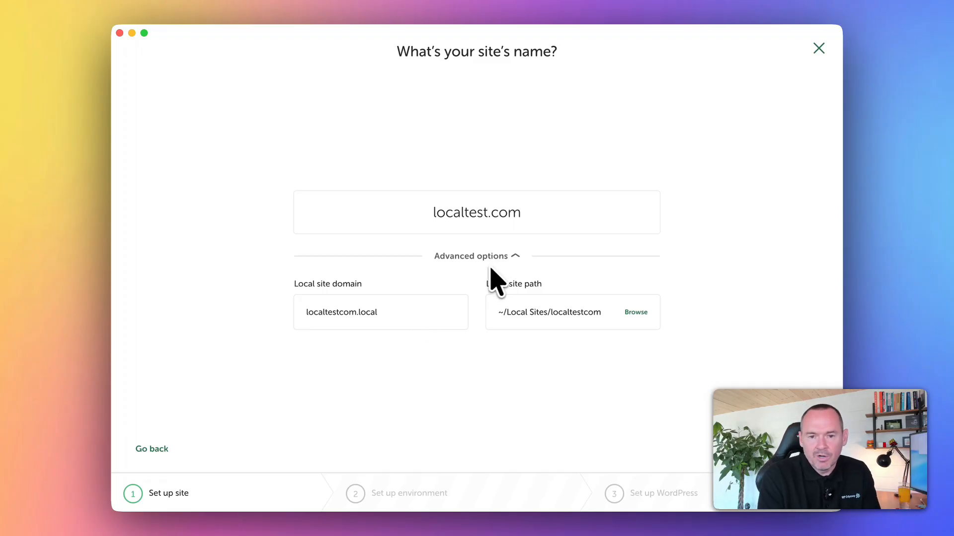
pyautogui.moveTo(639, 331)
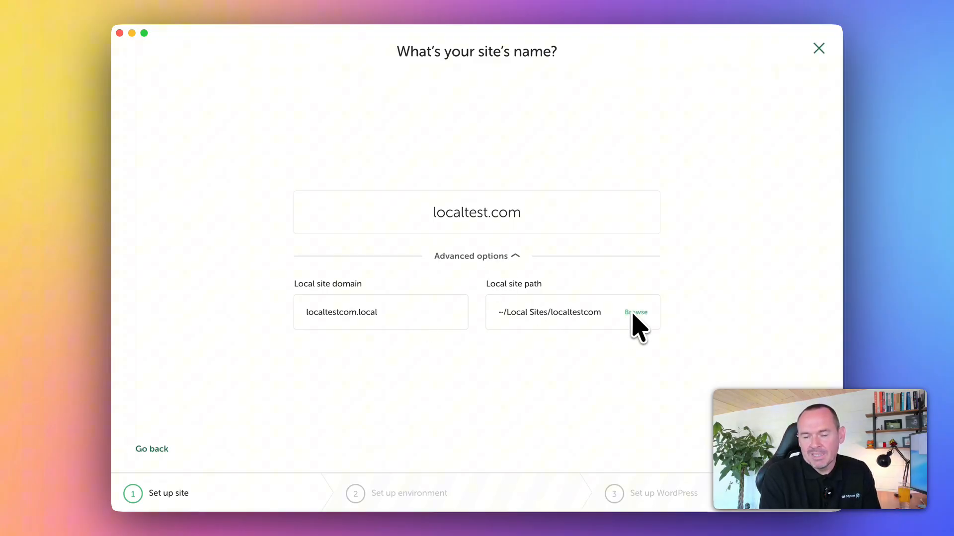
pyautogui.click(476, 256)
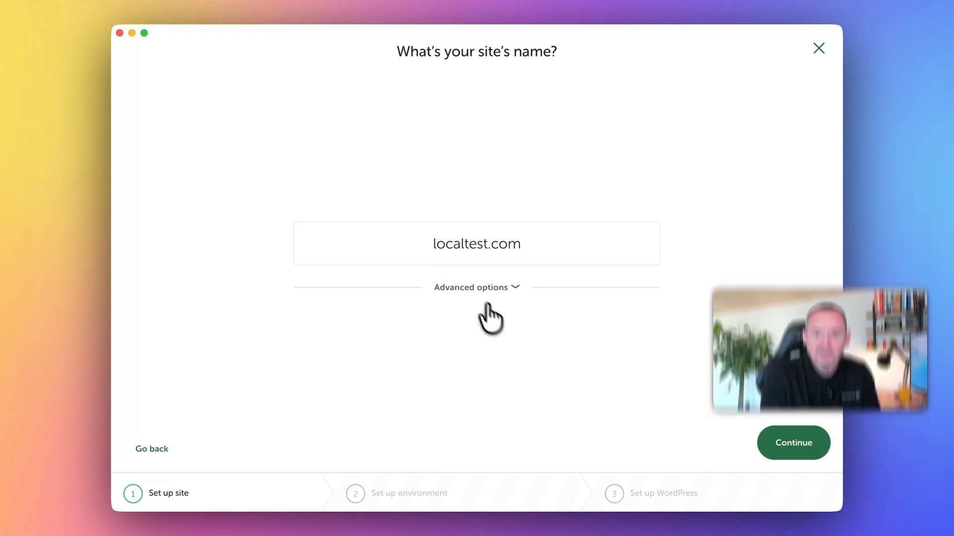
# Switch from the preferred environment to a custom one with PHP 8.3.8 and Apache 2.4.43
pyautogui.click(793, 443)
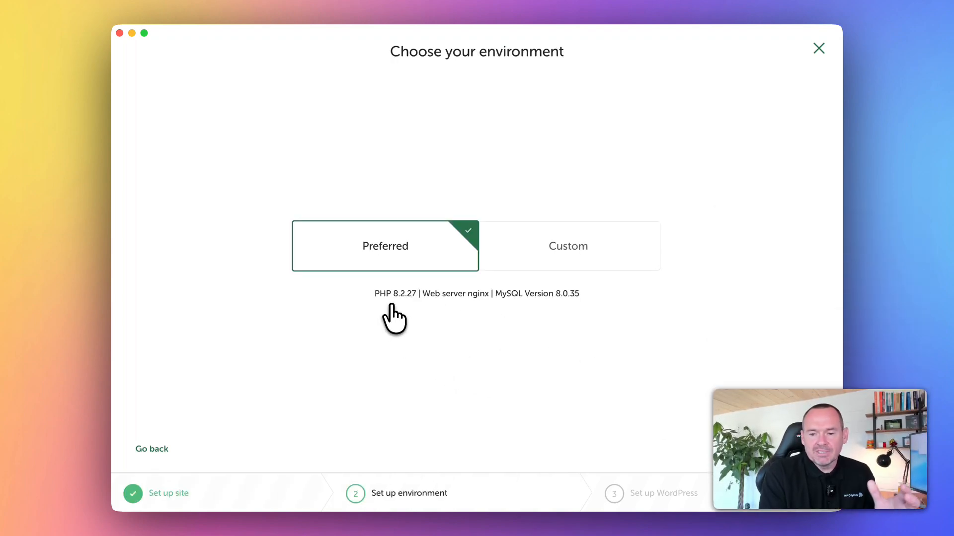
pyautogui.moveTo(429, 252)
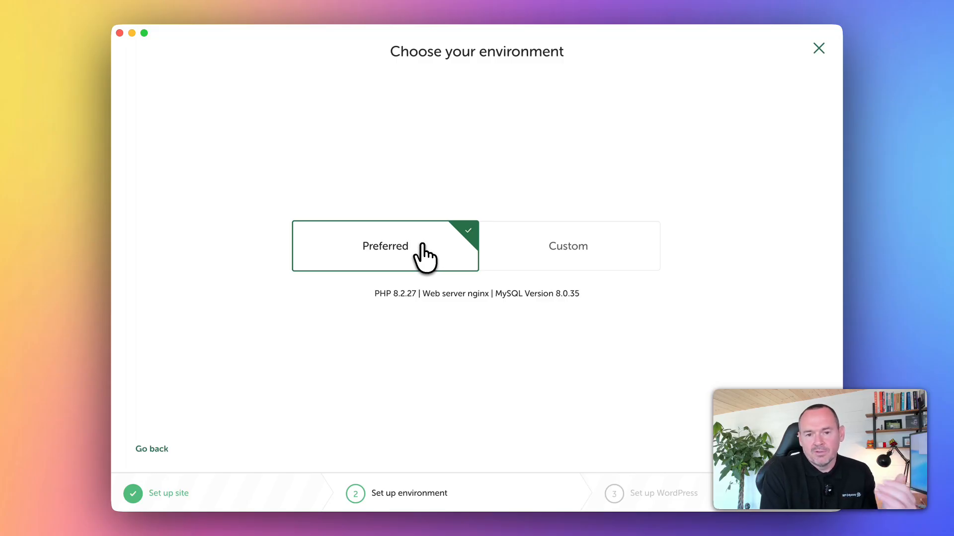
pyautogui.moveTo(416, 310)
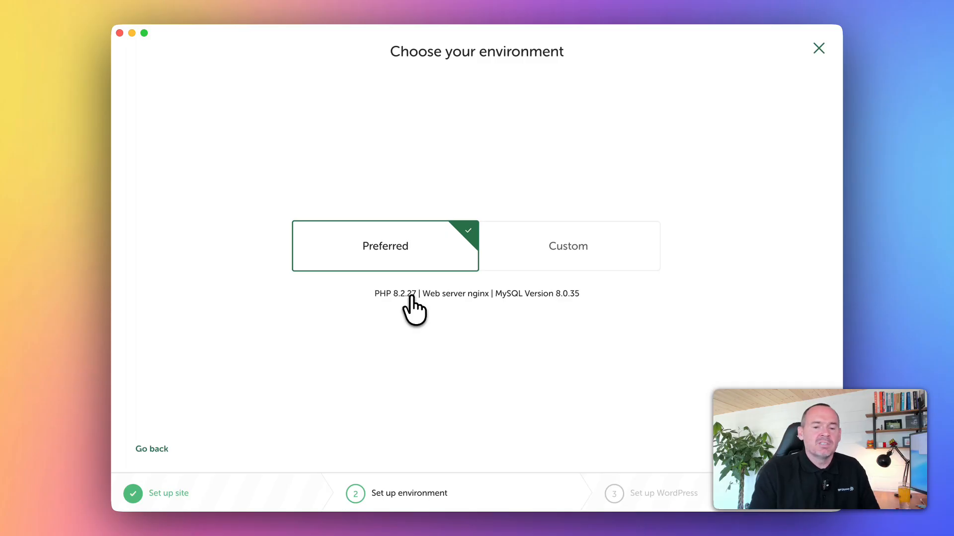
pyautogui.moveTo(469, 304)
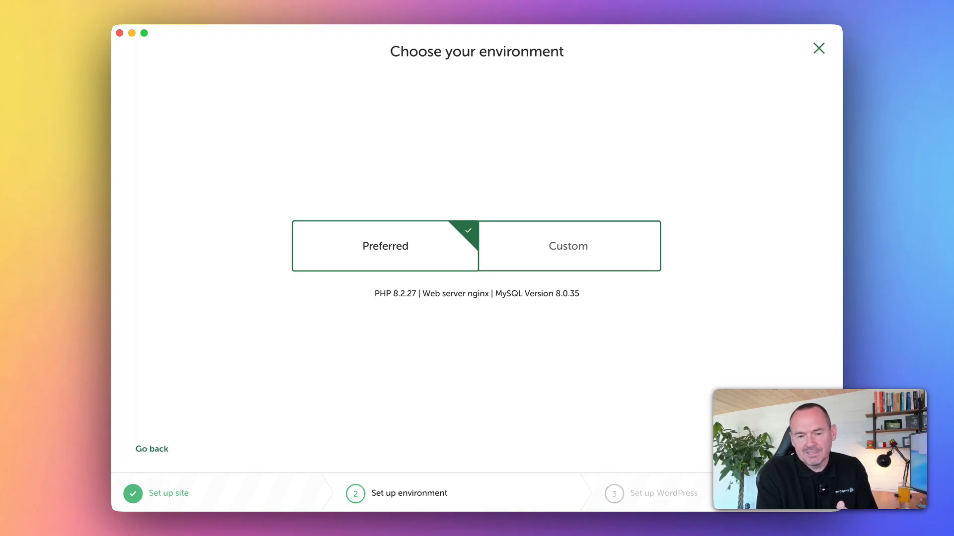
pyautogui.click(567, 246)
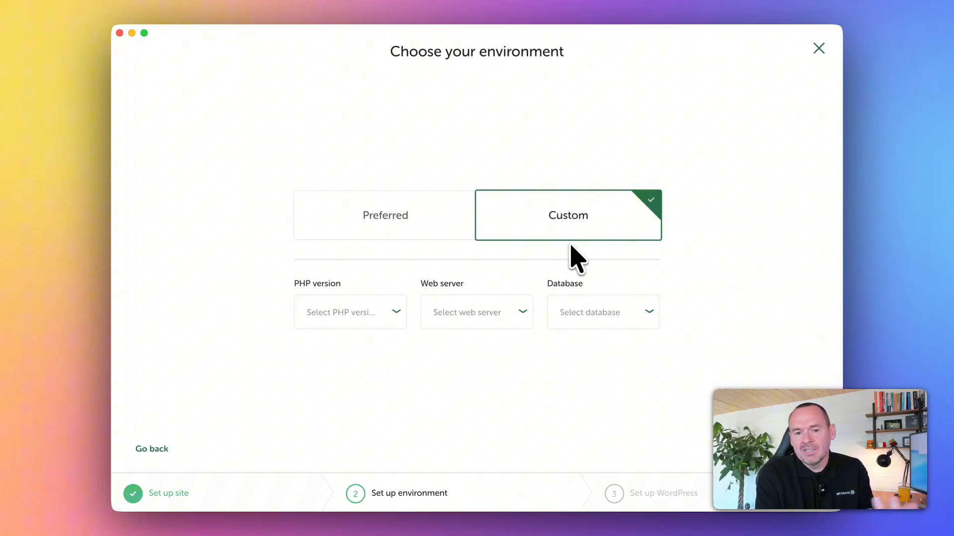
pyautogui.click(350, 312)
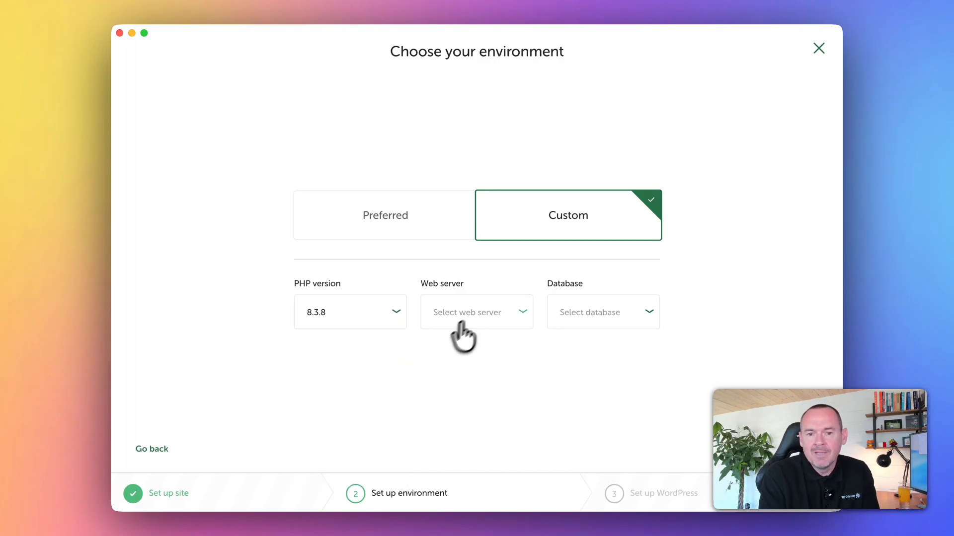
pyautogui.click(476, 312)
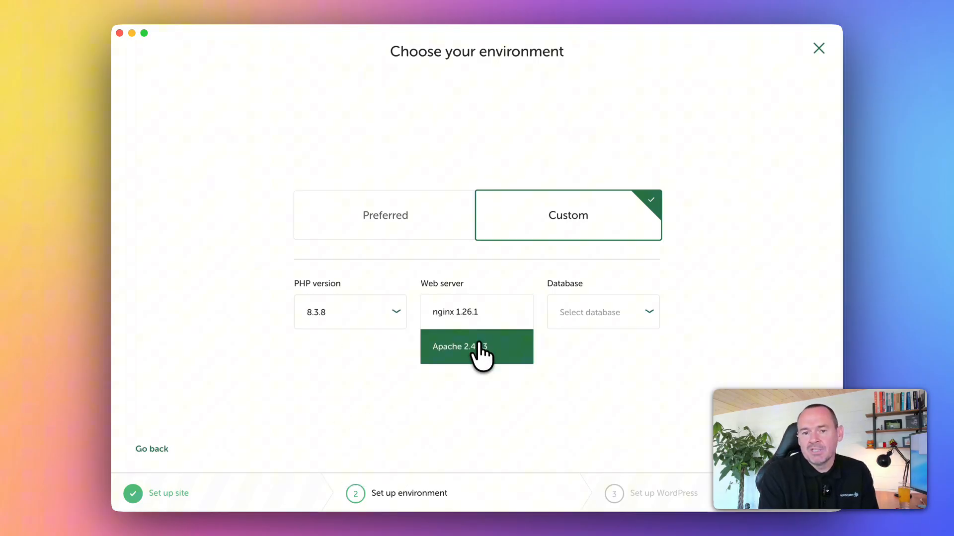
pyautogui.click(459, 347)
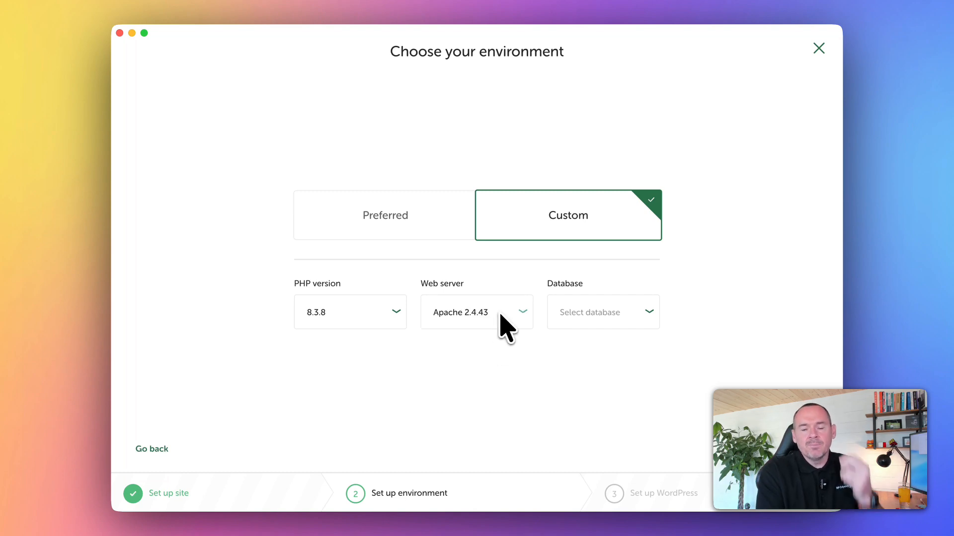
pyautogui.moveTo(527, 320)
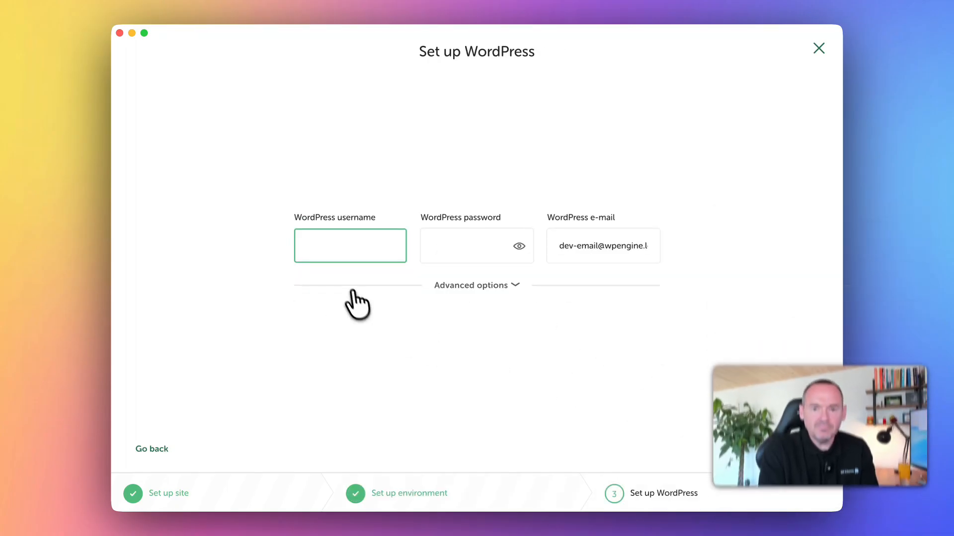
# Set the WordPress admin username dansiop and password, review the language option, and add the site with macOS approval
pyautogui.click(349, 246)
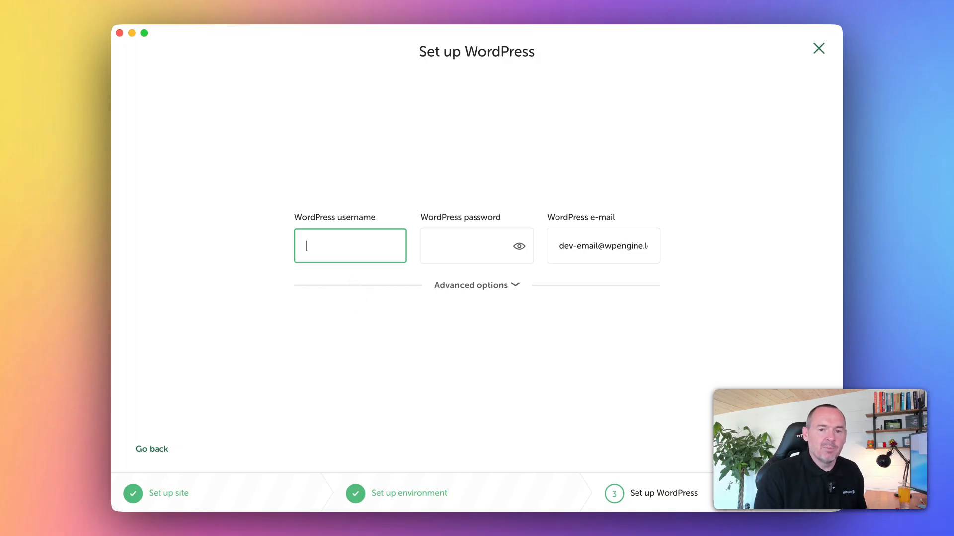
pyautogui.write('dansiop')
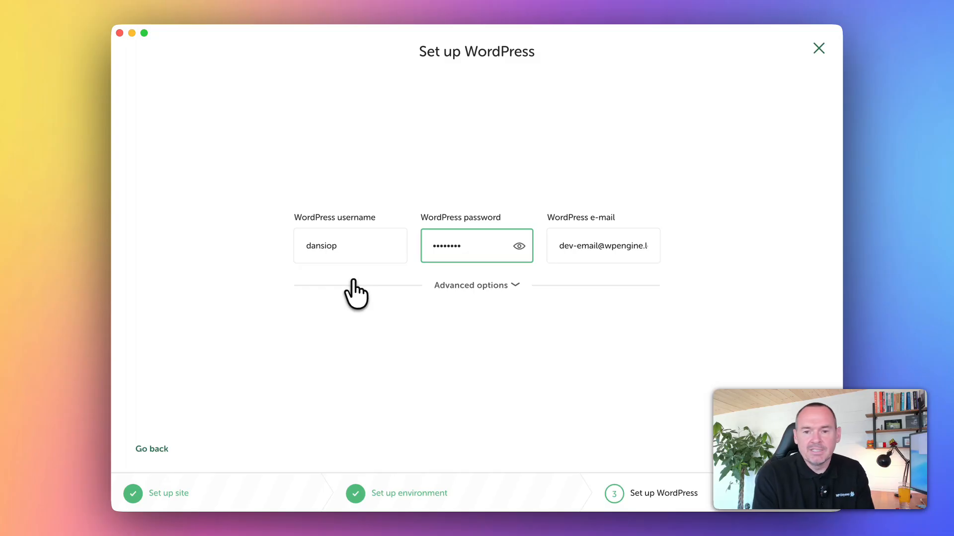
pyautogui.moveTo(602, 258)
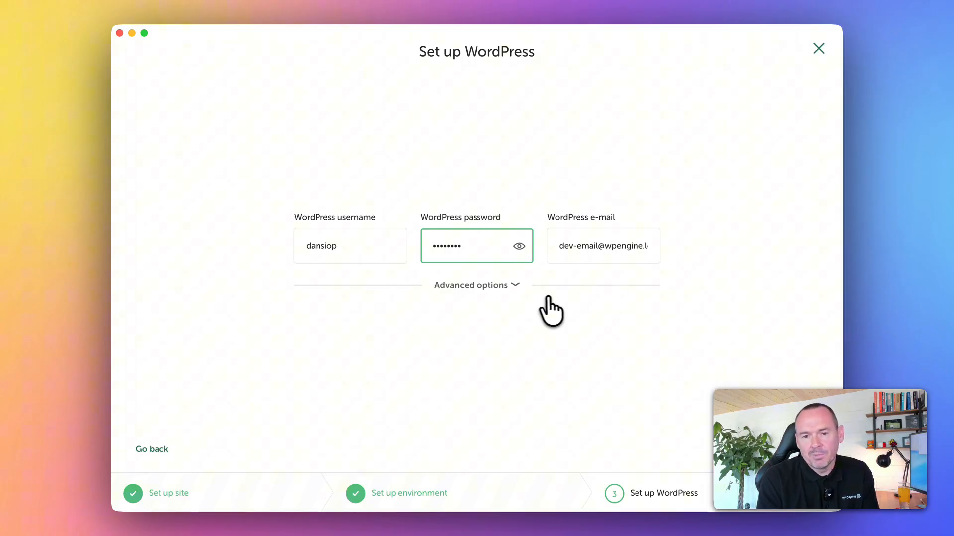
pyautogui.click(476, 286)
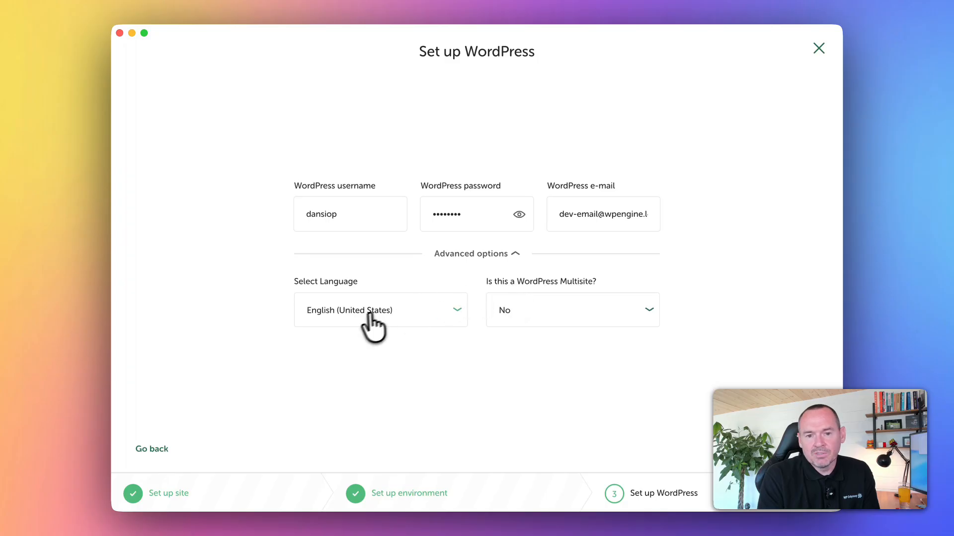
pyautogui.click(380, 309)
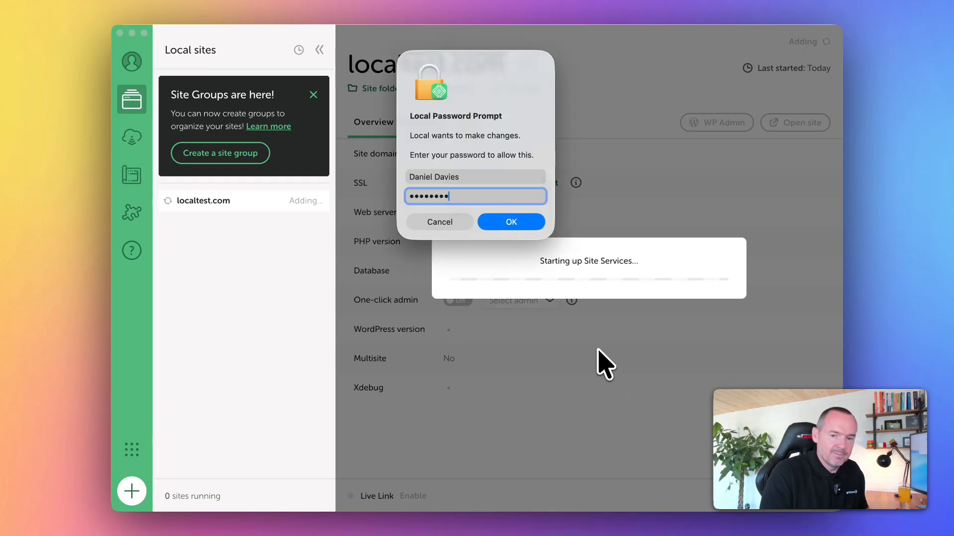
pyautogui.click(510, 221)
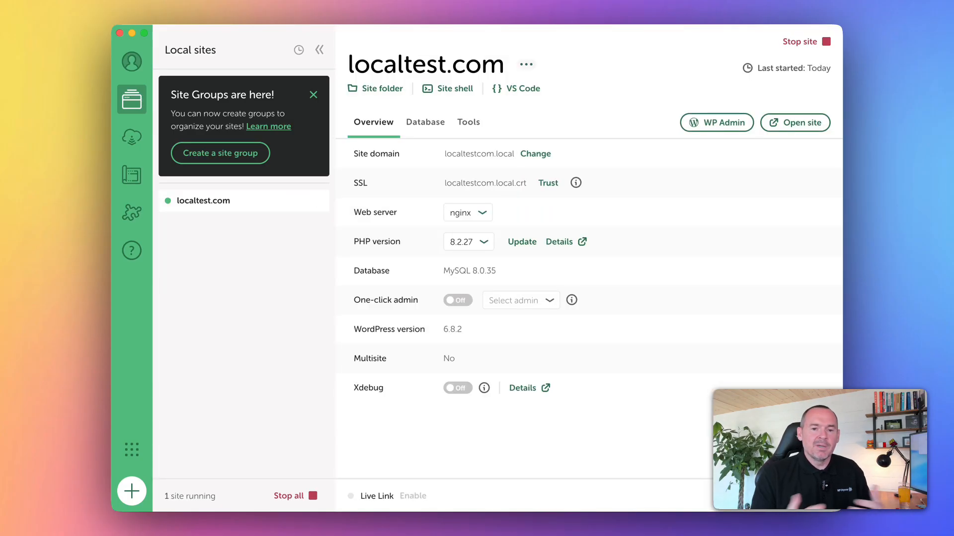
pyautogui.moveTo(593, 346)
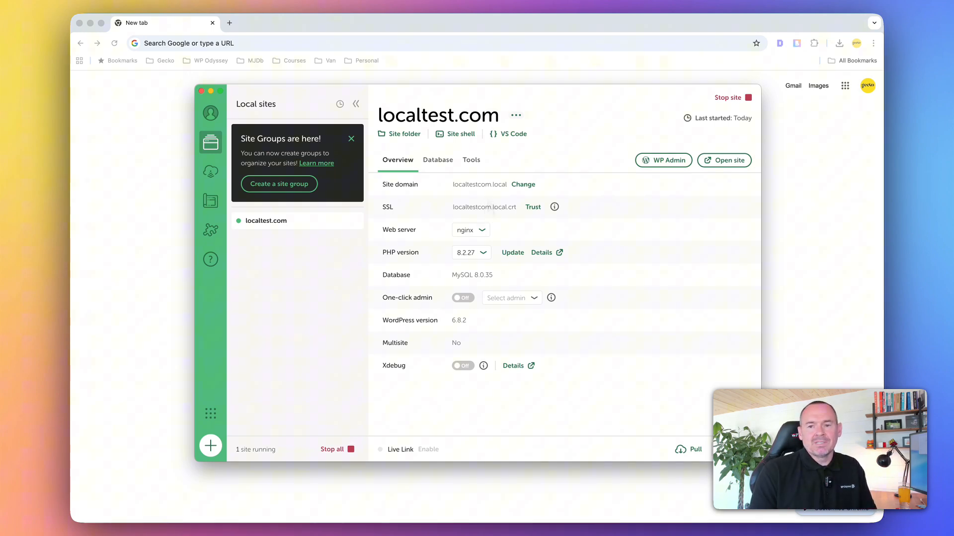
pyautogui.moveTo(699, 121)
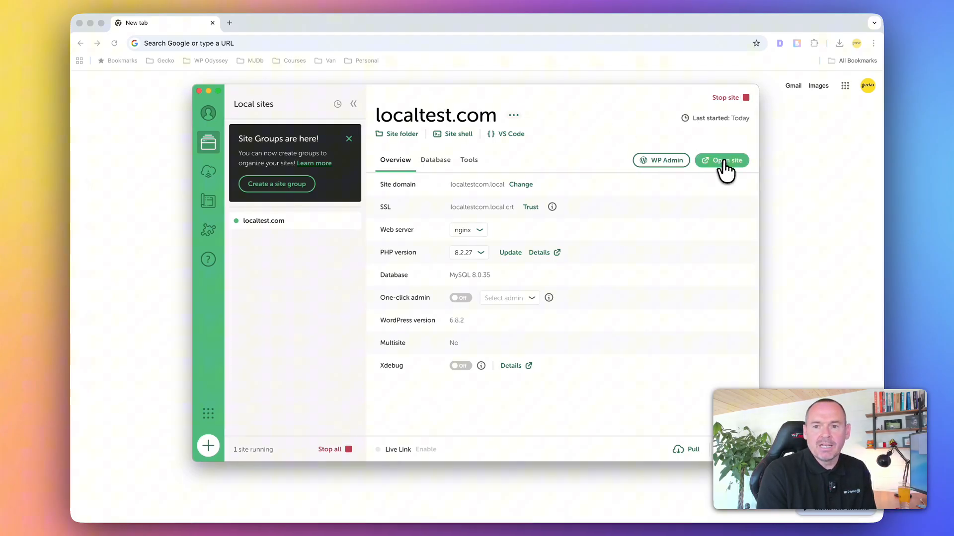
# View localtest.com in the browser, log into WP Admin as dansiop, and return to Local
pyautogui.click(721, 159)
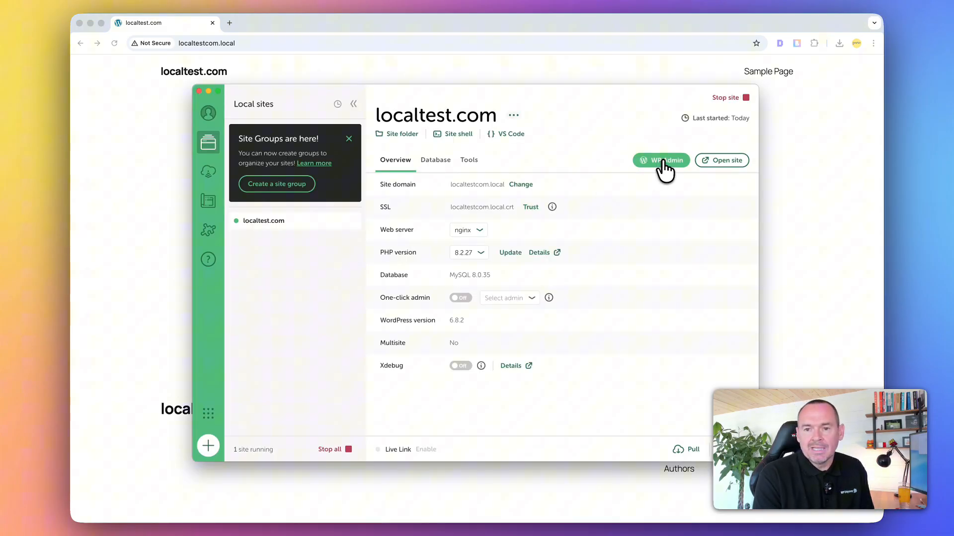
pyautogui.click(660, 159)
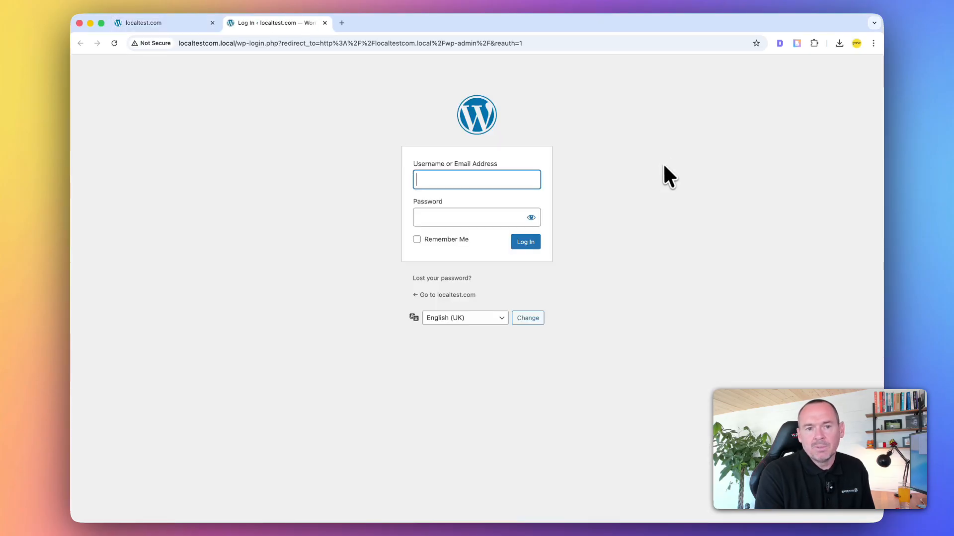
pyautogui.click(477, 179)
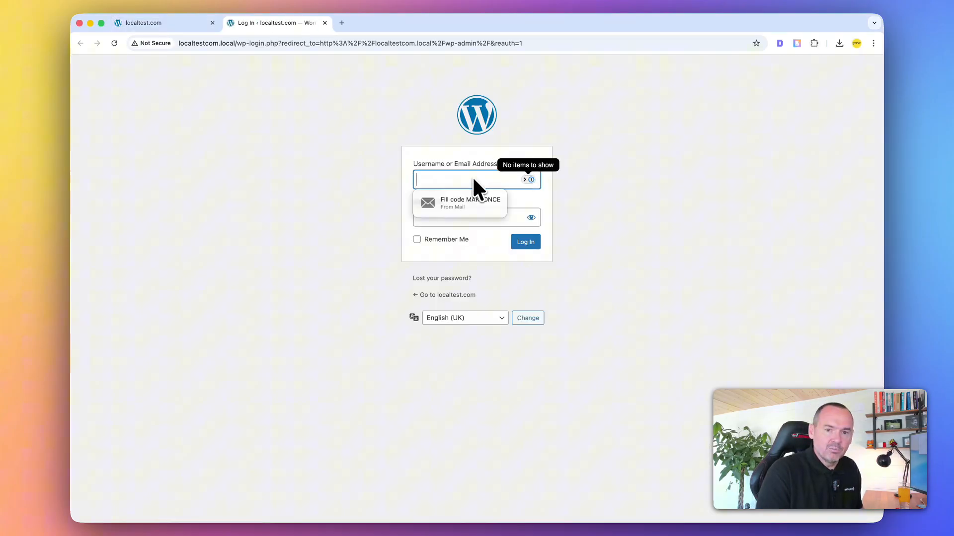
pyautogui.write('dansiop')
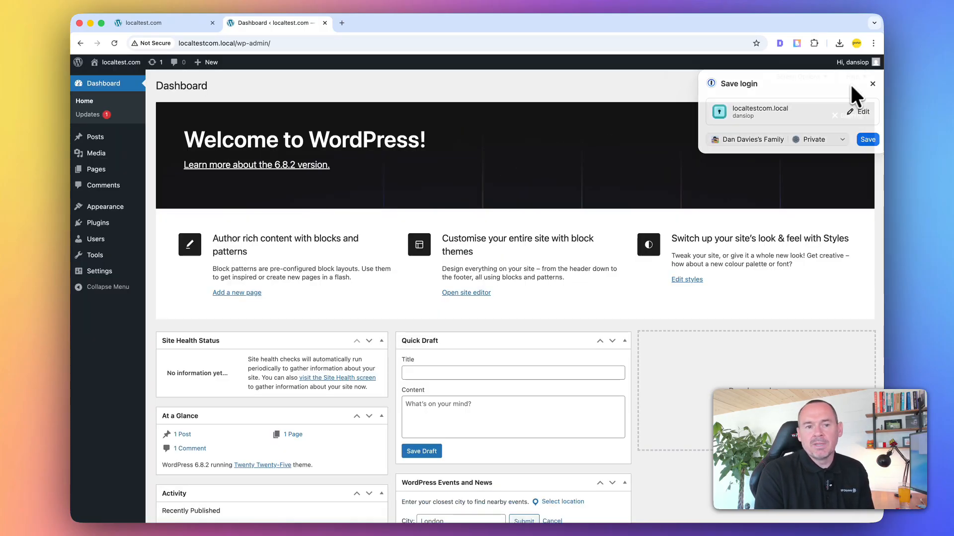
pyautogui.click(872, 83)
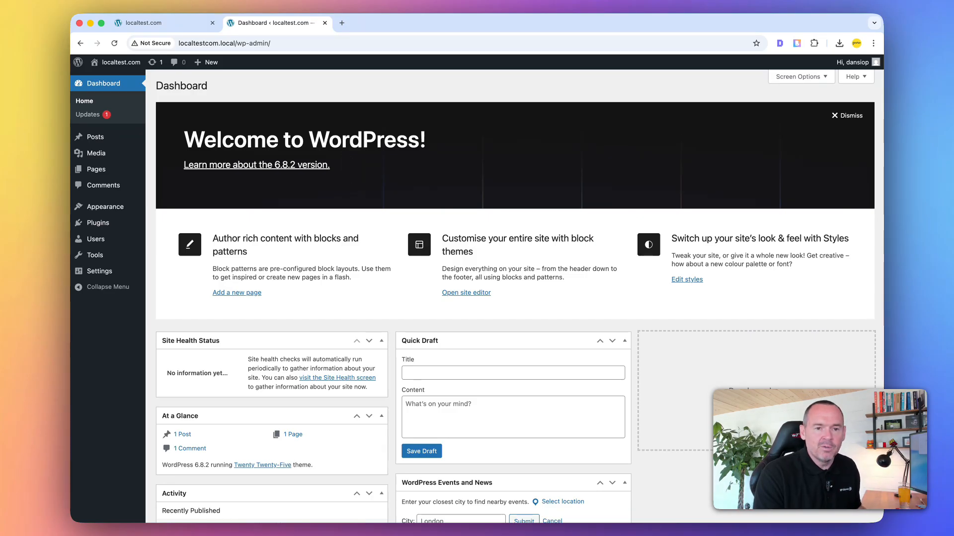
pyautogui.click(268, 22)
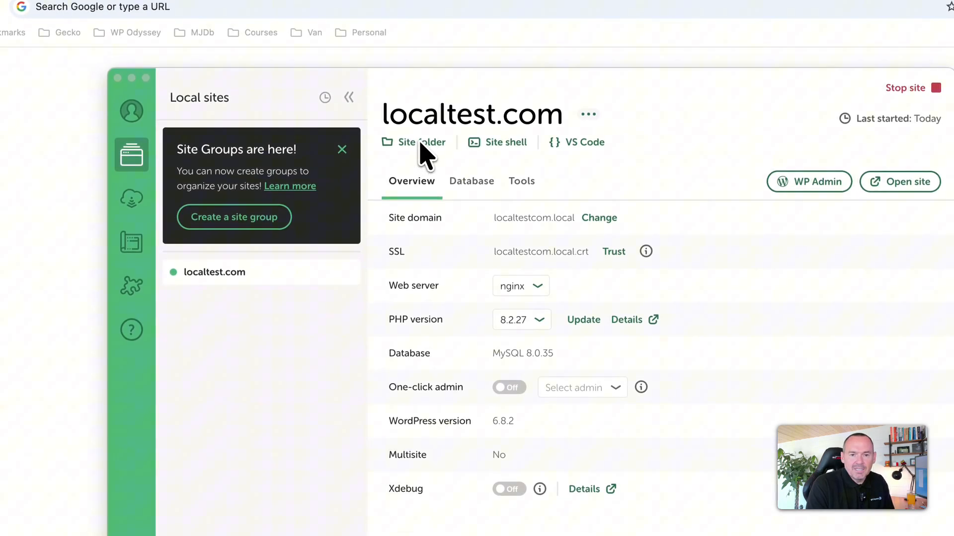
# Browse the site folder in Finder through app/public and wp-content into the plugins folder
pyautogui.click(419, 141)
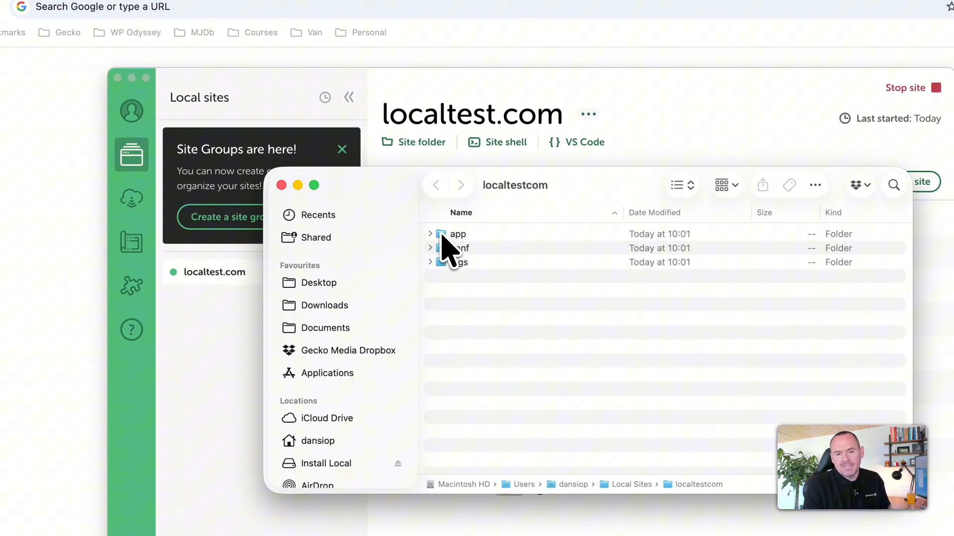
pyautogui.doubleClick(458, 233)
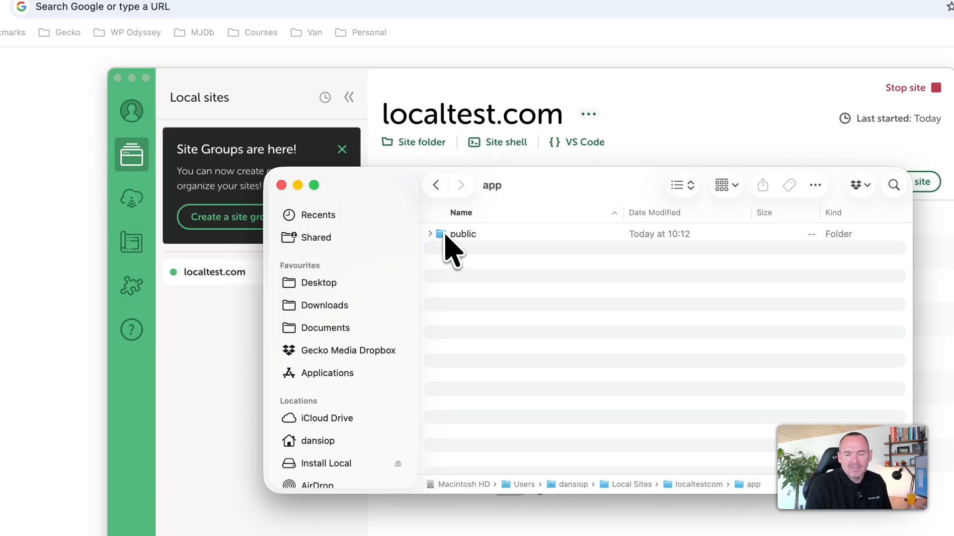
pyautogui.doubleClick(462, 233)
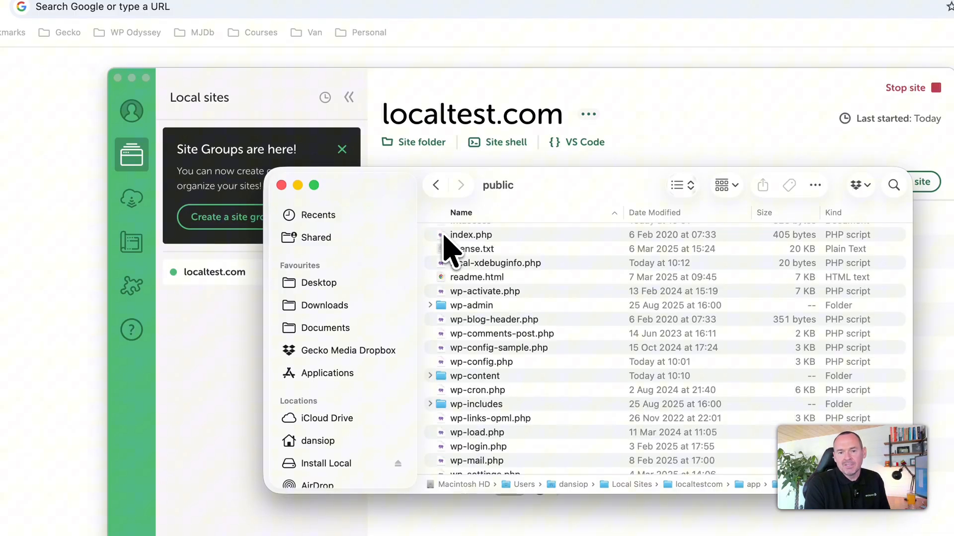
pyautogui.scroll(-3)
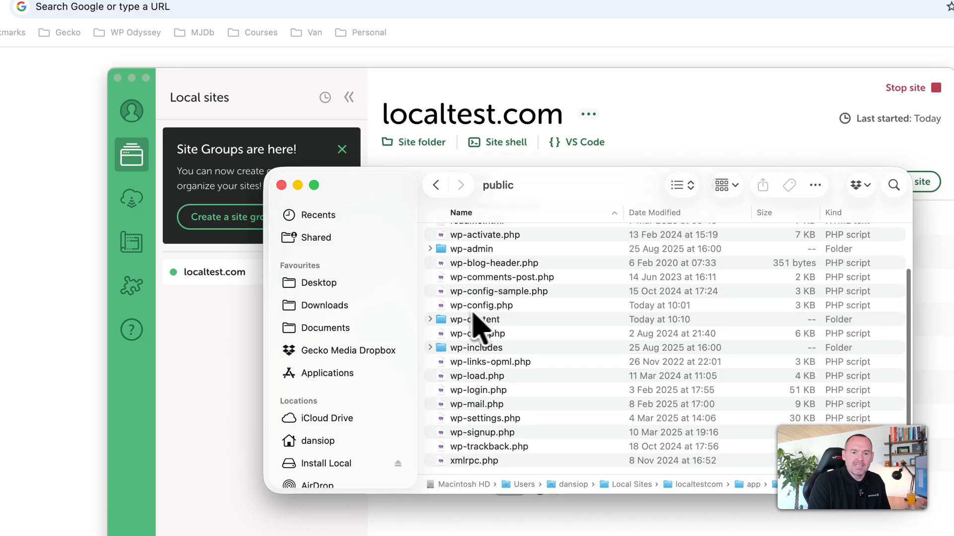
pyautogui.doubleClick(474, 320)
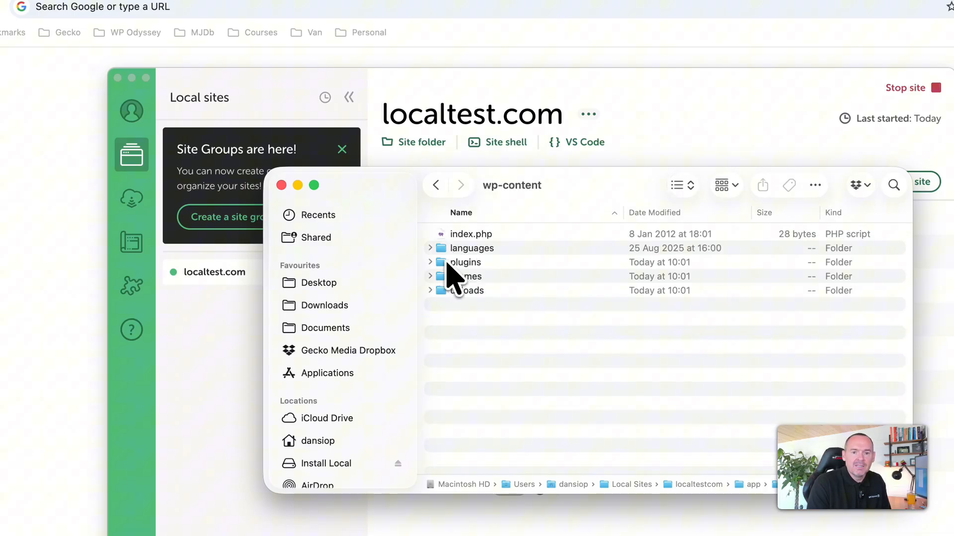
pyautogui.doubleClick(465, 262)
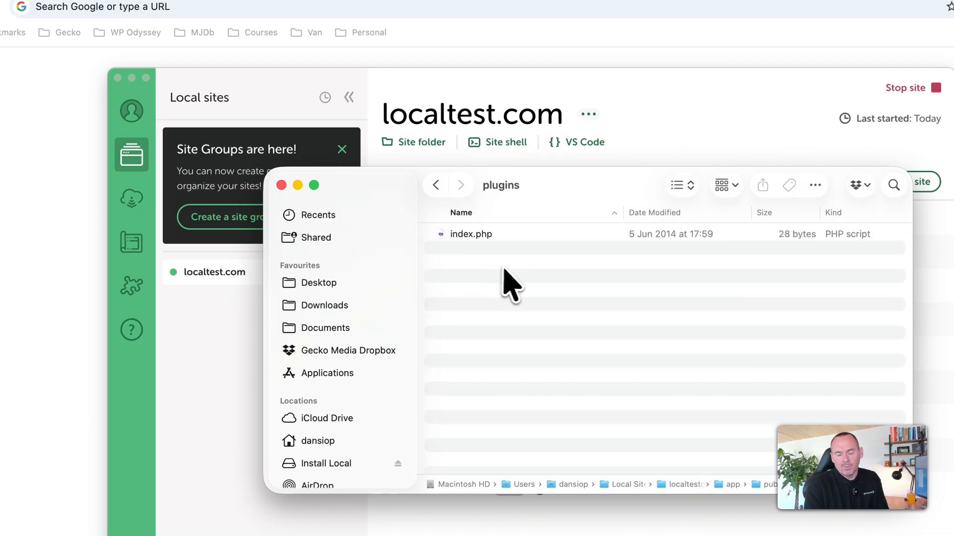
pyautogui.moveTo(472, 268)
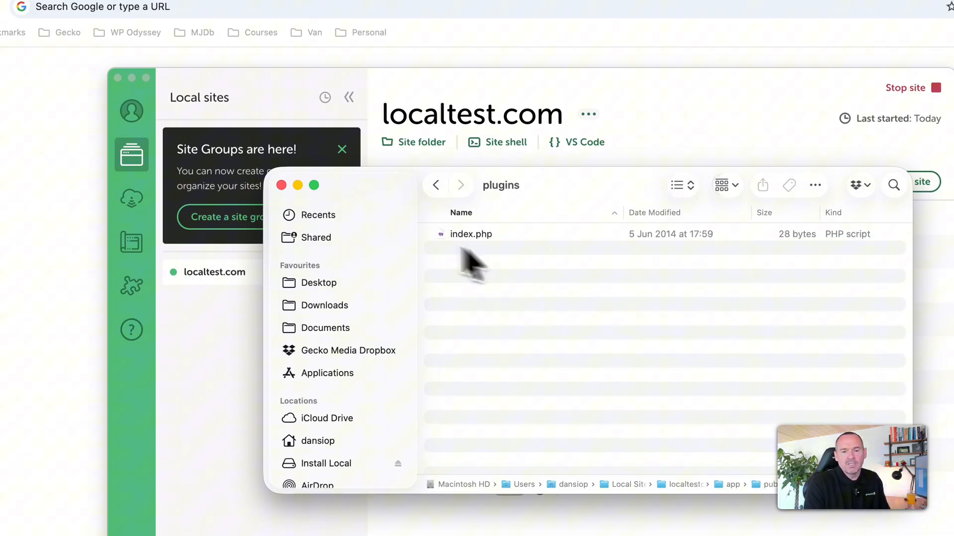
pyautogui.moveTo(289, 195)
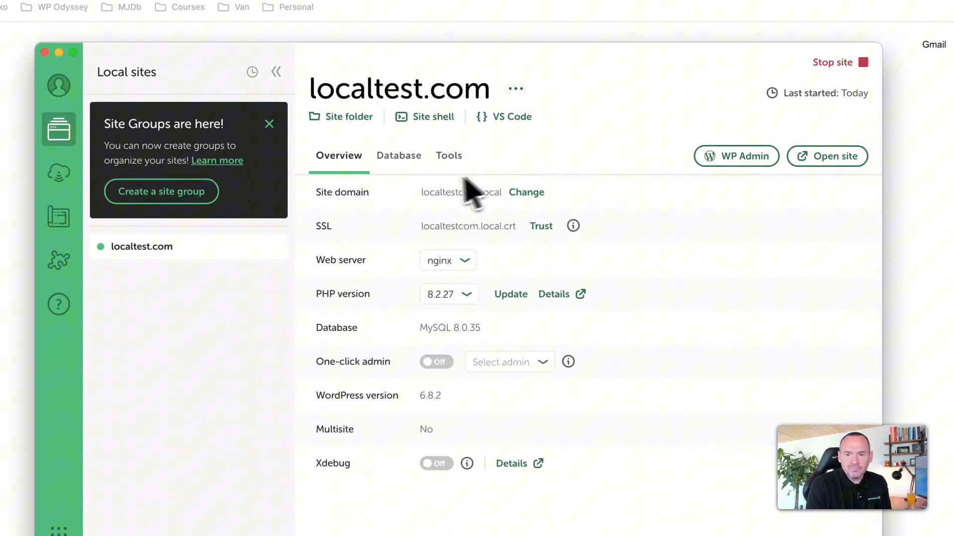
pyautogui.moveTo(405, 204)
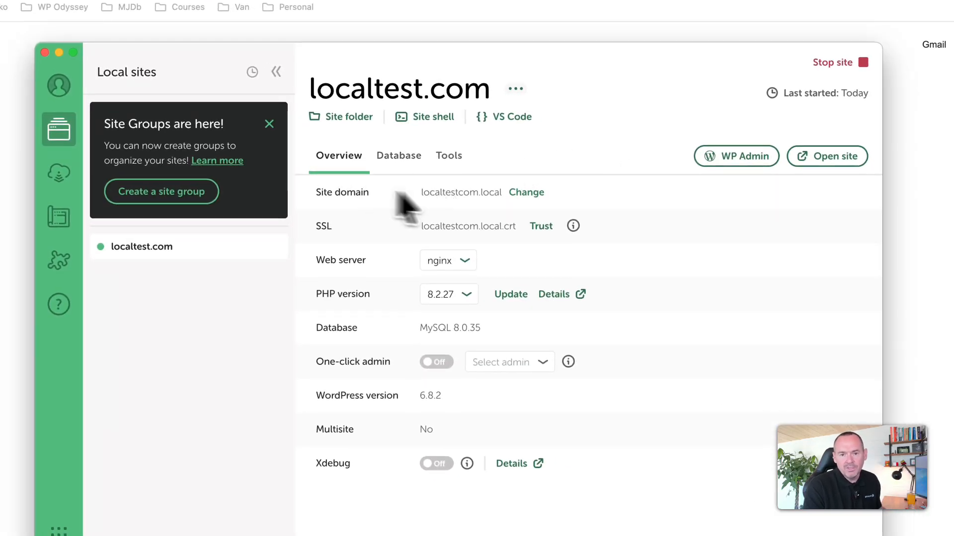
pyautogui.moveTo(435, 253)
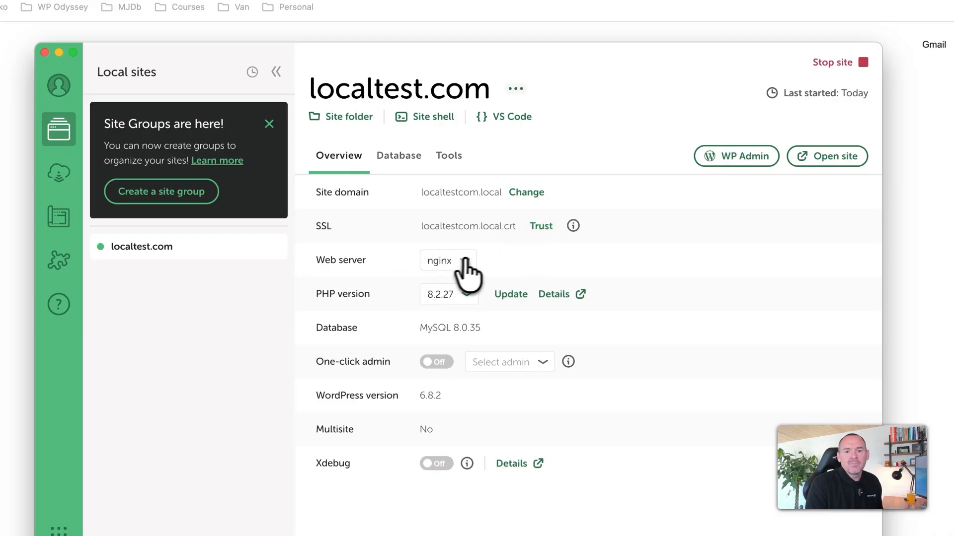
pyautogui.click(448, 260)
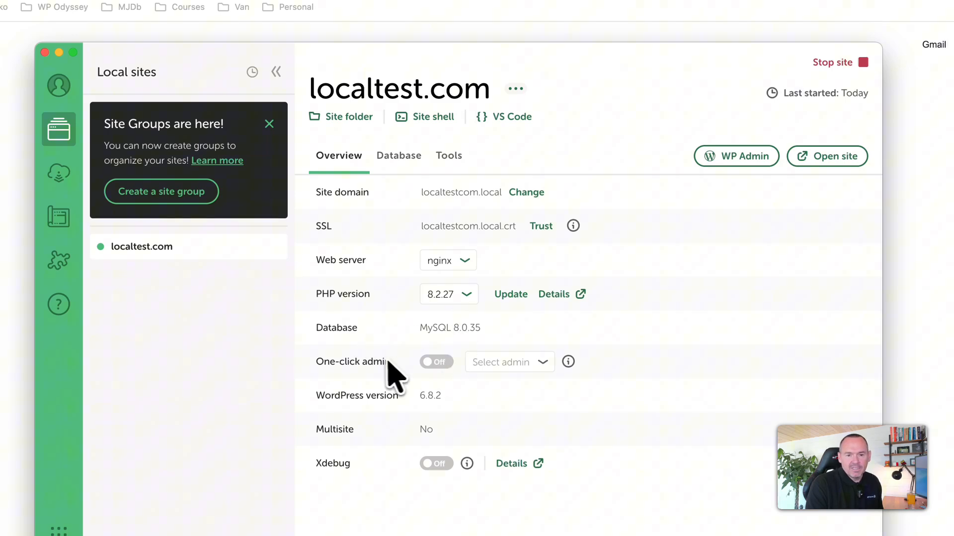
pyautogui.moveTo(645, 155)
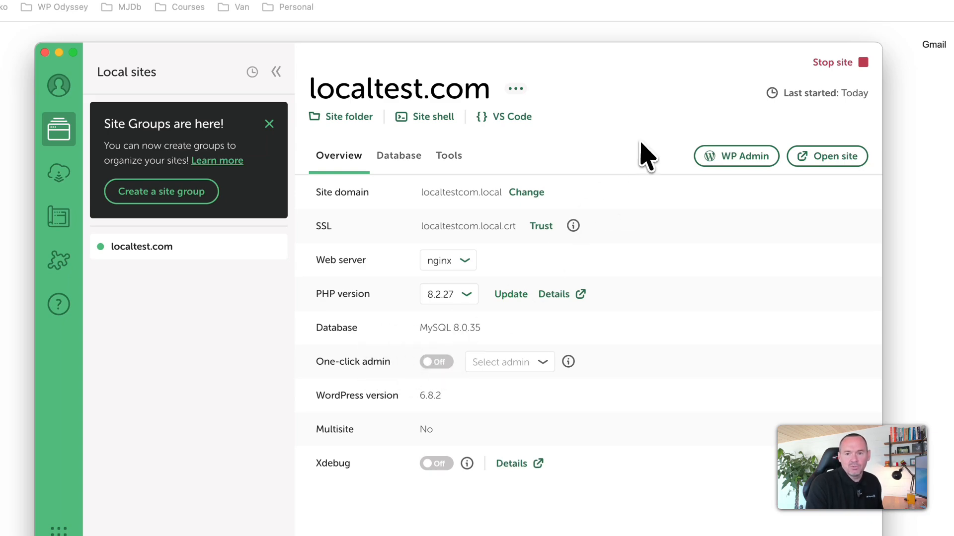
pyautogui.click(736, 156)
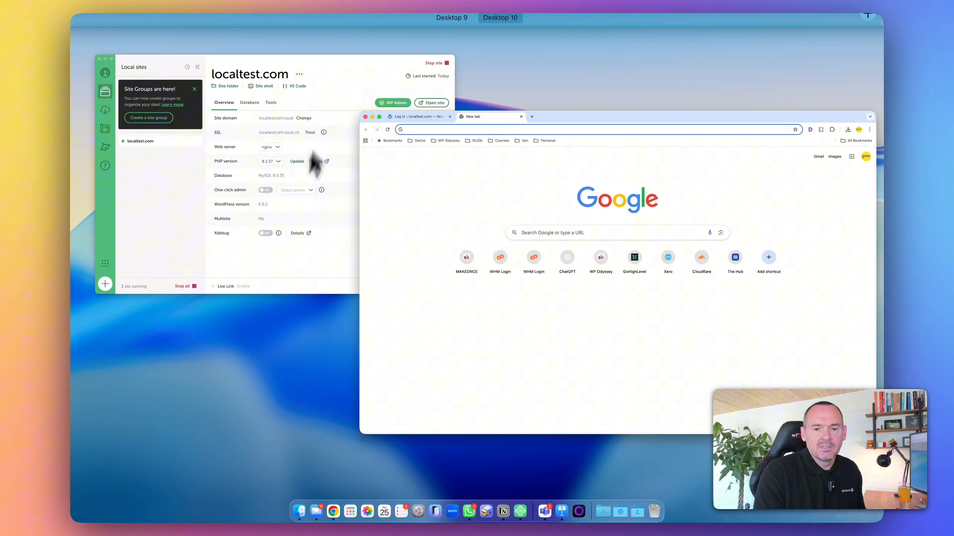
pyautogui.click(392, 102)
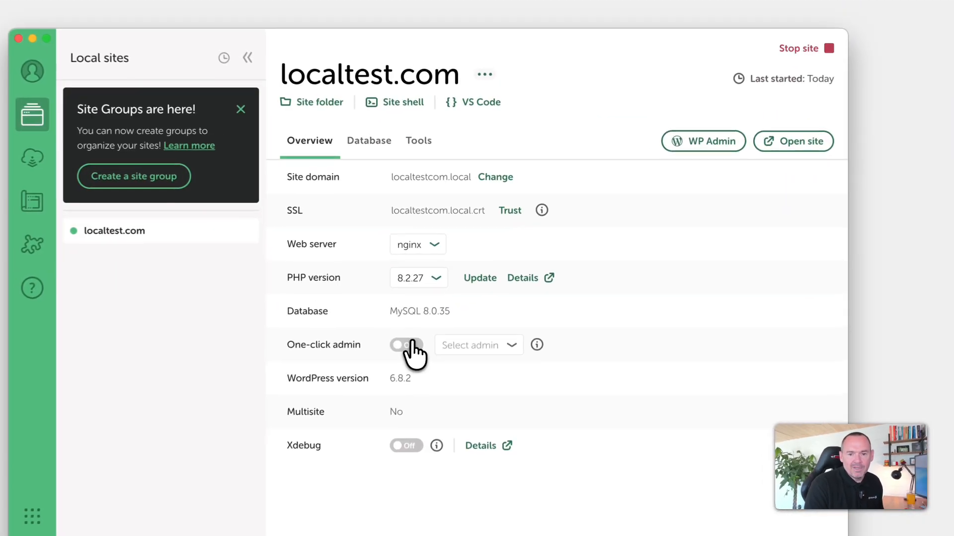
pyautogui.click(404, 345)
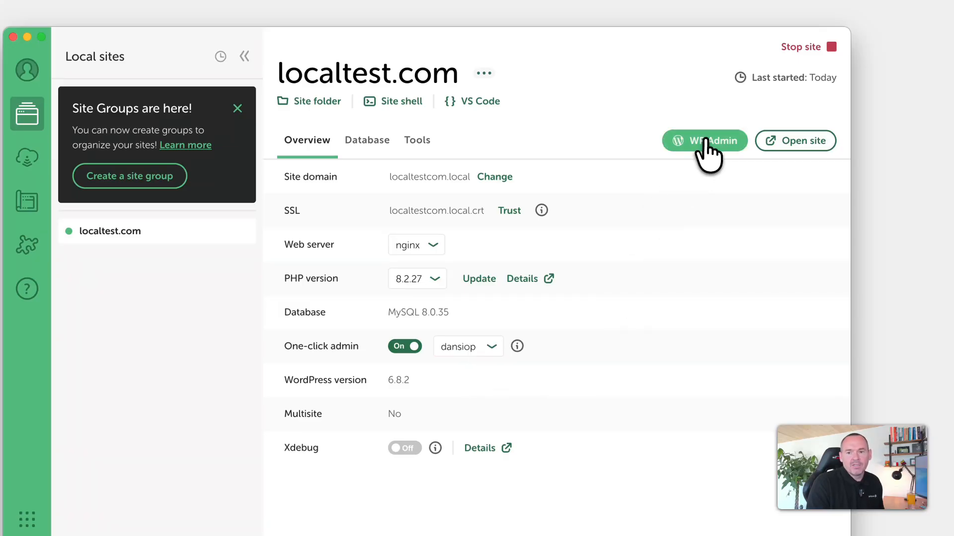
pyautogui.click(704, 141)
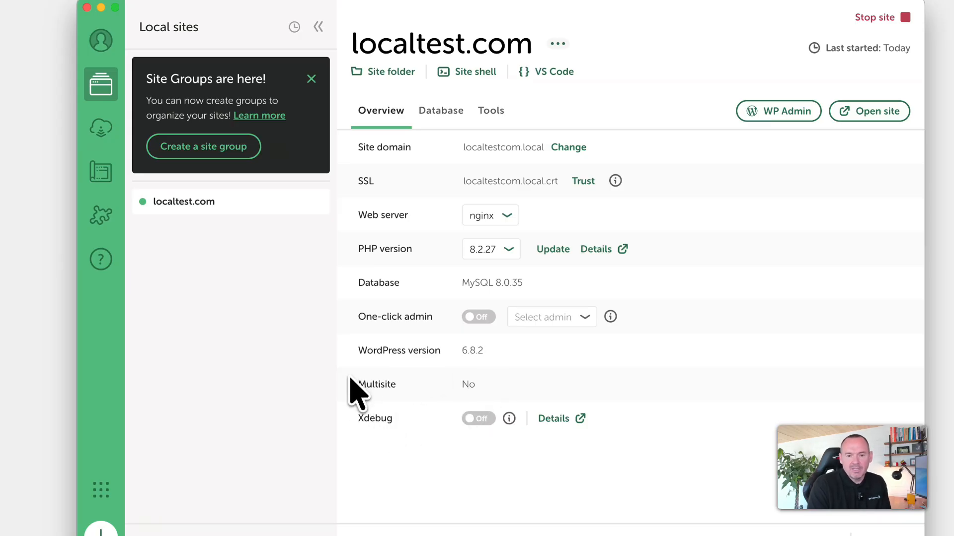
pyautogui.moveTo(527, 426)
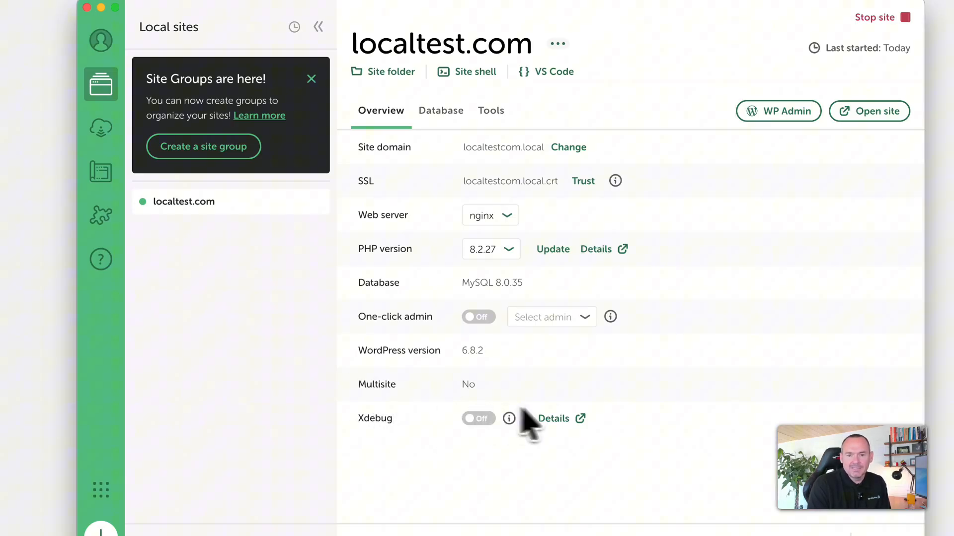
# Open the site's local WordPress database in AdminNeo from Local's Database tab
pyautogui.click(441, 111)
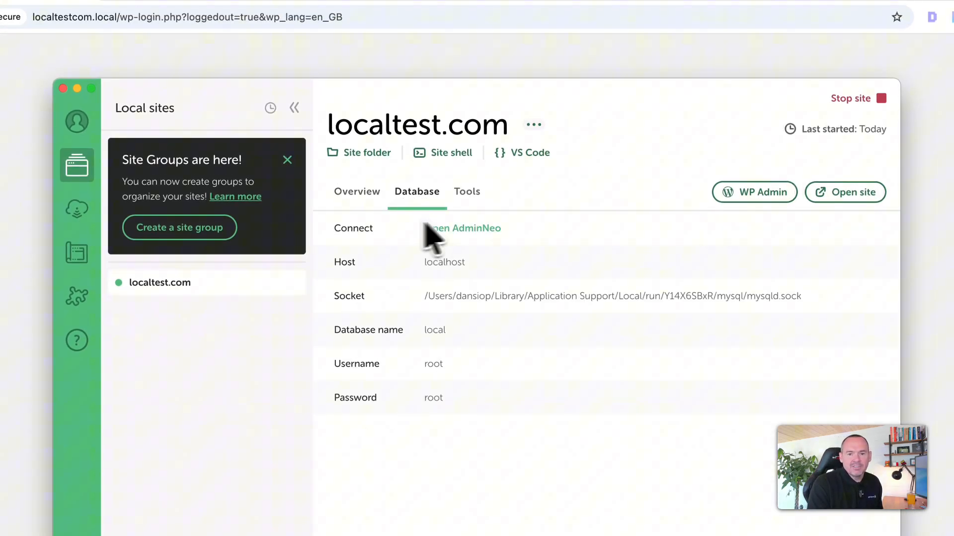
pyautogui.click(465, 228)
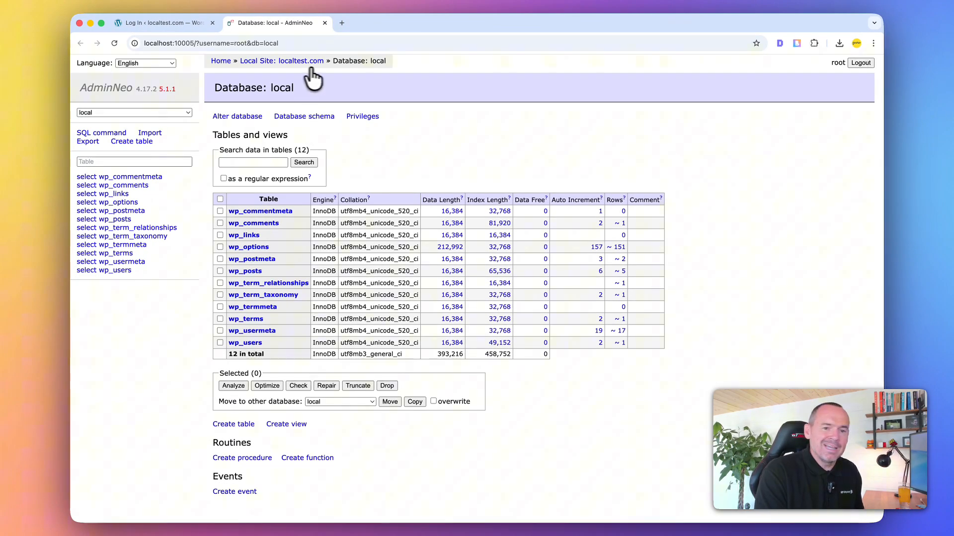
pyautogui.moveTo(221, 255)
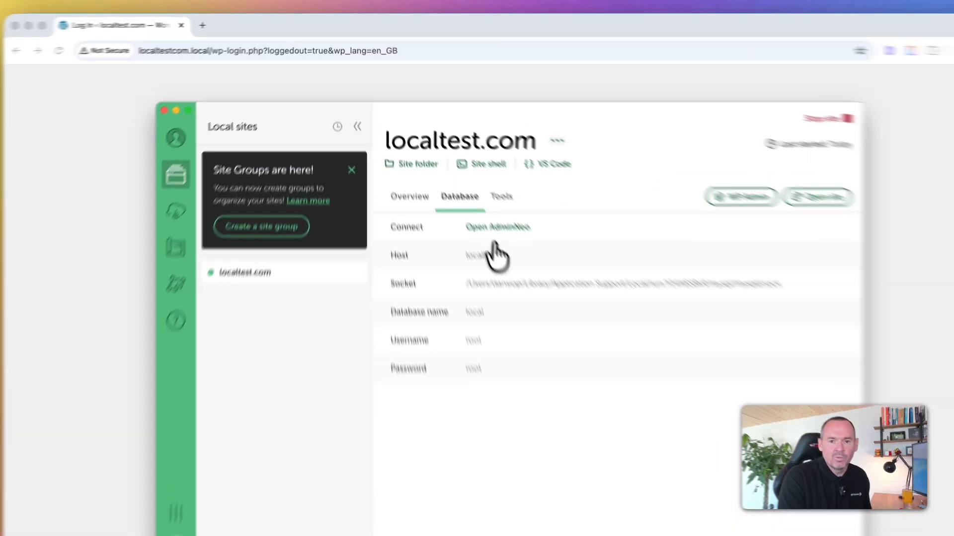
pyautogui.click(533, 233)
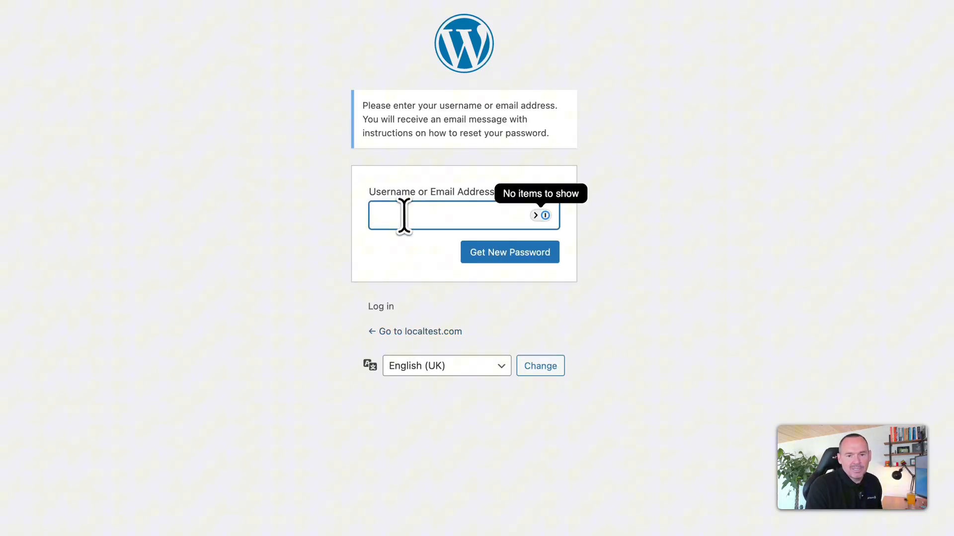
# Request a WordPress password reset and read the intercepted reset email in Mailpit
pyautogui.write('daniiop')
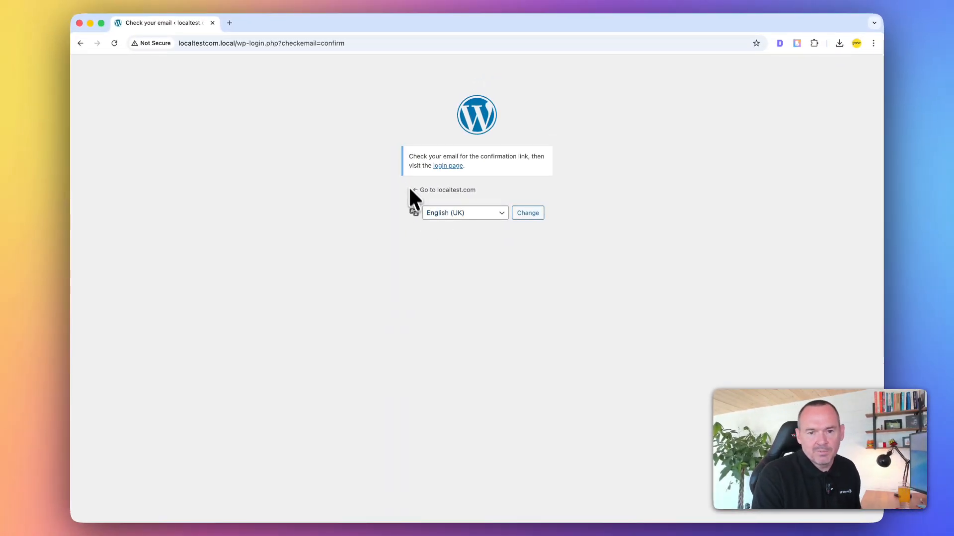
pyautogui.moveTo(490, 243)
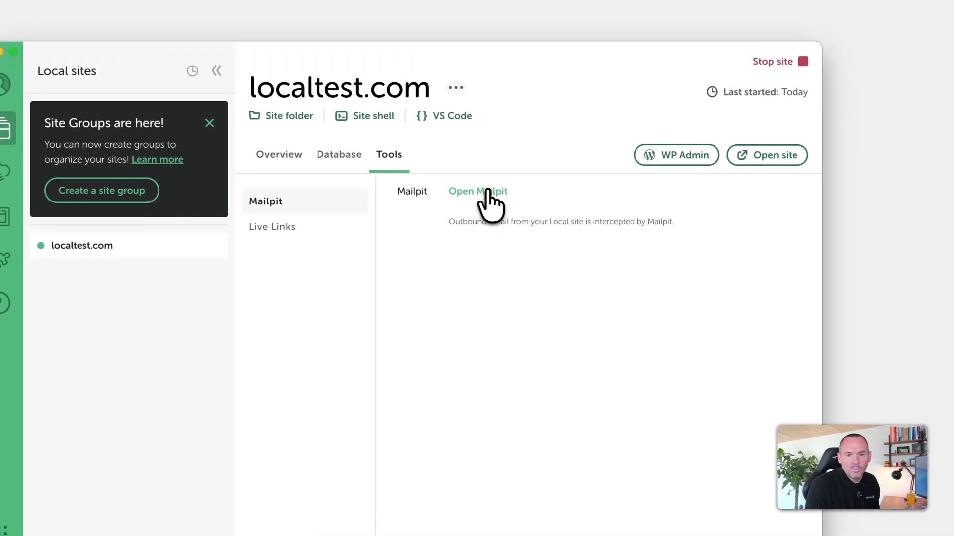
pyautogui.click(478, 191)
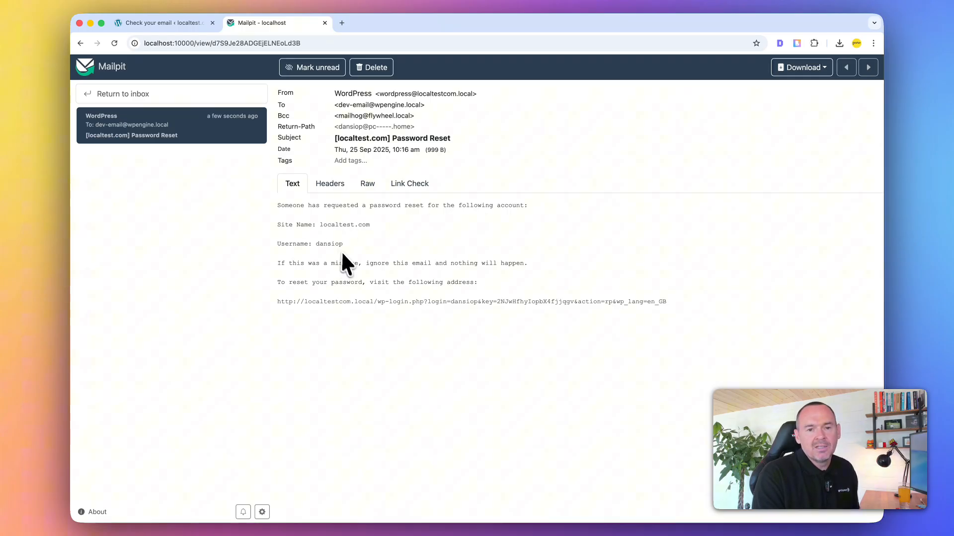
pyautogui.moveTo(372, 109)
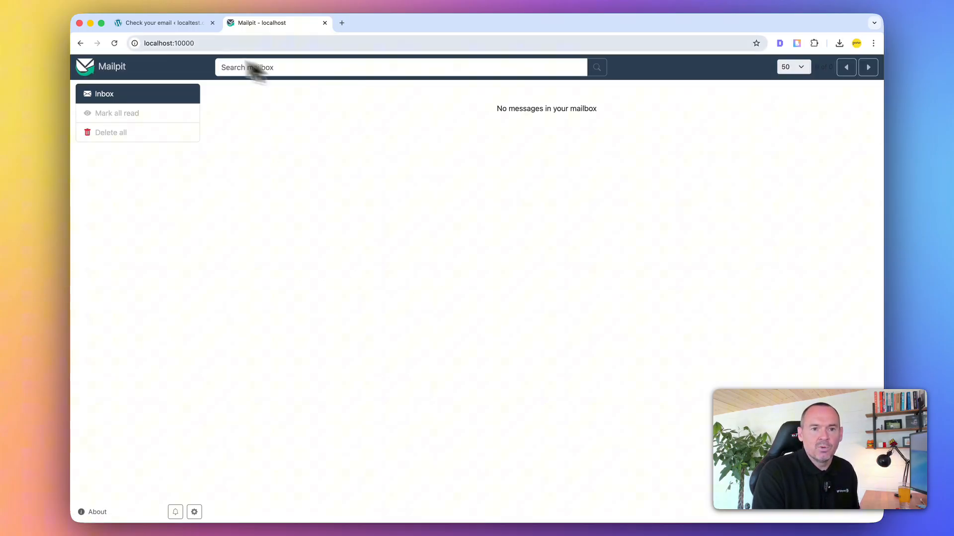
pyautogui.moveTo(164, 23)
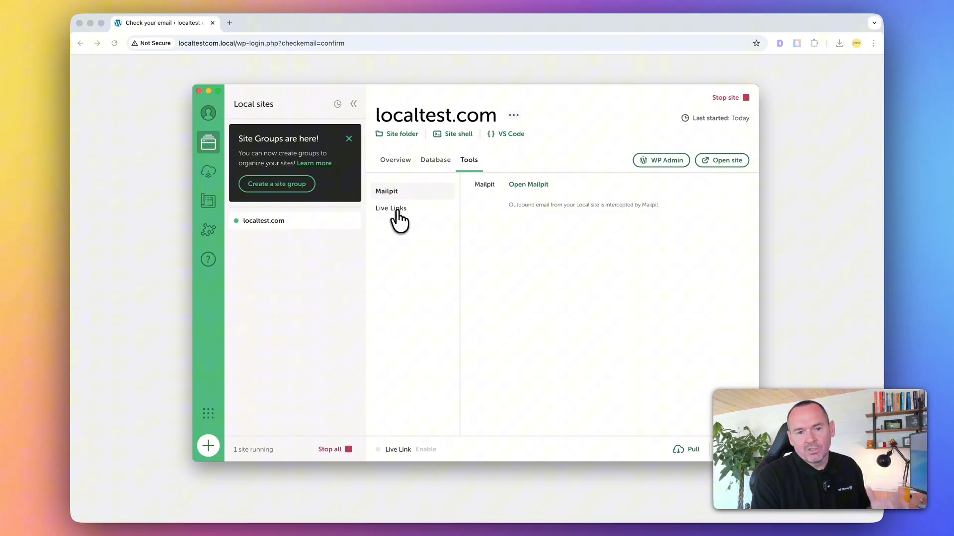
# Log into a Local account from the Live Links tool, enable the Live Link, and allow local network access
pyautogui.click(391, 208)
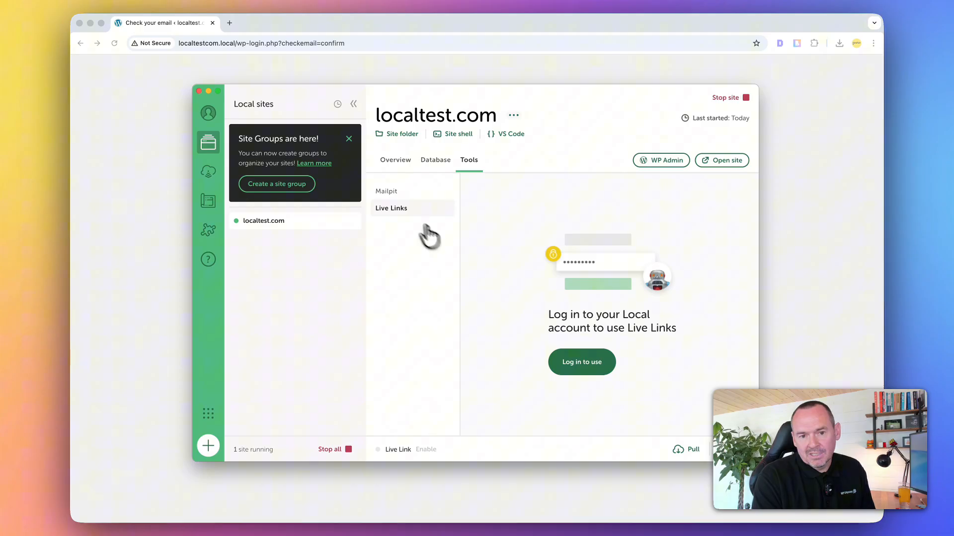
pyautogui.moveTo(581, 362)
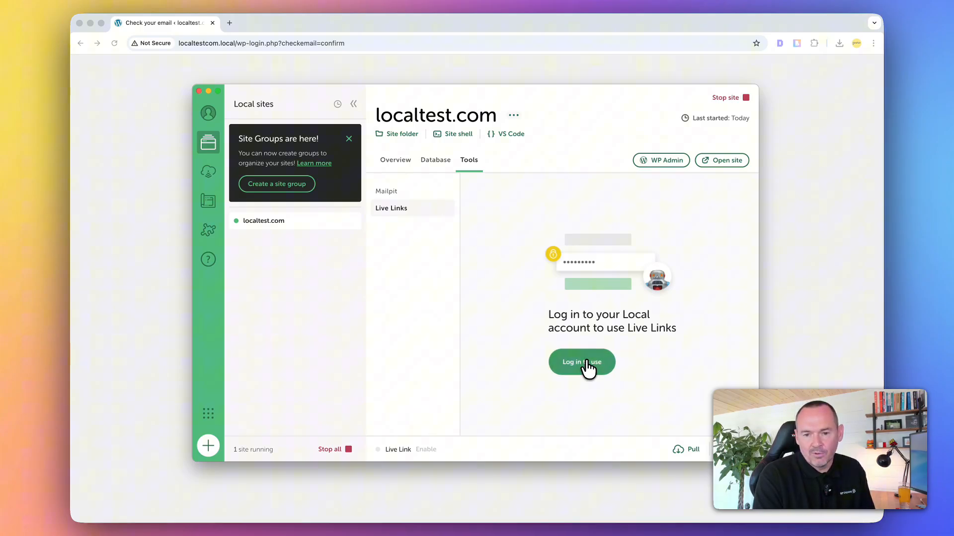
pyautogui.click(581, 362)
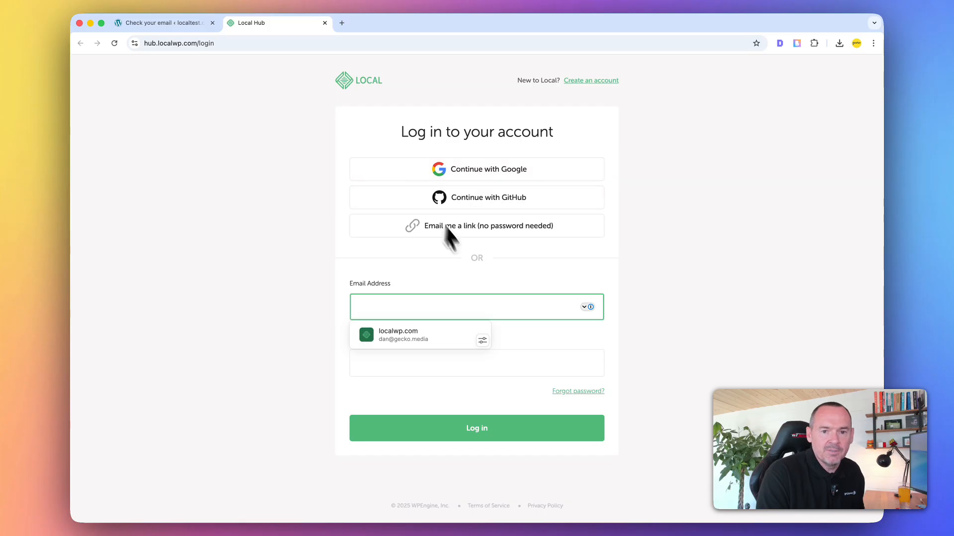
pyautogui.click(476, 428)
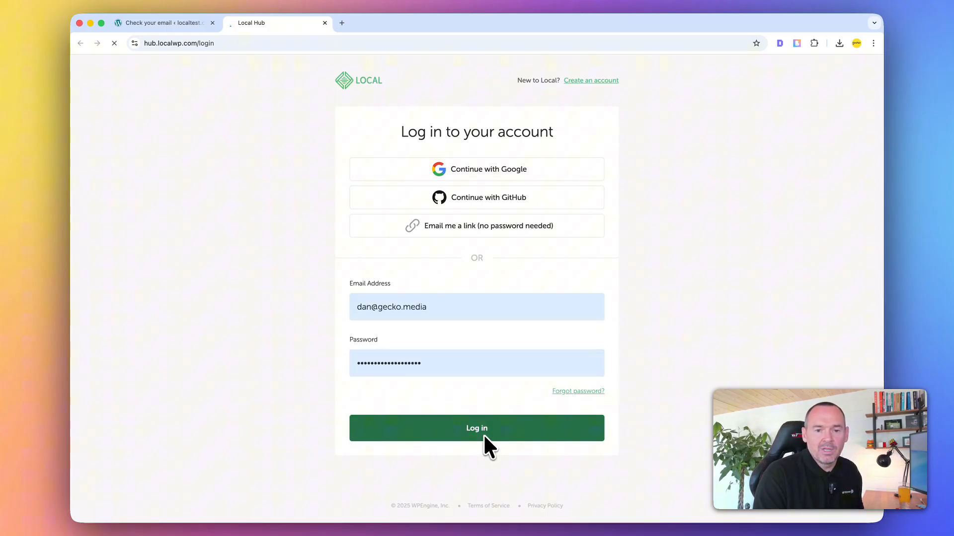
pyautogui.click(476, 429)
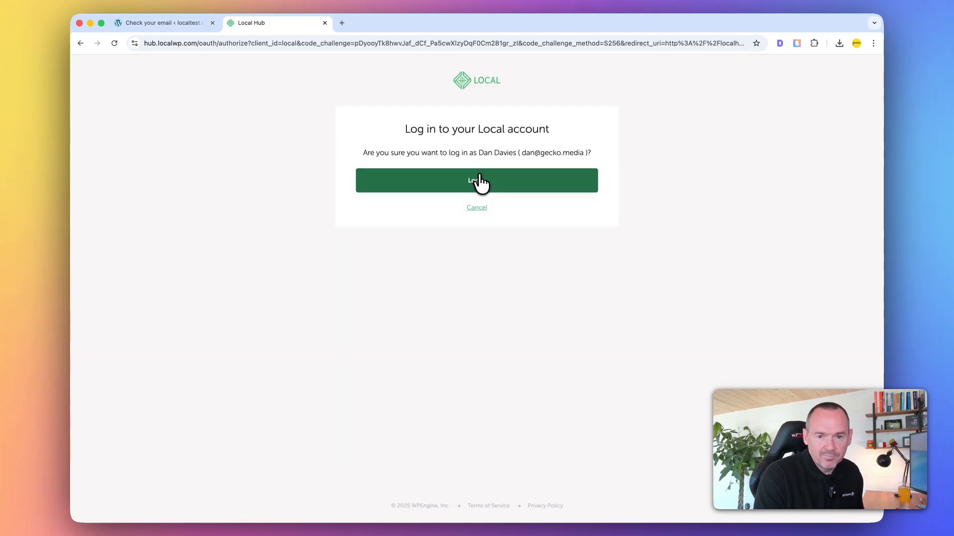
pyautogui.click(477, 179)
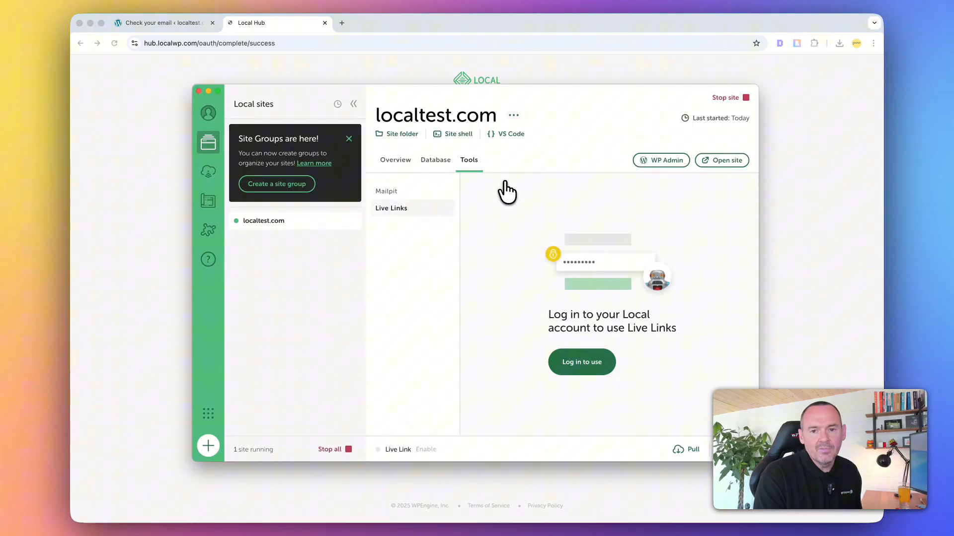
pyautogui.click(581, 363)
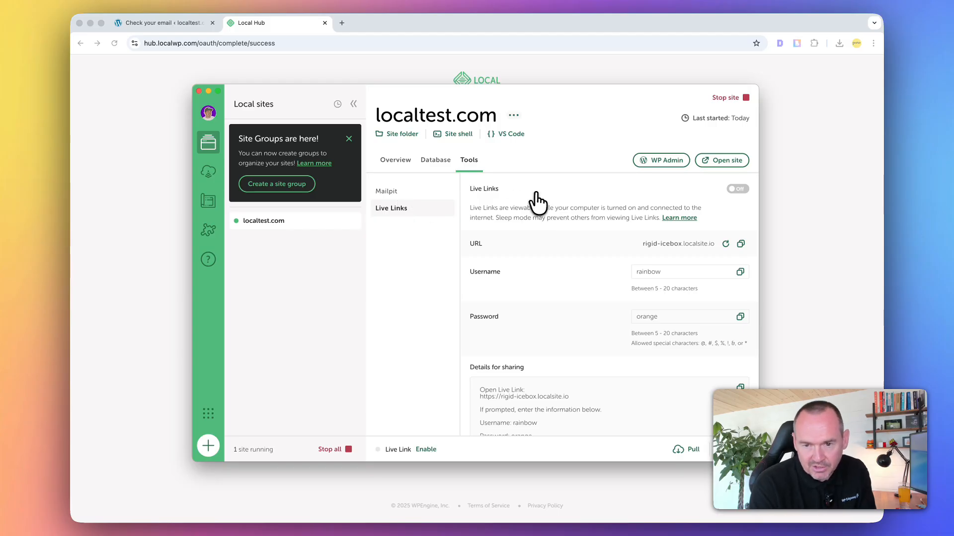
pyautogui.click(737, 189)
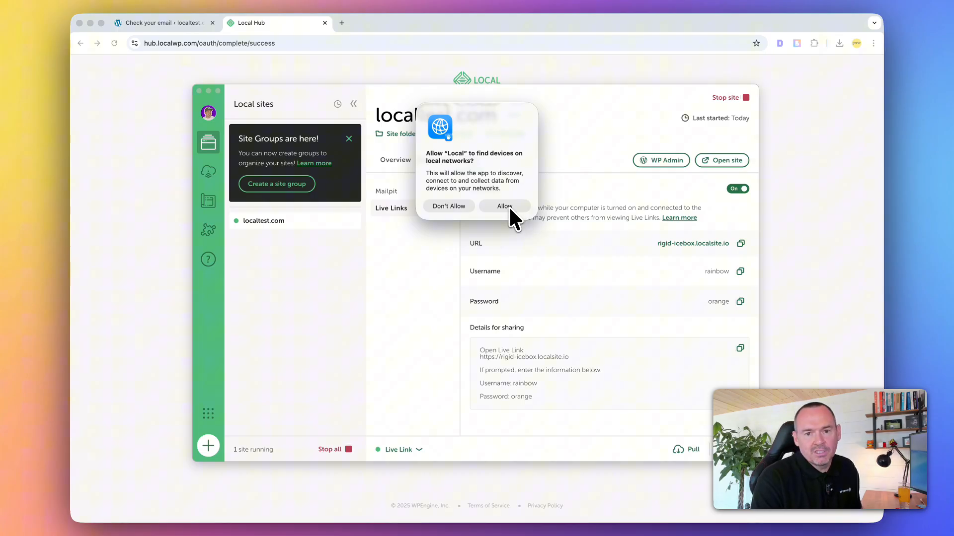
pyautogui.click(503, 206)
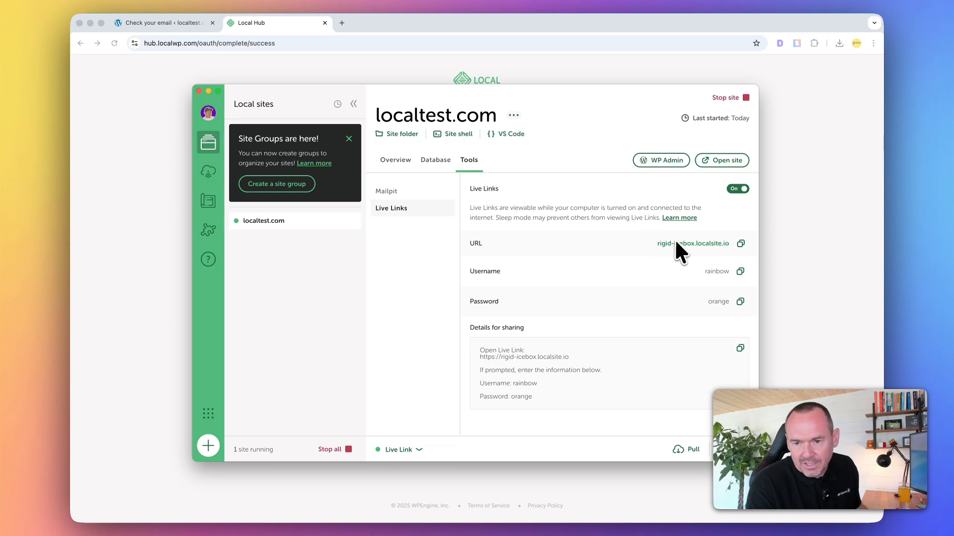
pyautogui.moveTo(723, 280)
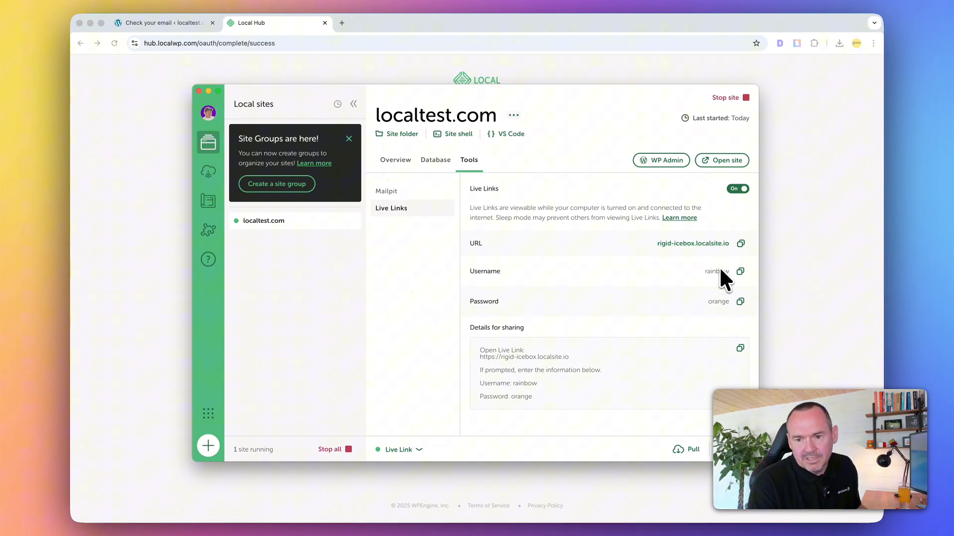
pyautogui.moveTo(729, 276)
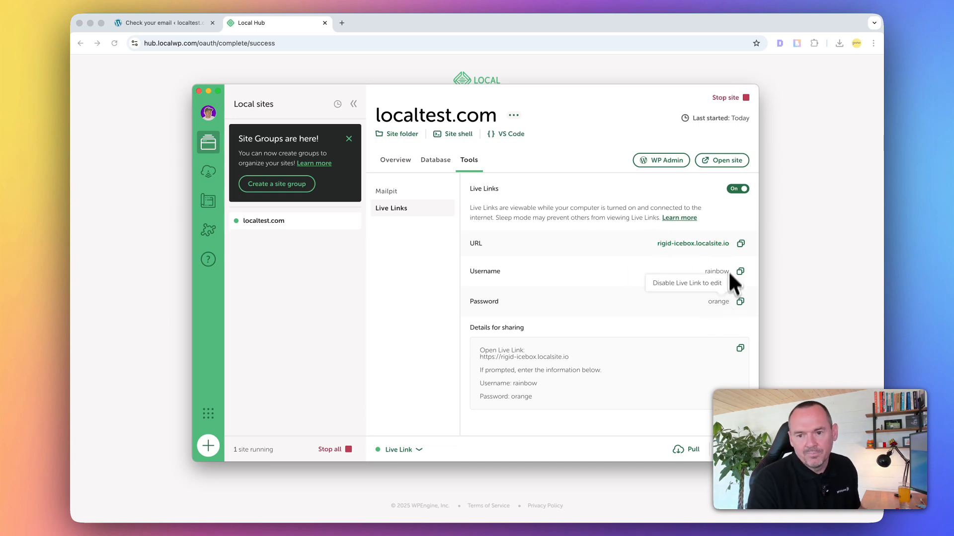
pyautogui.moveTo(740, 244)
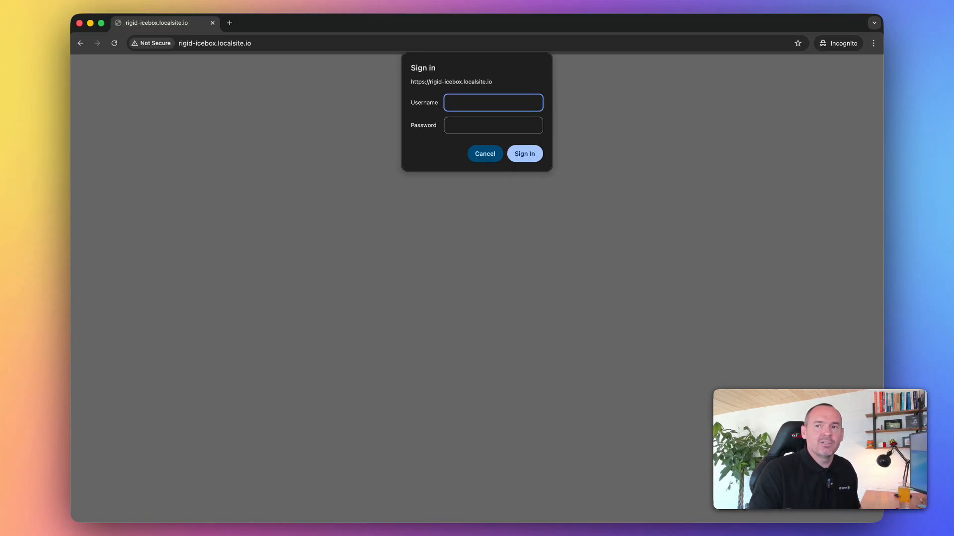
pyautogui.moveTo(486, 32)
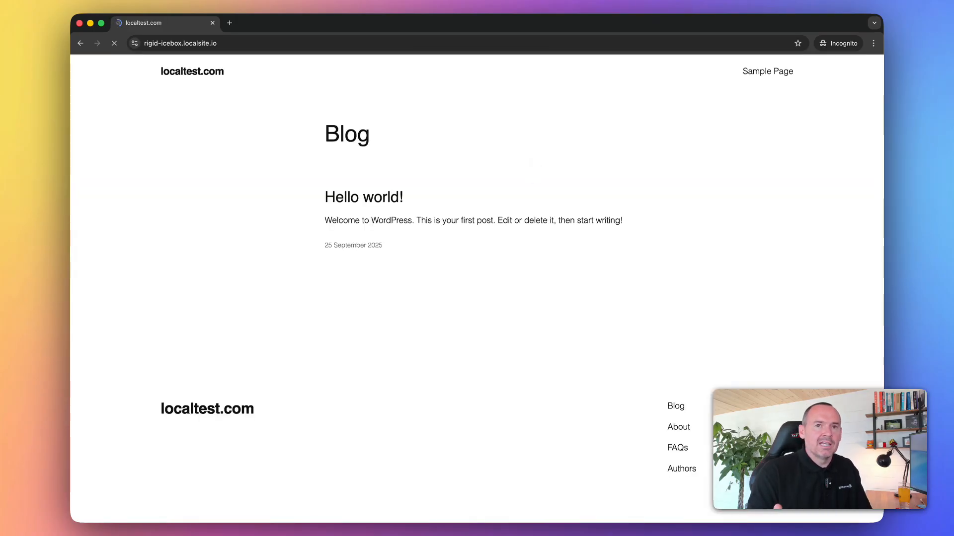
# View the localtest.com blog through its Live Link, then stop the site in Local
pyautogui.click(114, 43)
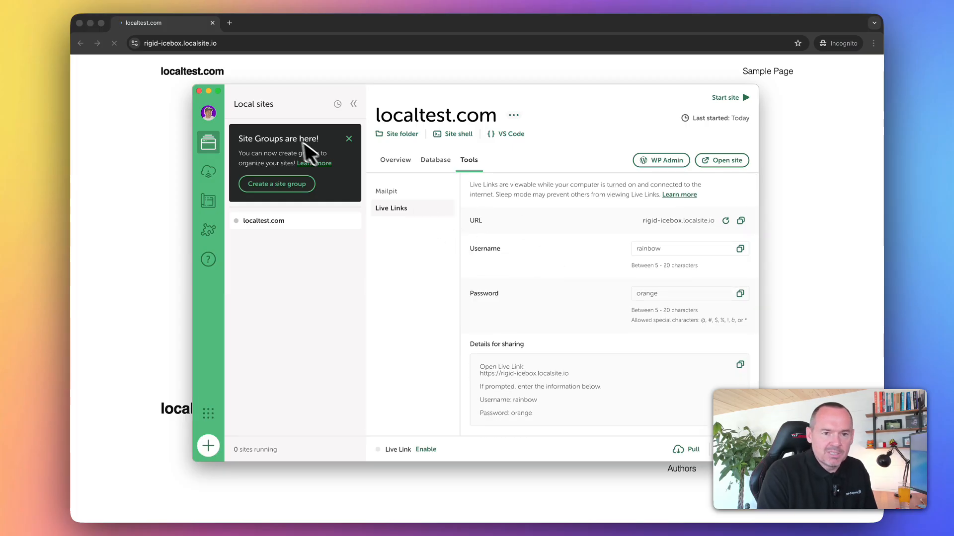
pyautogui.moveTo(208, 143)
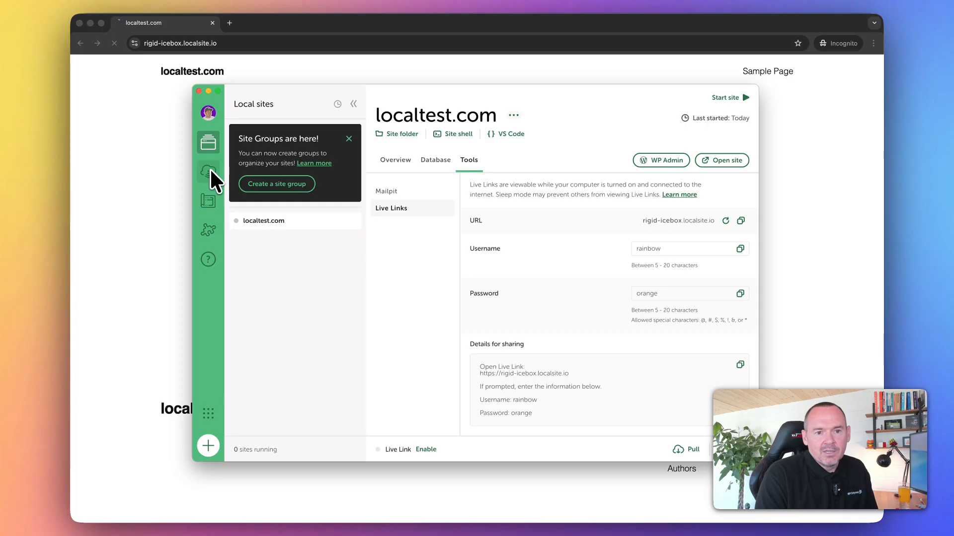
# Browse the Connect hosting page, the site overview, Connect again, then the empty Blueprints list
pyautogui.click(208, 171)
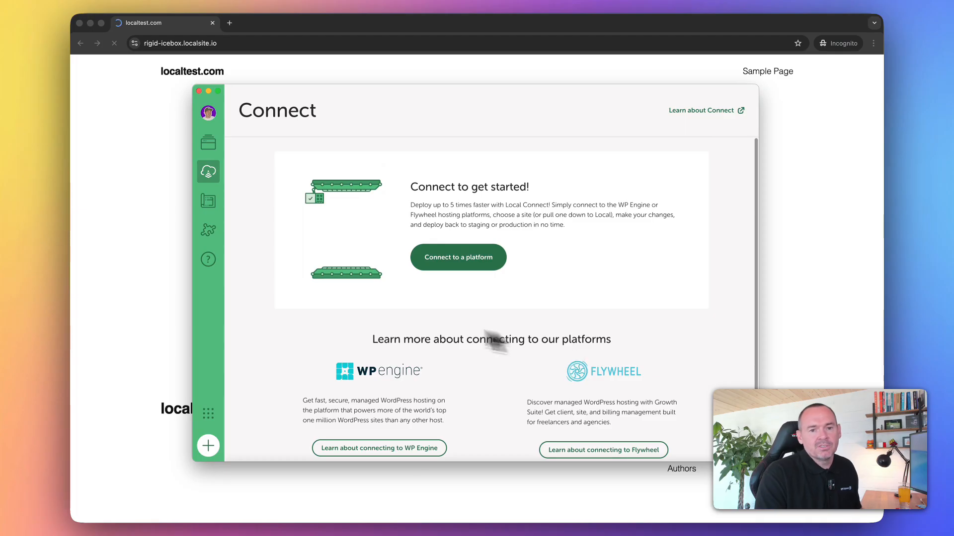
pyautogui.click(208, 142)
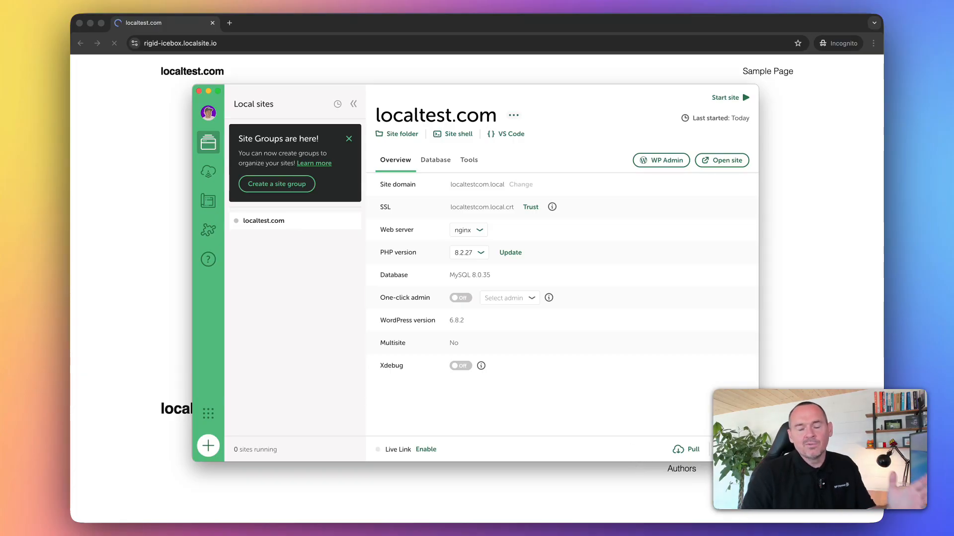
pyautogui.moveTo(278, 185)
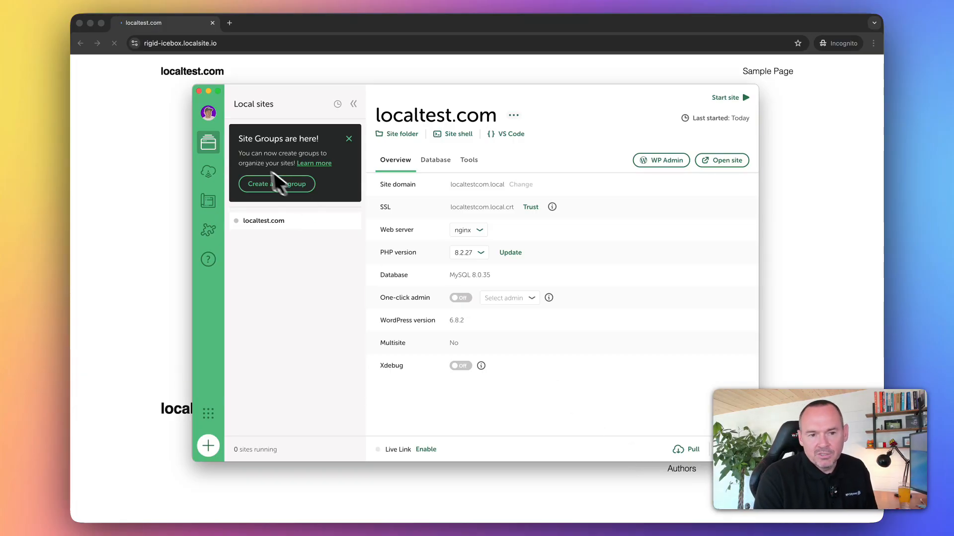
pyautogui.click(208, 171)
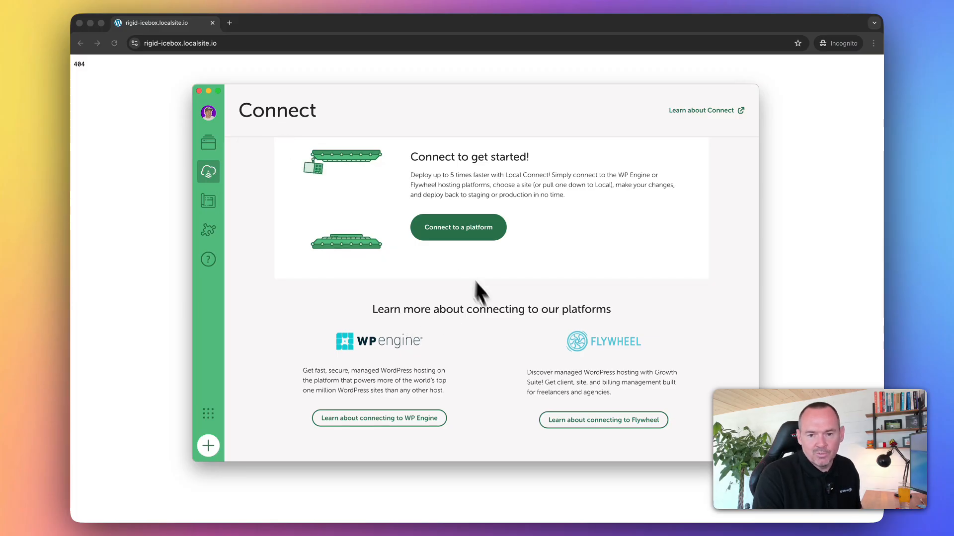
pyautogui.click(208, 201)
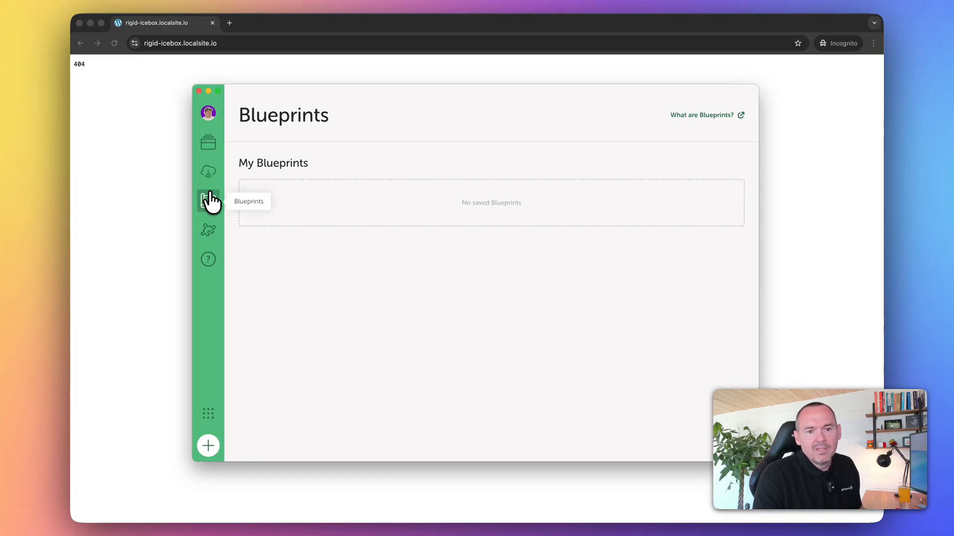
pyautogui.moveTo(635, 165)
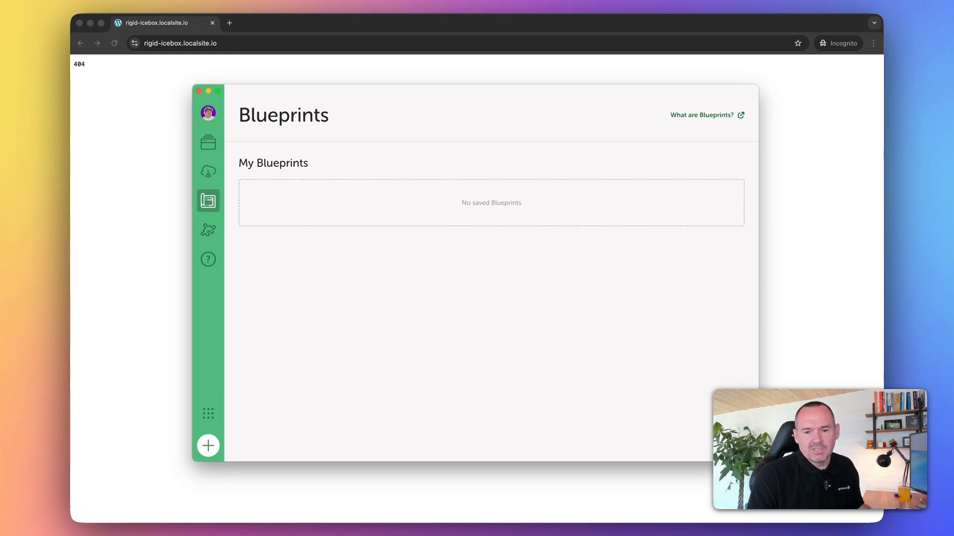
pyautogui.moveTo(209, 230)
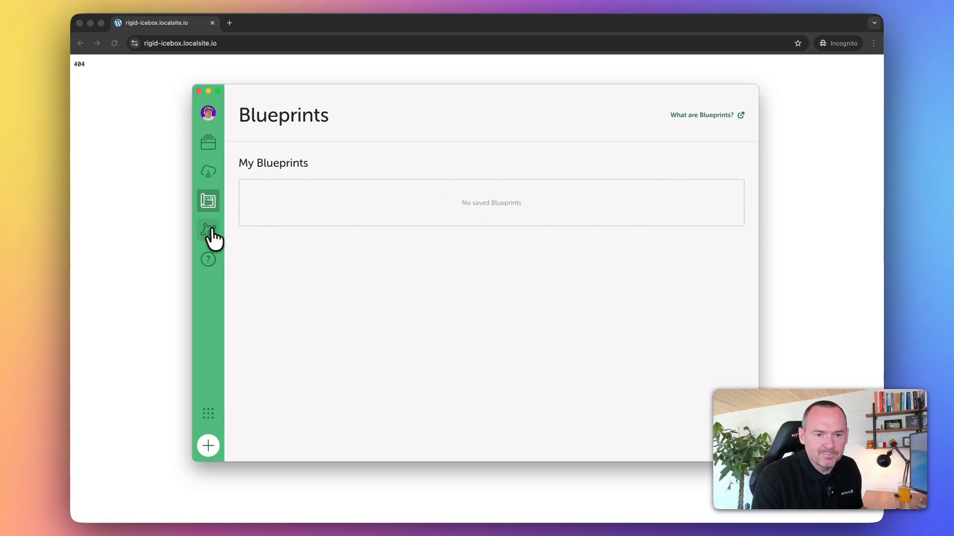
# Browse Add-ons, Get help and More from WP Engine, then return to the localtest.com overview
pyautogui.click(208, 230)
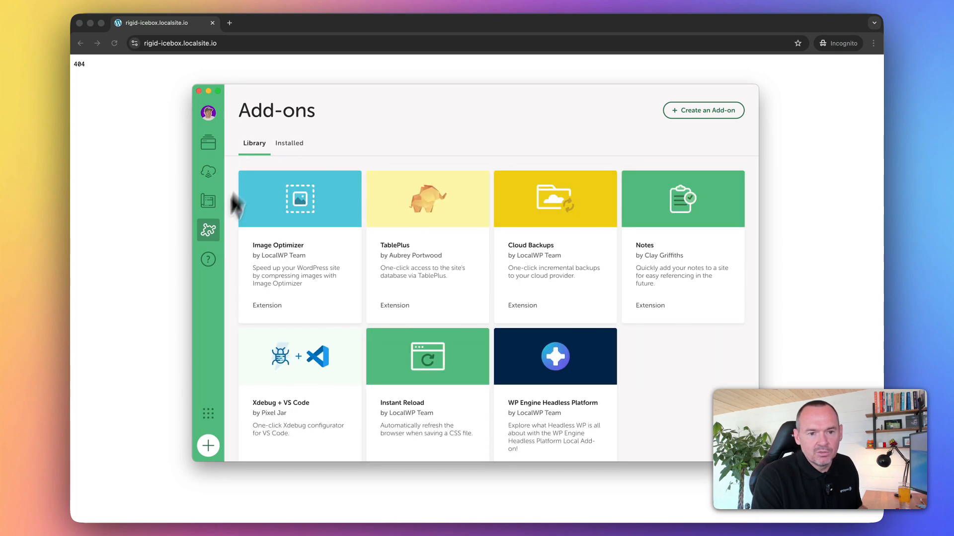
pyautogui.click(208, 259)
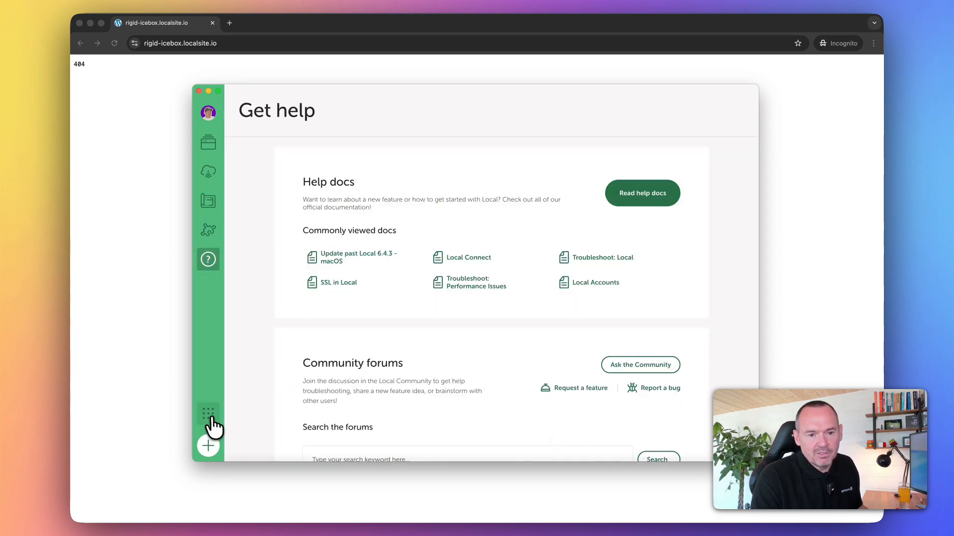
pyautogui.click(208, 414)
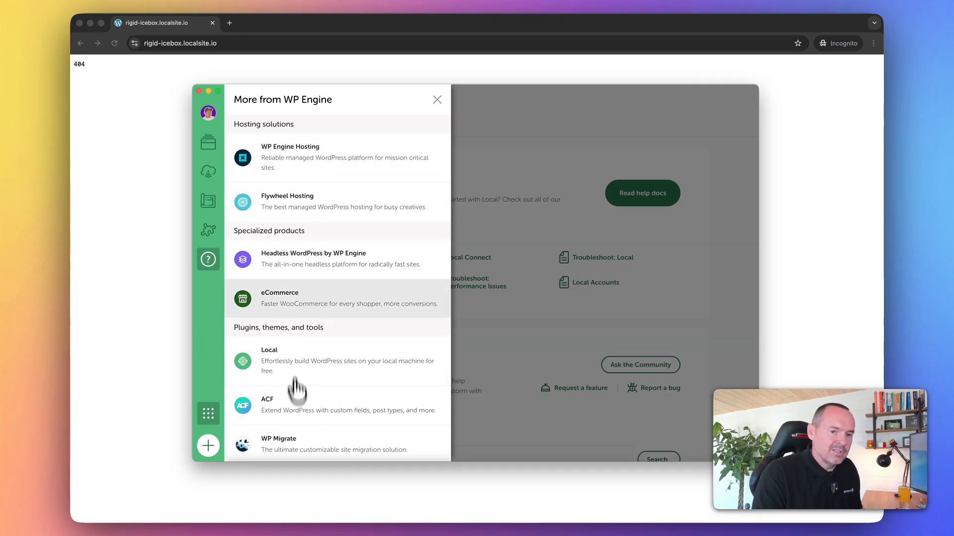
pyautogui.scroll(-3)
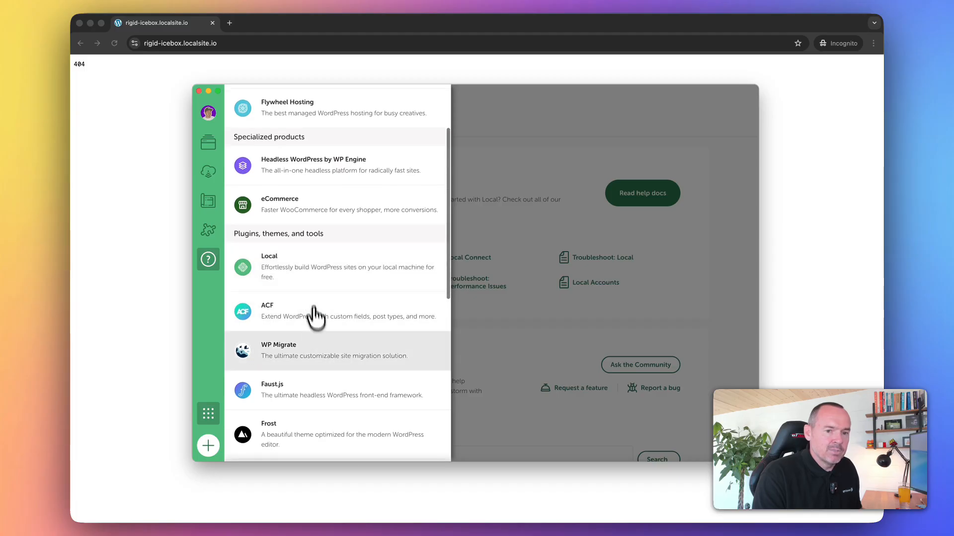
pyautogui.scroll(-3)
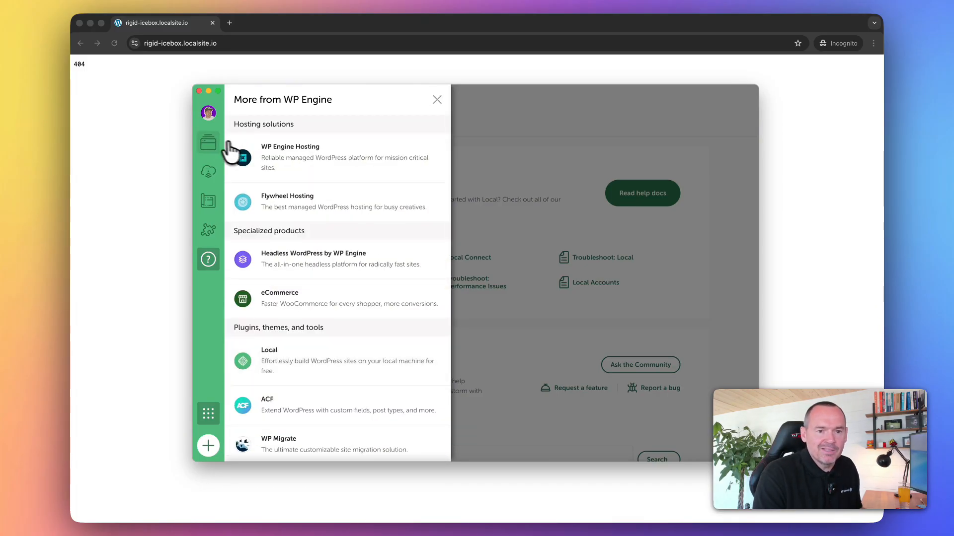
pyautogui.click(437, 99)
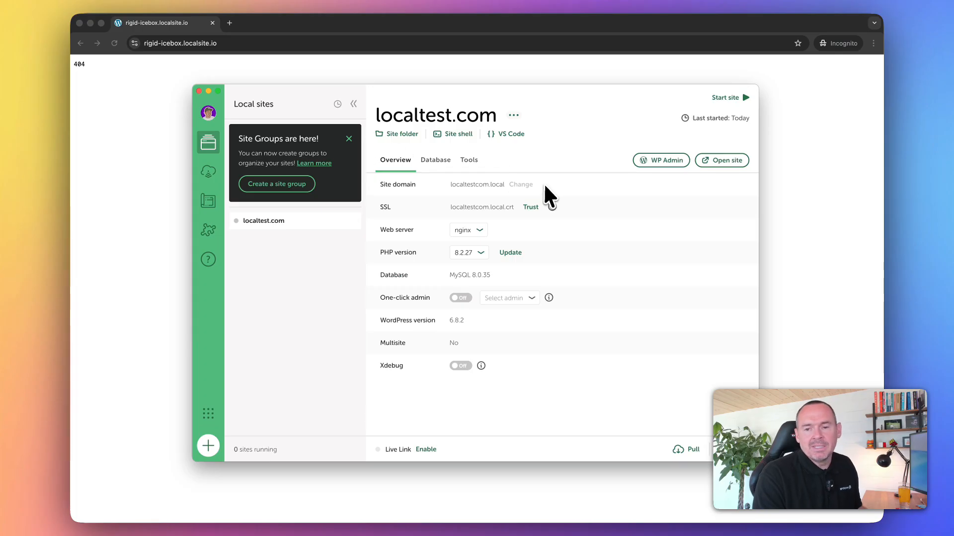
pyautogui.moveTo(575, 155)
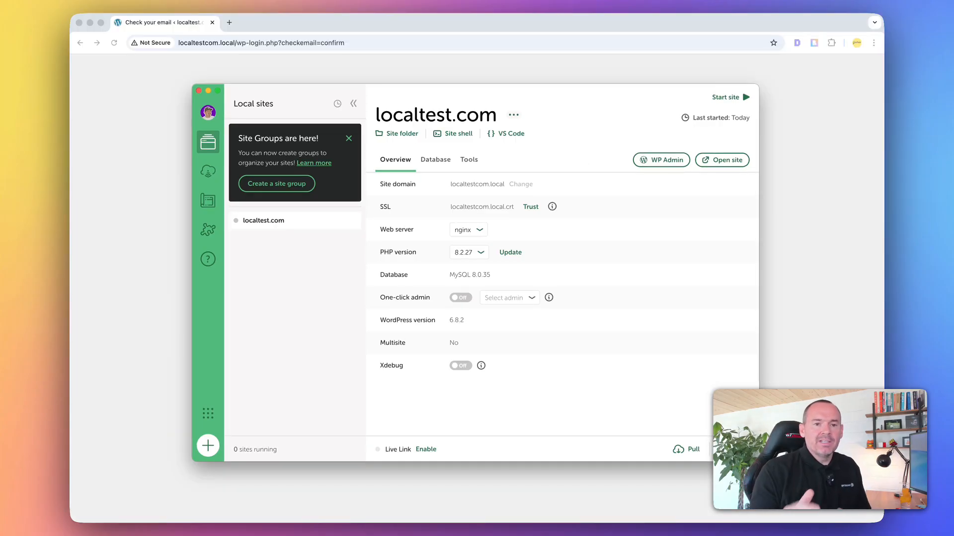
pyautogui.moveTo(515, 290)
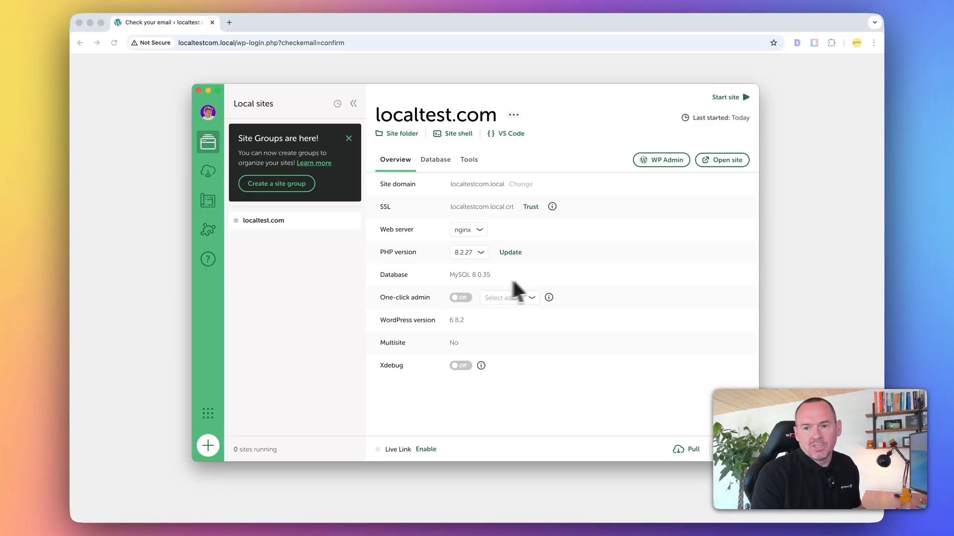
# Bring Chrome forward and load the localtest.com front page from the check-email page
pyautogui.click(726, 97)
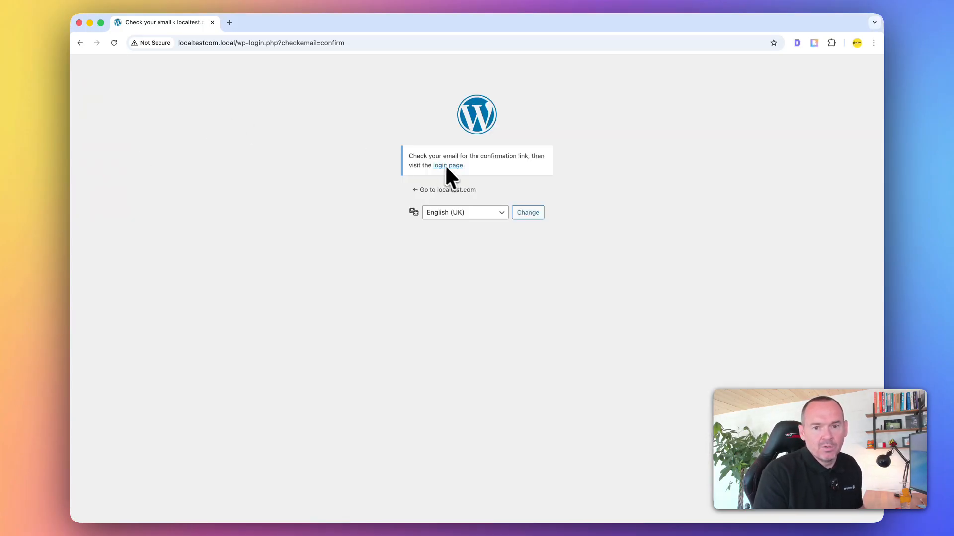
pyautogui.click(444, 189)
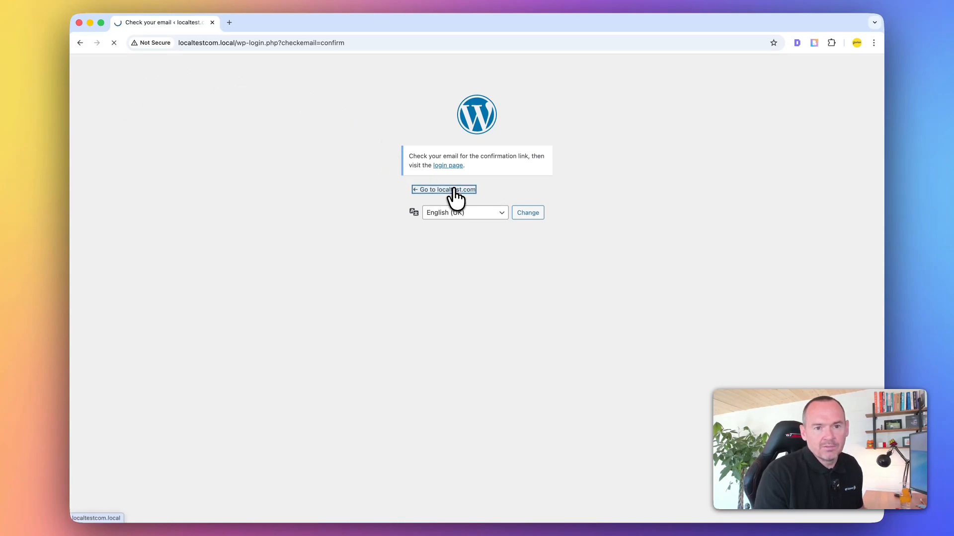
pyautogui.click(443, 189)
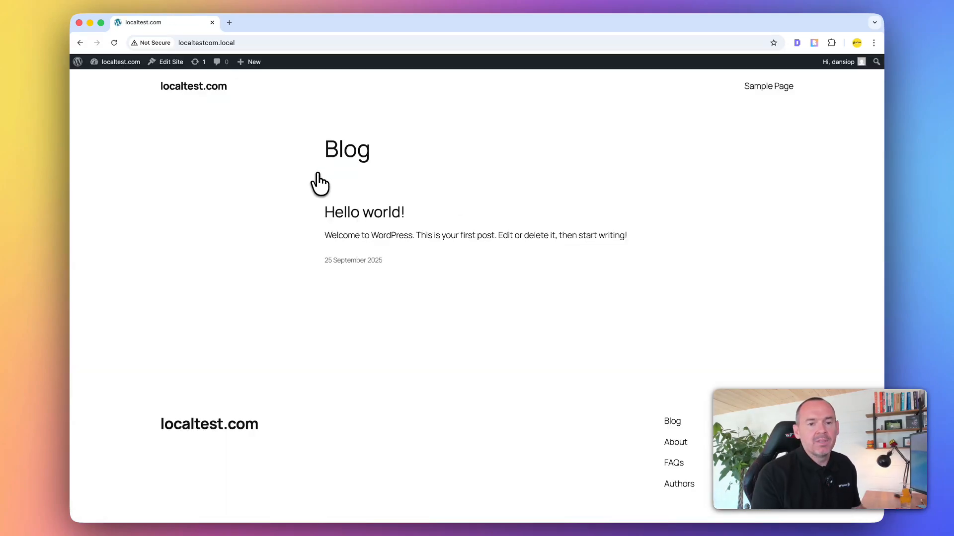
pyautogui.moveTo(264, 152)
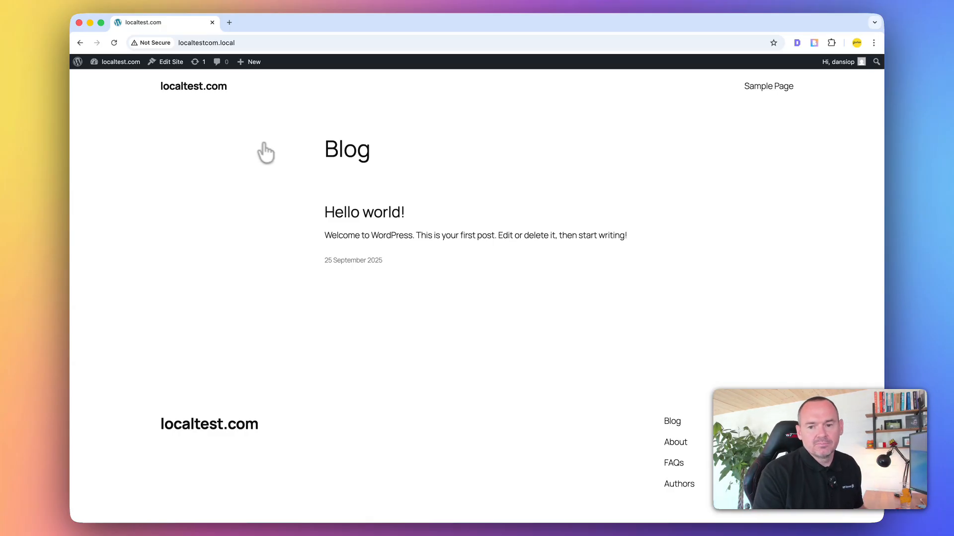
pyautogui.click(616, 271)
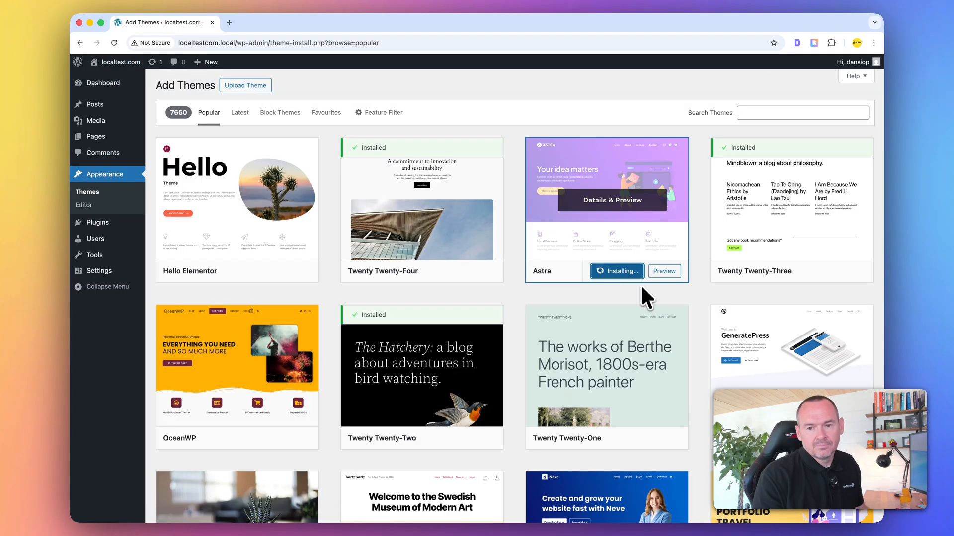
# Install and activate Astra, build the site from the Local Business template with a colour palette
pyautogui.click(616, 270)
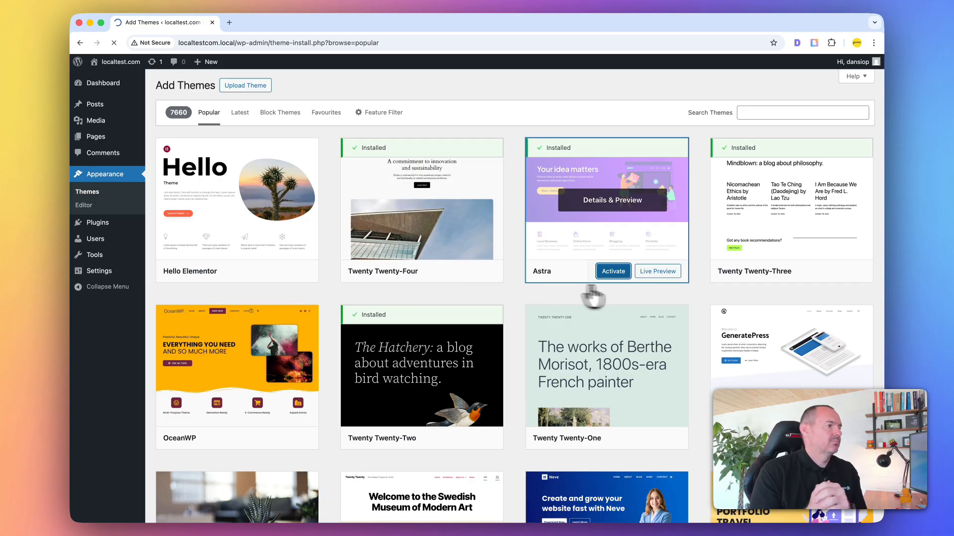
pyautogui.click(613, 271)
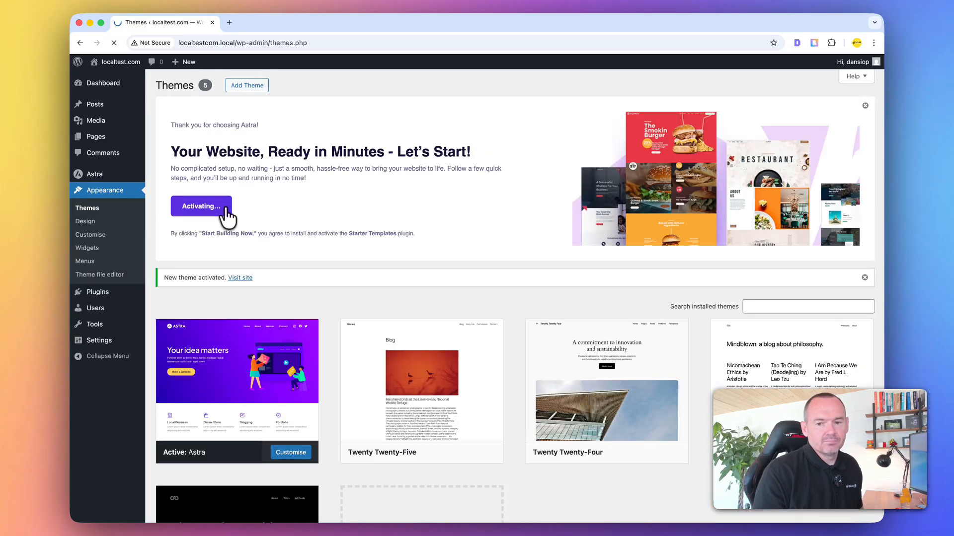
pyautogui.click(201, 206)
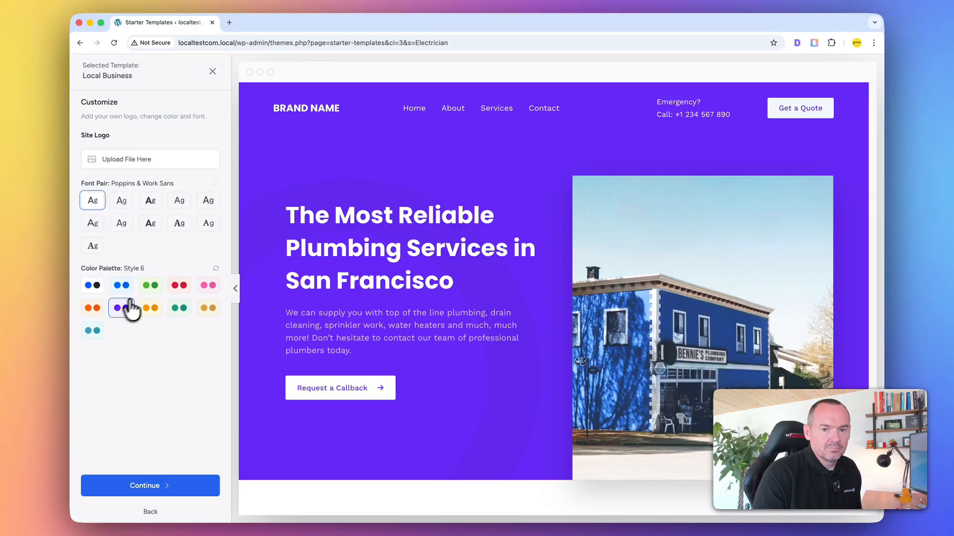
pyautogui.click(149, 486)
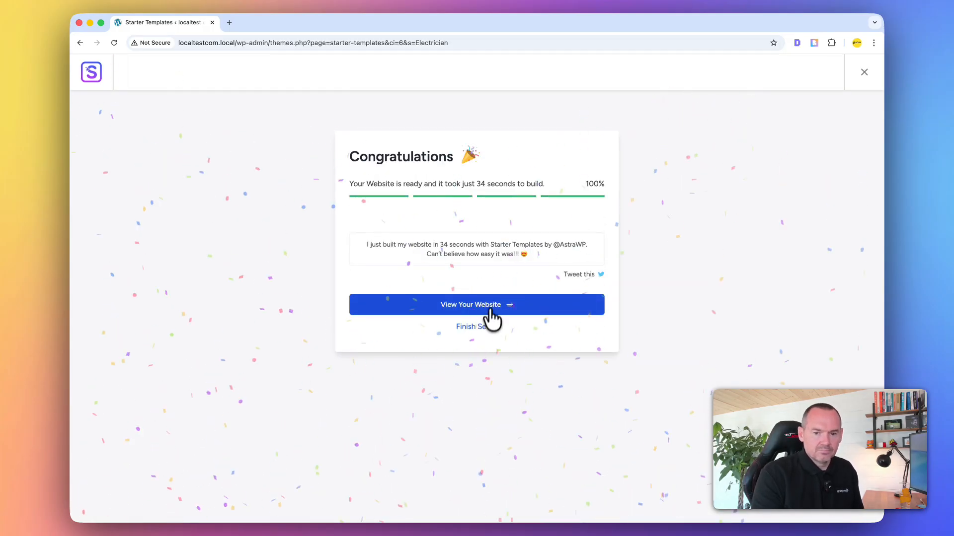
pyautogui.click(476, 304)
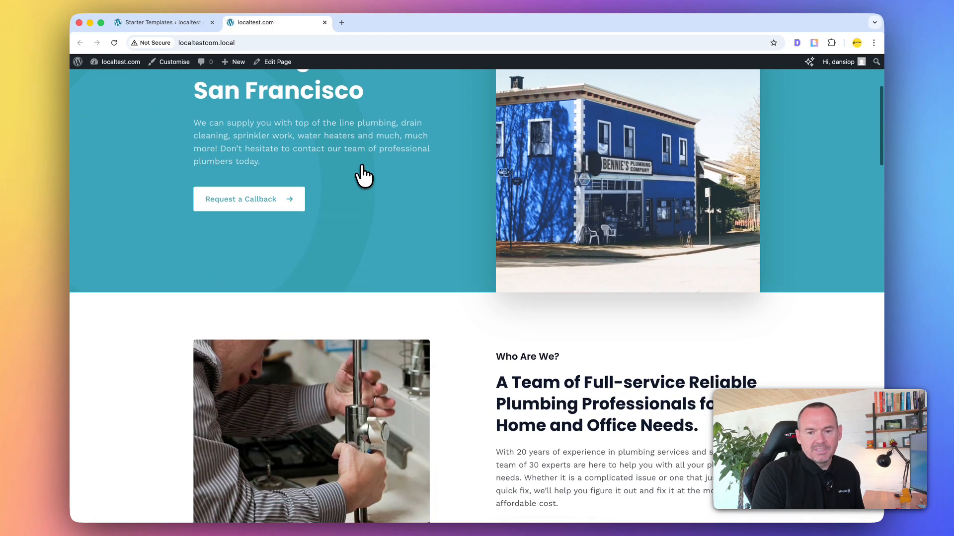
# Scroll through the finished plumbing homepage, then go to the installed plugins list
pyautogui.scroll(-3)
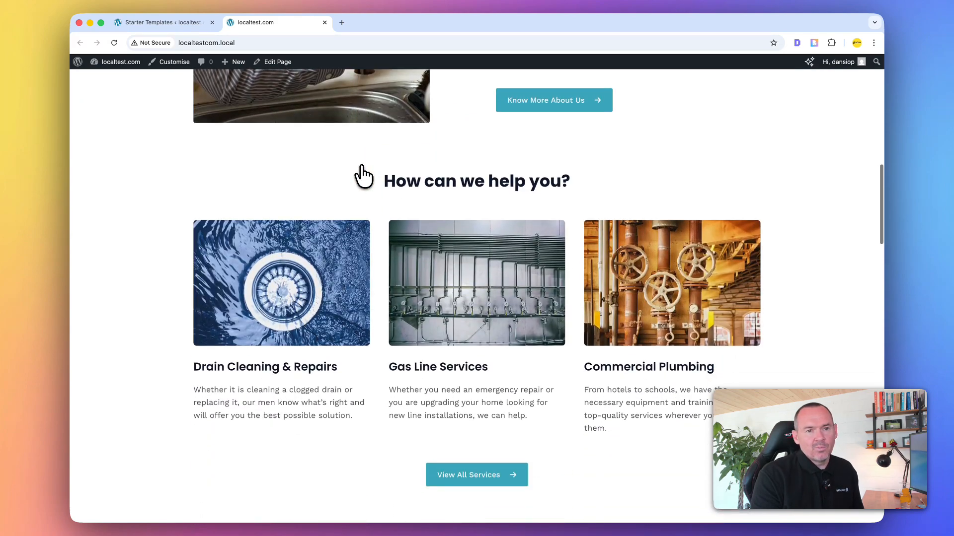
pyautogui.scroll(-3)
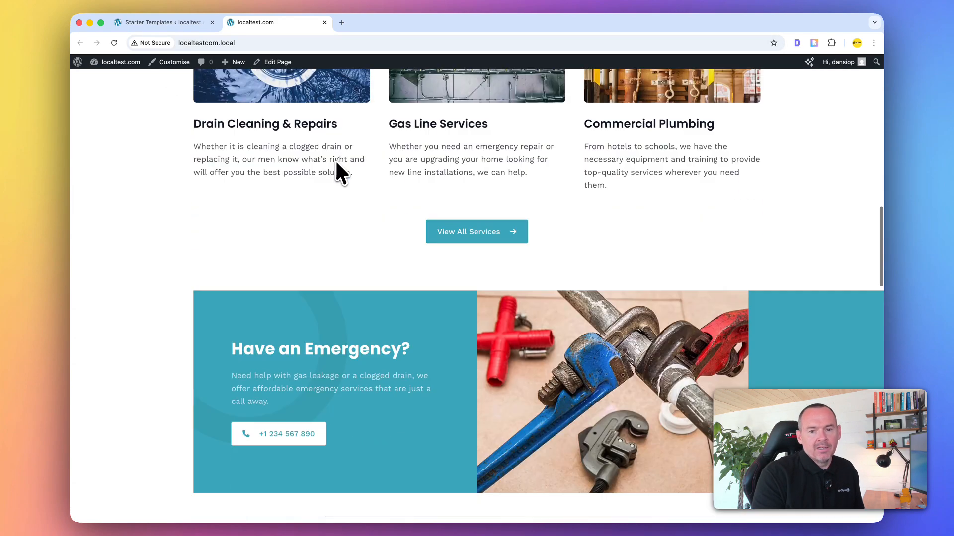
pyautogui.scroll(-3)
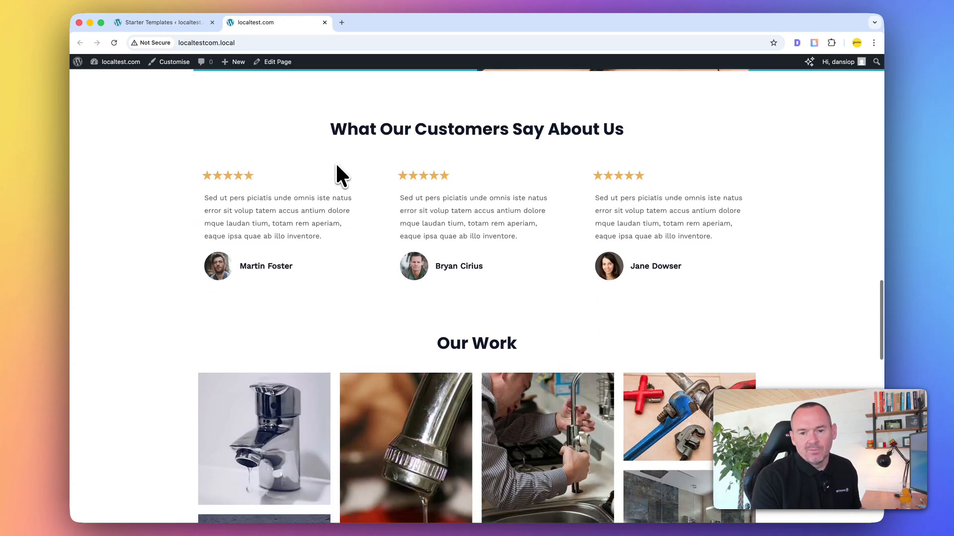
pyautogui.scroll(-3)
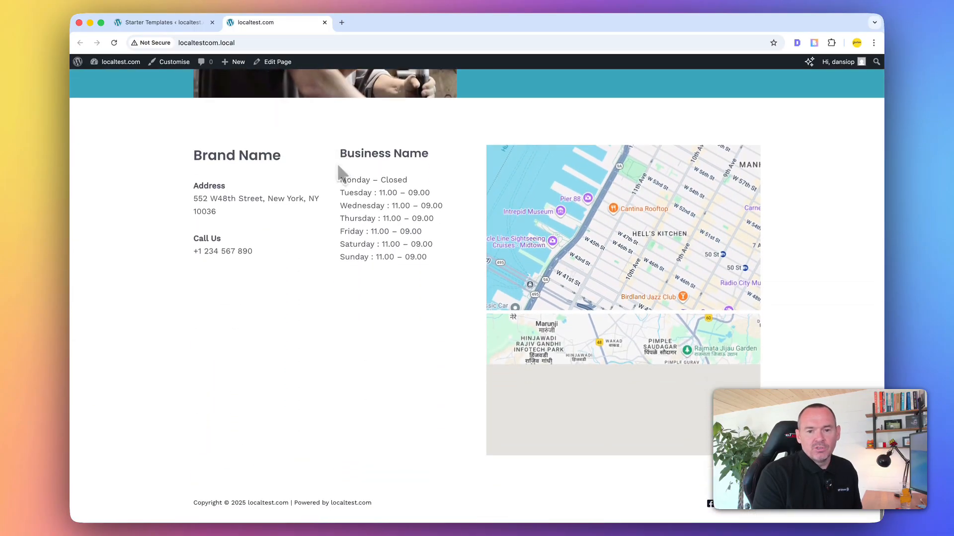
pyautogui.scroll(3)
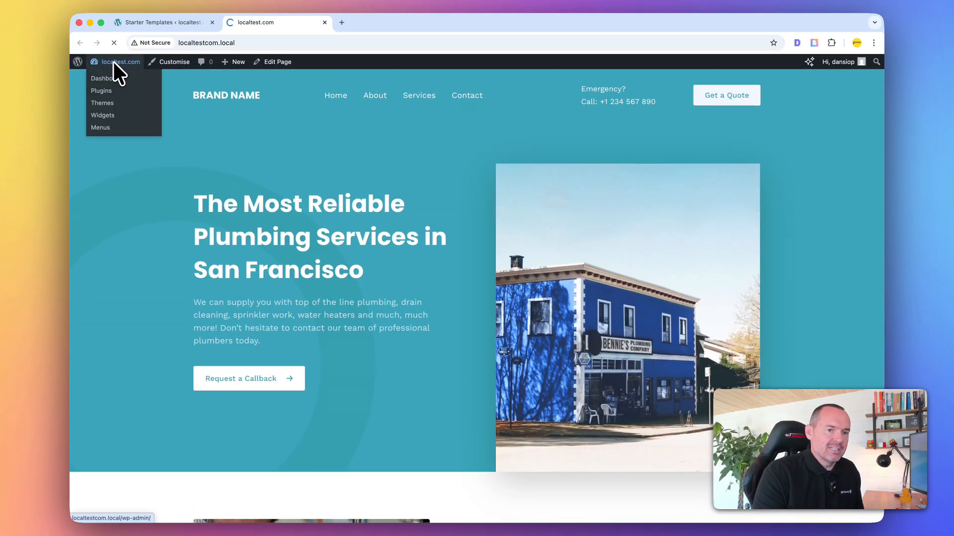
pyautogui.click(102, 78)
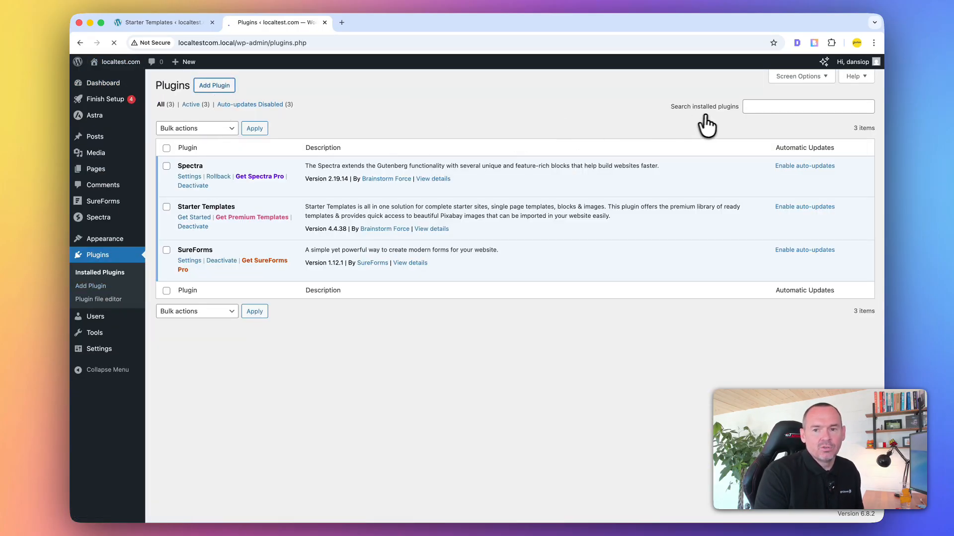
# Search 'all in', install and activate All-in-One WP Migration, and go to its Export page
pyautogui.write('all in one migratio')
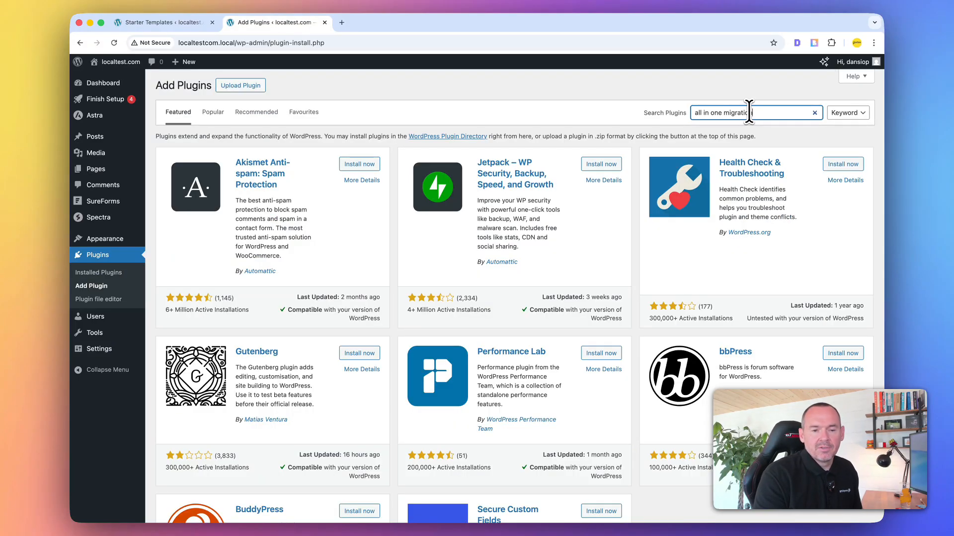
pyautogui.press('enter')
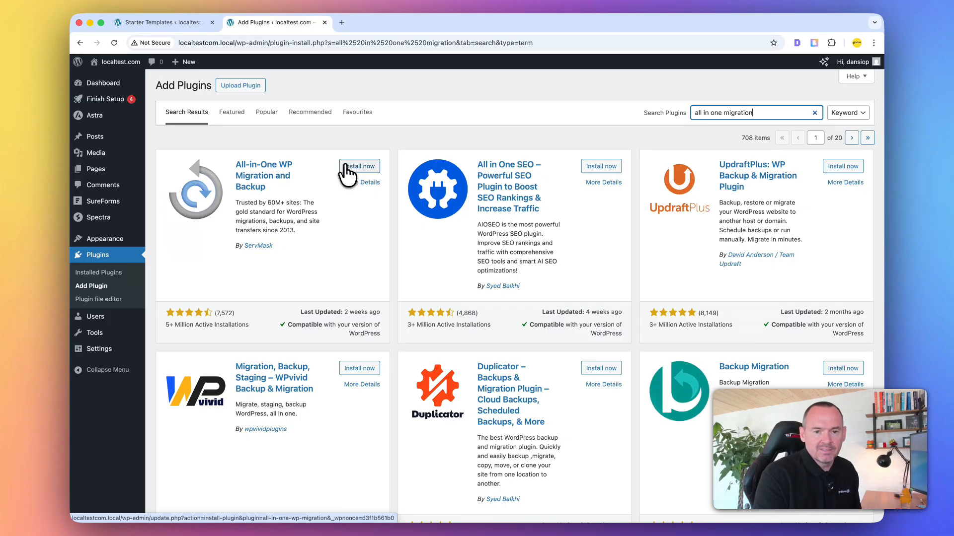
pyautogui.click(358, 166)
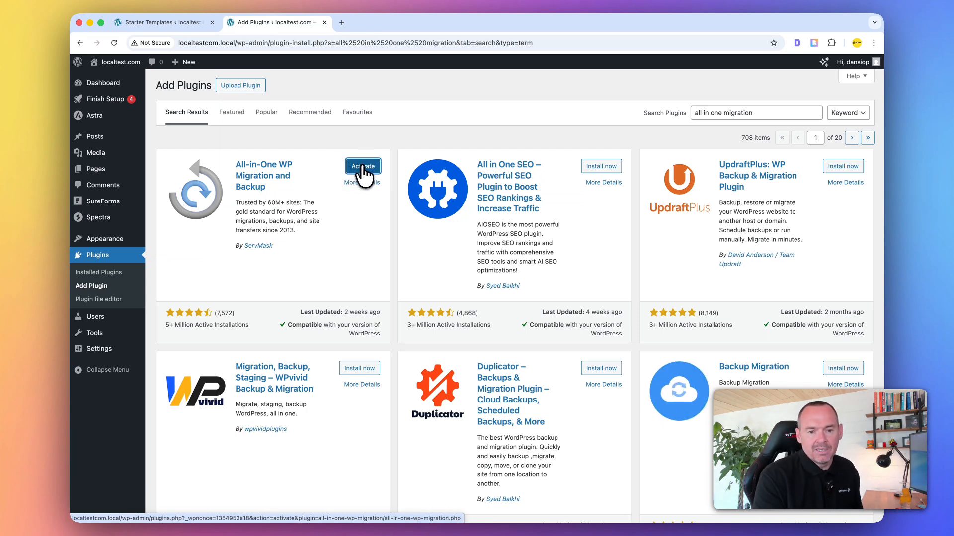
pyautogui.click(363, 166)
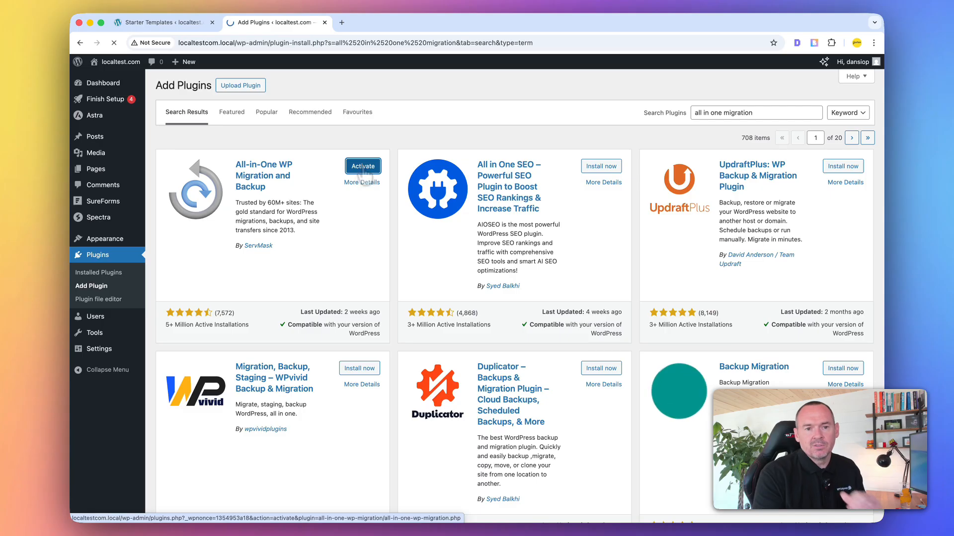
pyautogui.click(363, 166)
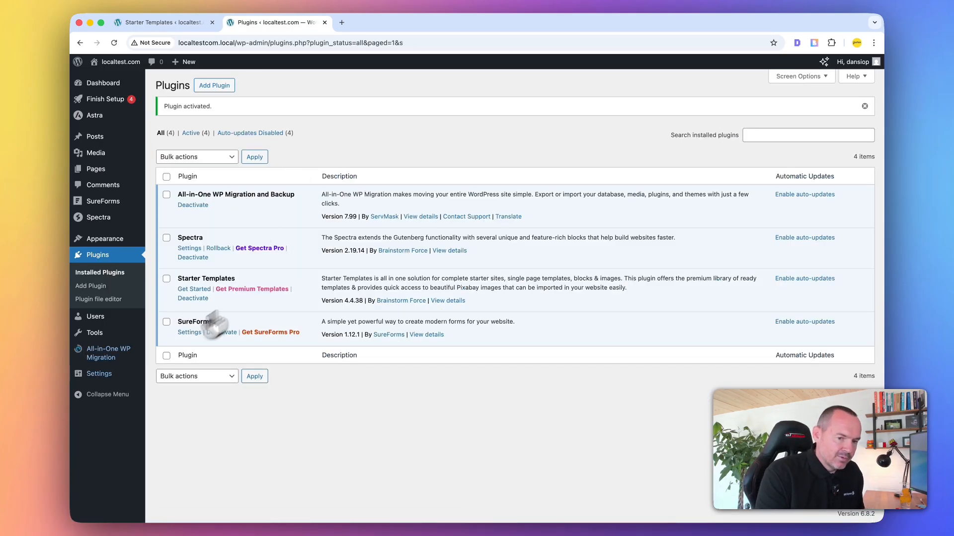
pyautogui.moveTo(108, 353)
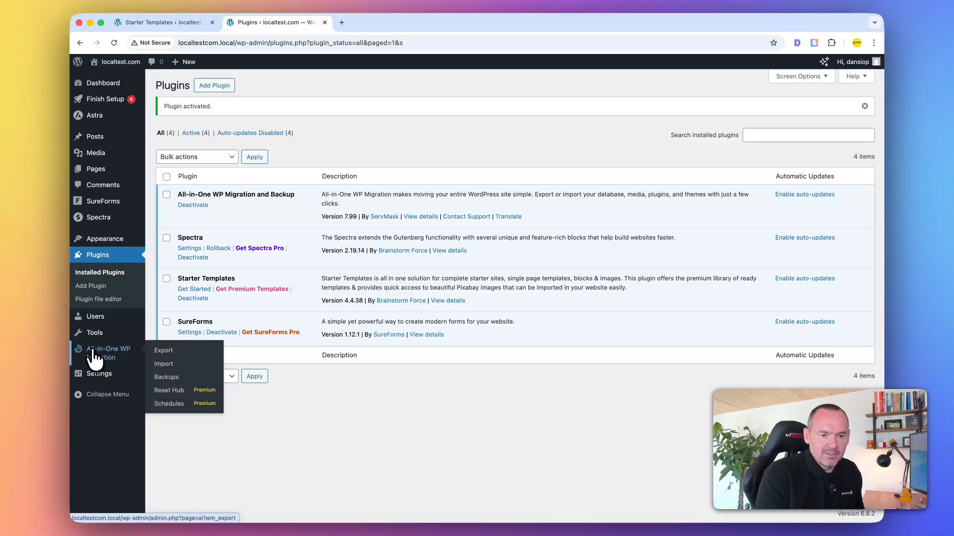
pyautogui.click(163, 350)
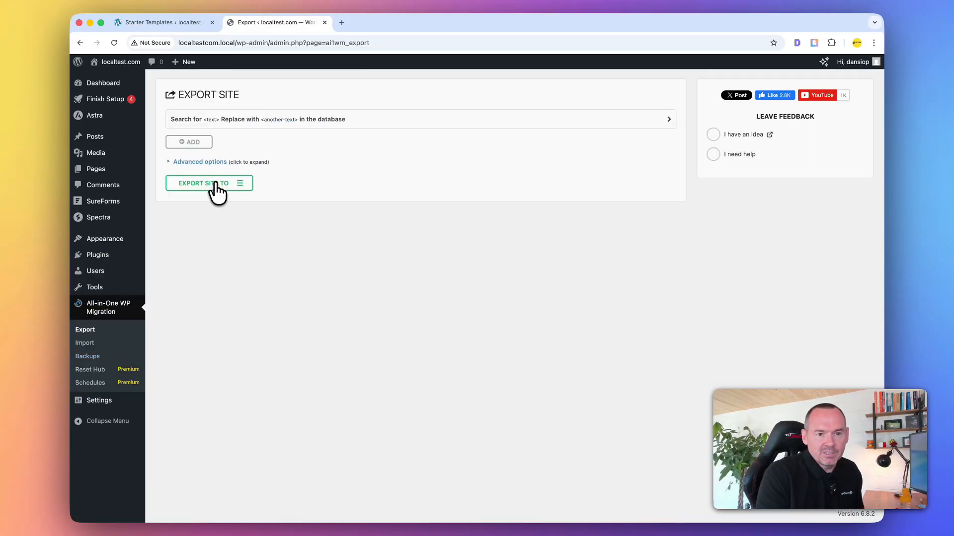
# Export the whole localtest.com site to a file and save the 126 MB download to the Desktop
pyautogui.click(208, 184)
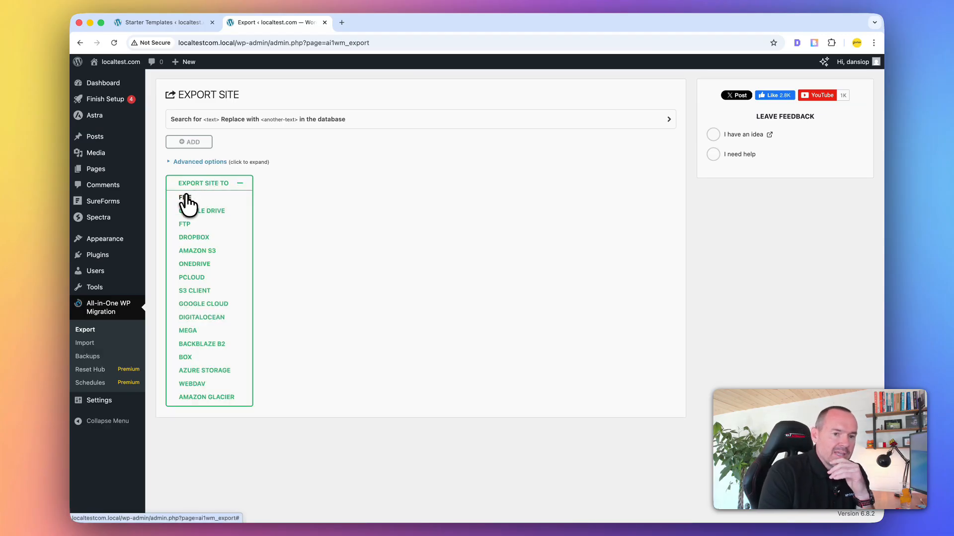
pyautogui.click(184, 197)
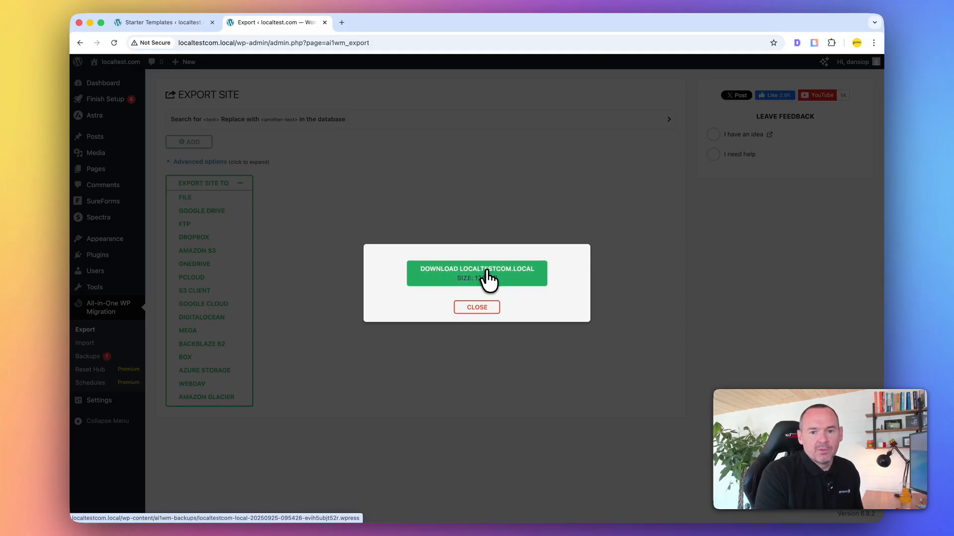
pyautogui.click(477, 274)
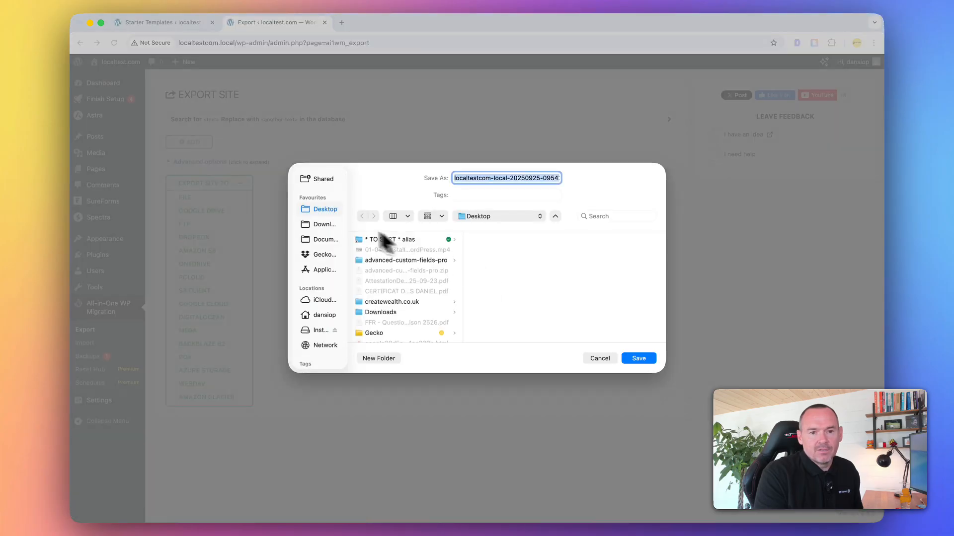
pyautogui.click(638, 358)
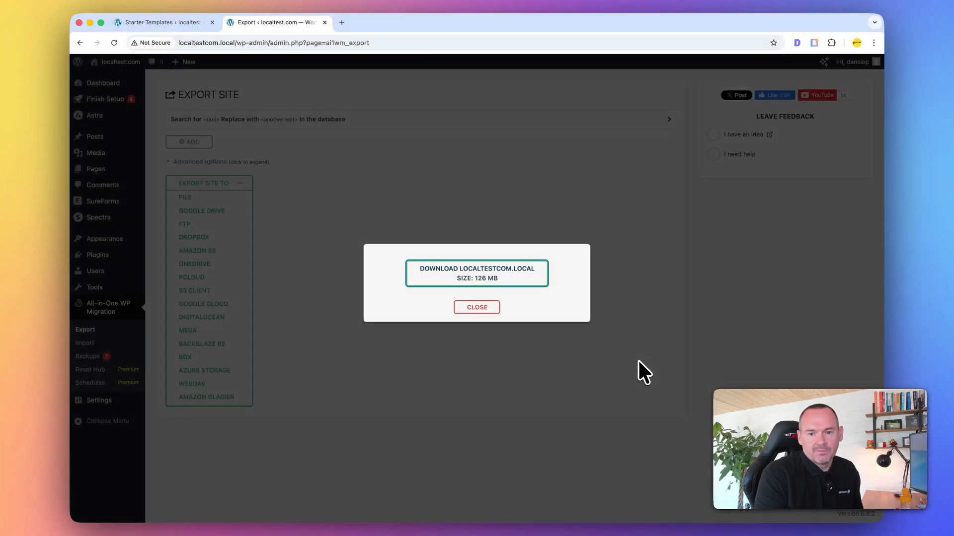
pyautogui.click(840, 42)
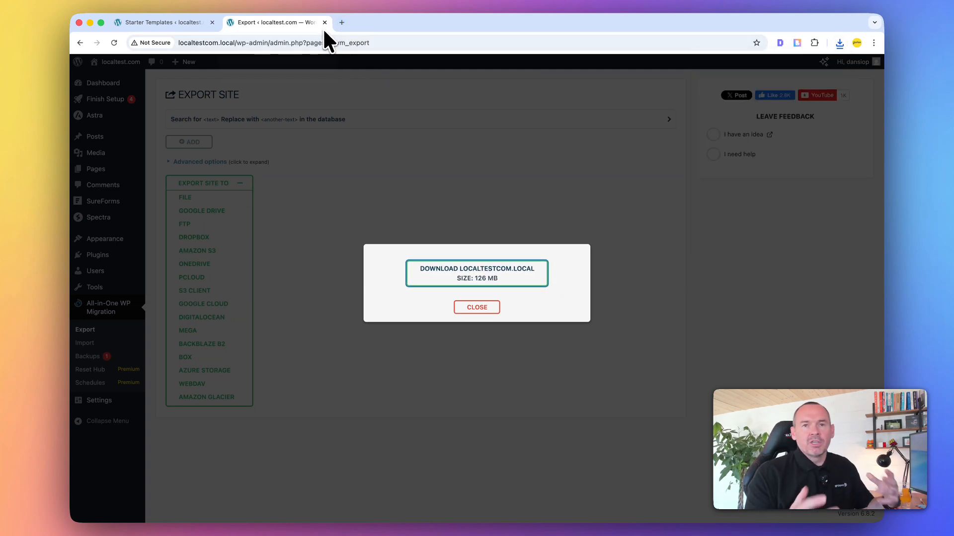
pyautogui.moveTo(276, 23)
pyautogui.write('server198.gecko.media/c')
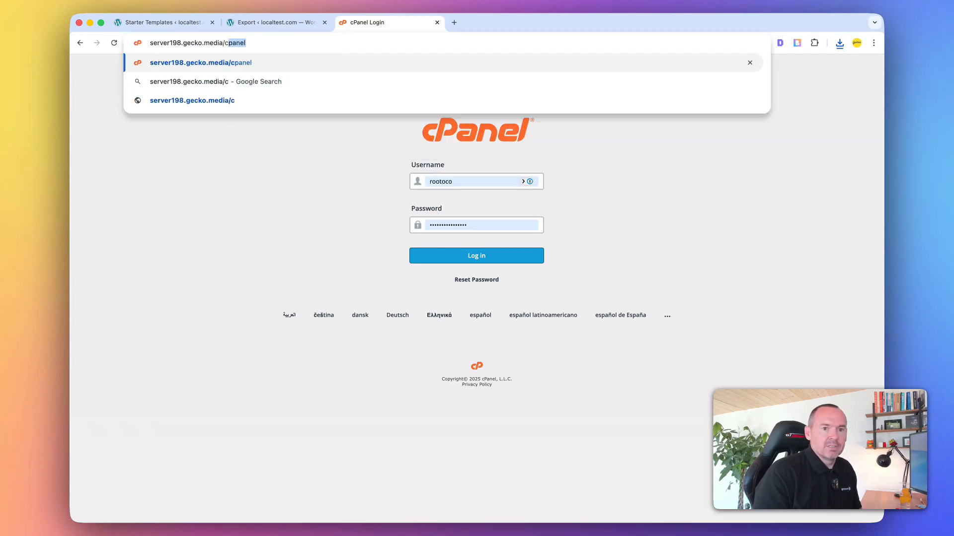
# Log in to cPanel with the saved rootco account and launch WordPress Management (WP Toolkit)
pyautogui.press('Enter')
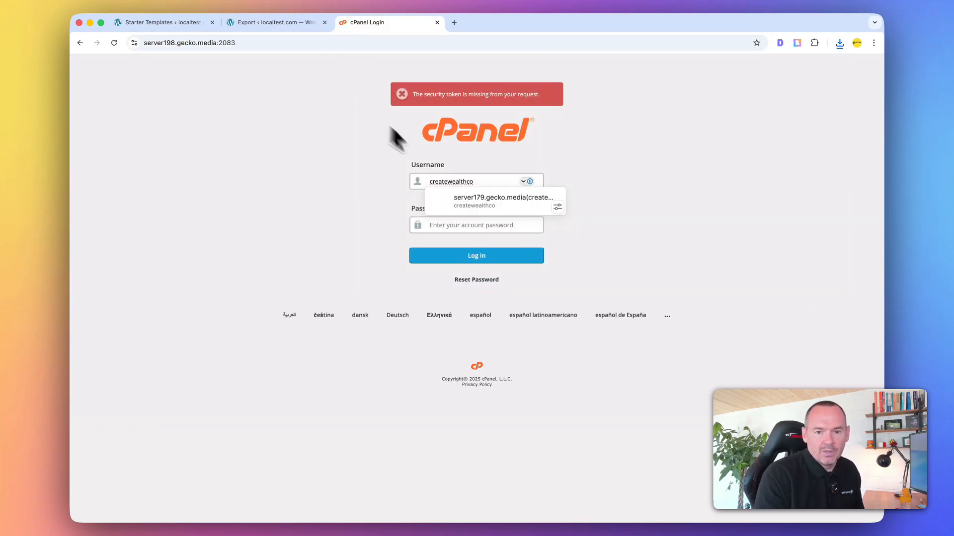
pyautogui.write('rootco')
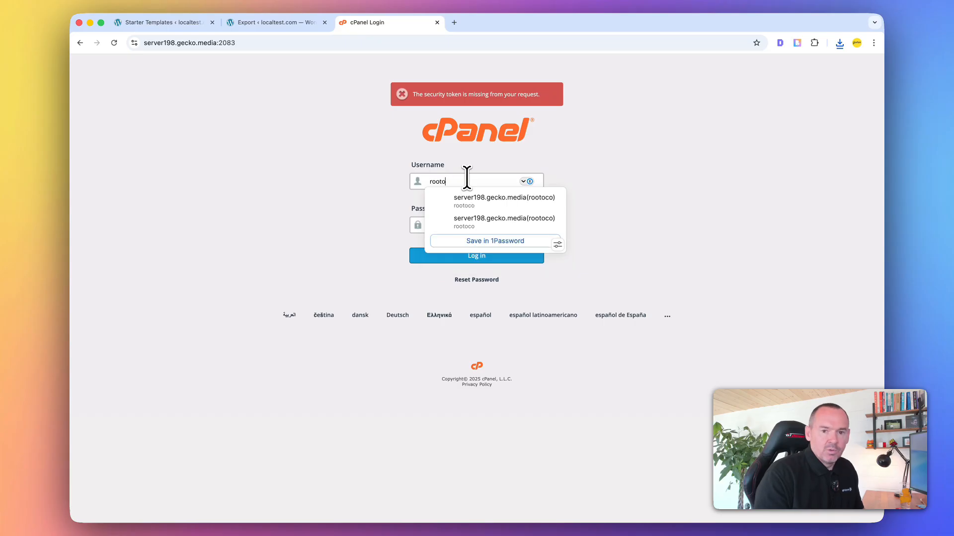
pyautogui.click(476, 255)
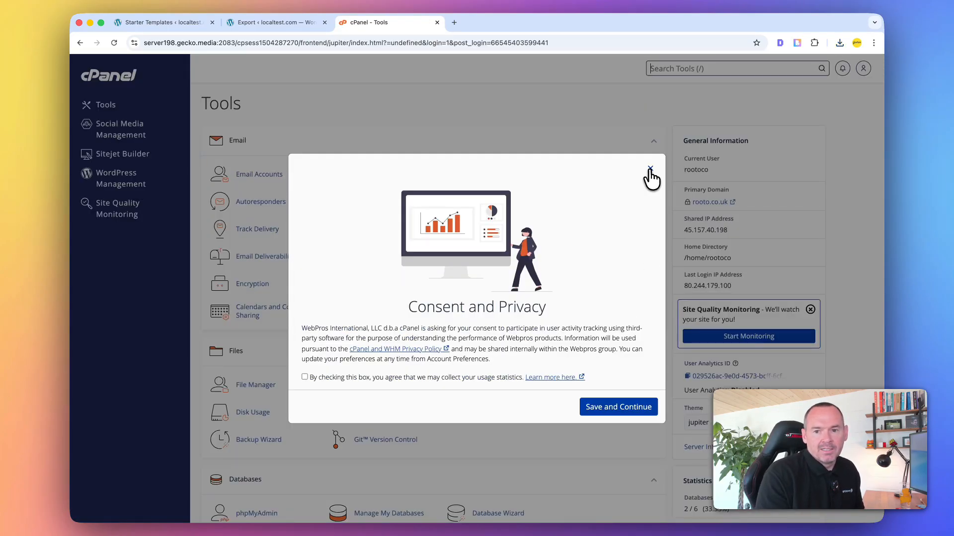
pyautogui.click(650, 168)
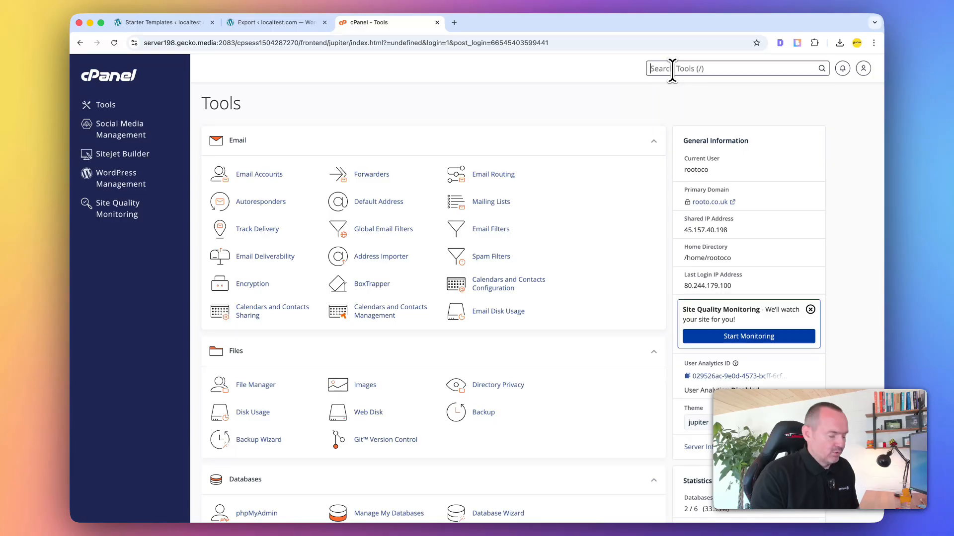
pyautogui.write('word')
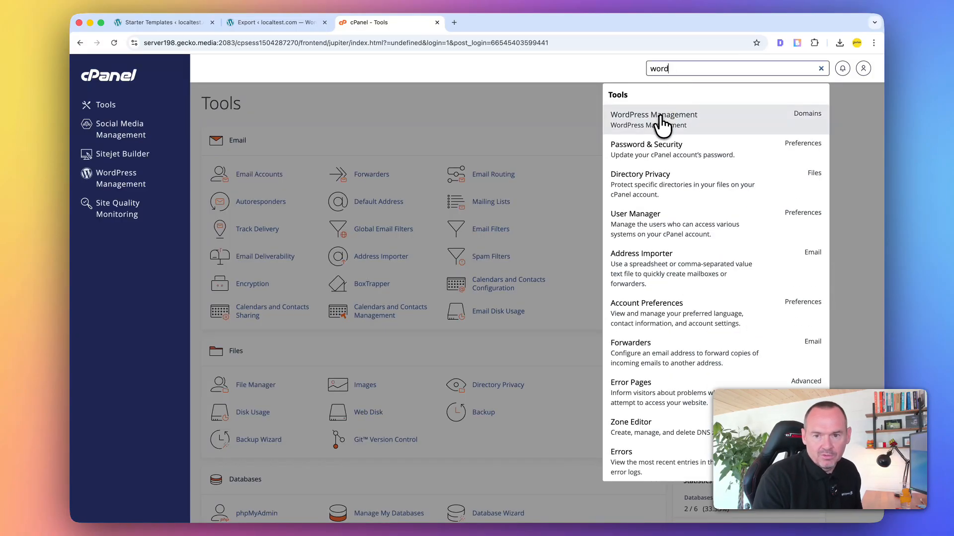
pyautogui.click(653, 114)
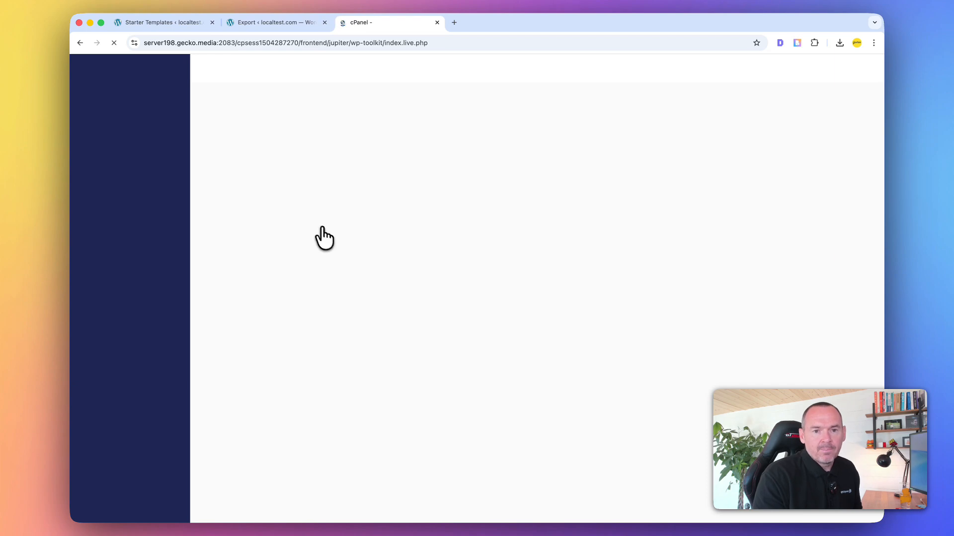
pyautogui.moveTo(328, 230)
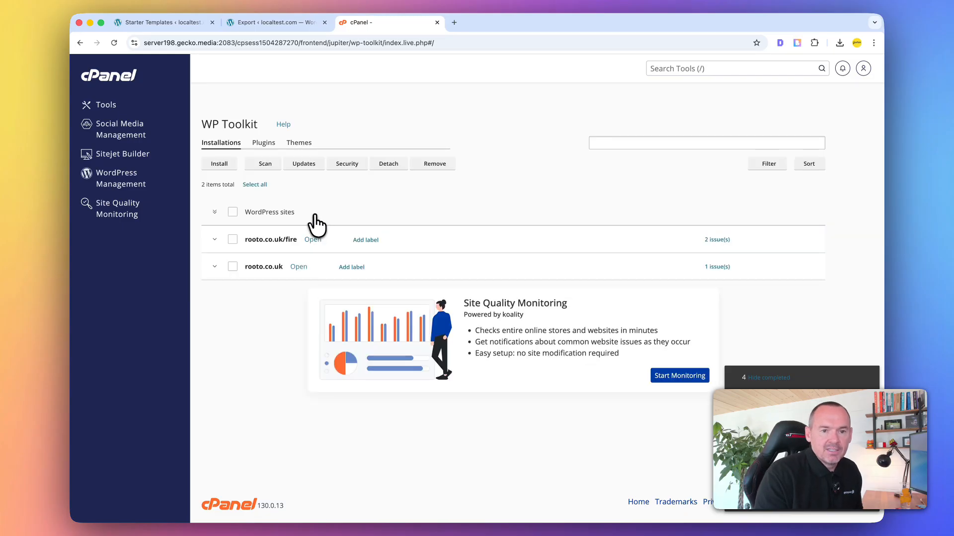
# Install a new WordPress site at path /local on rooto.co.uk with admin credentials set
pyautogui.click(218, 163)
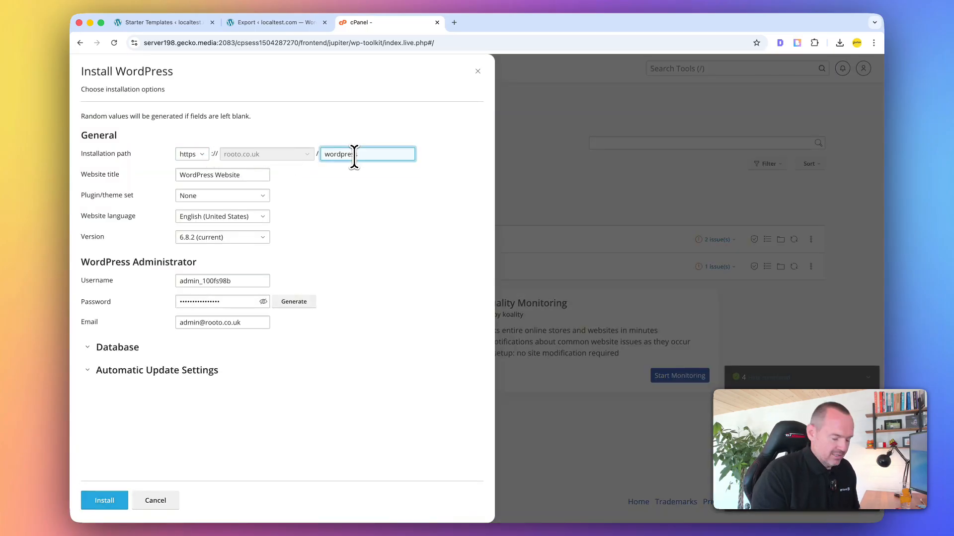
pyautogui.write('local')
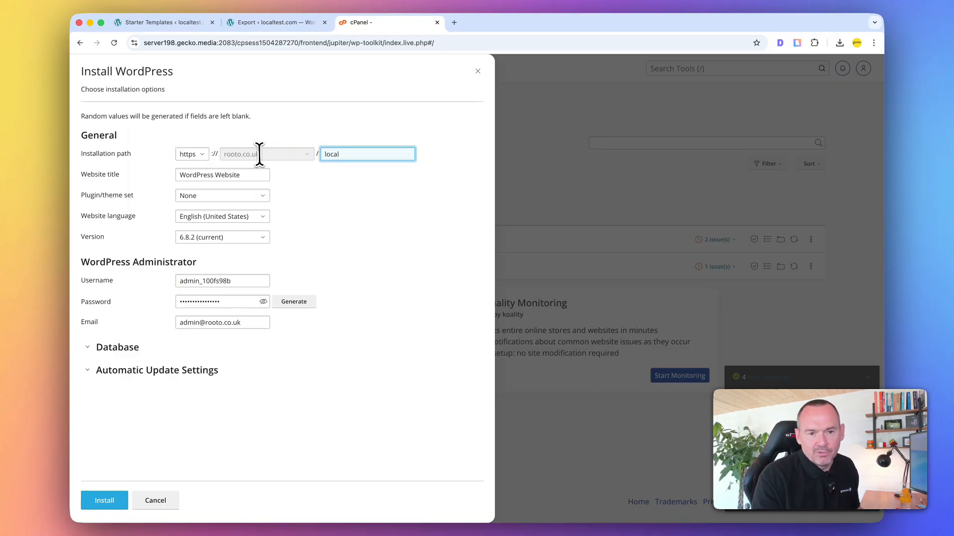
pyautogui.click(222, 174)
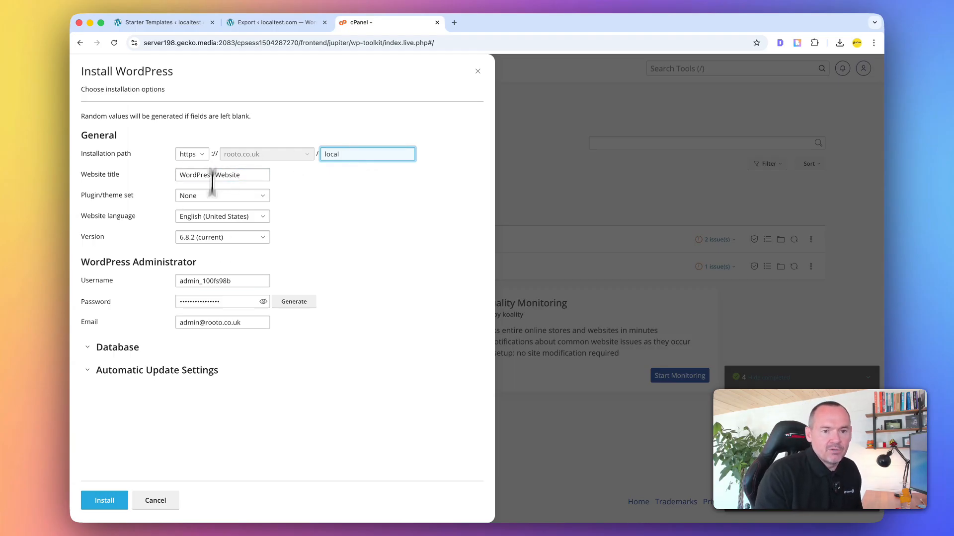
pyautogui.click(222, 301)
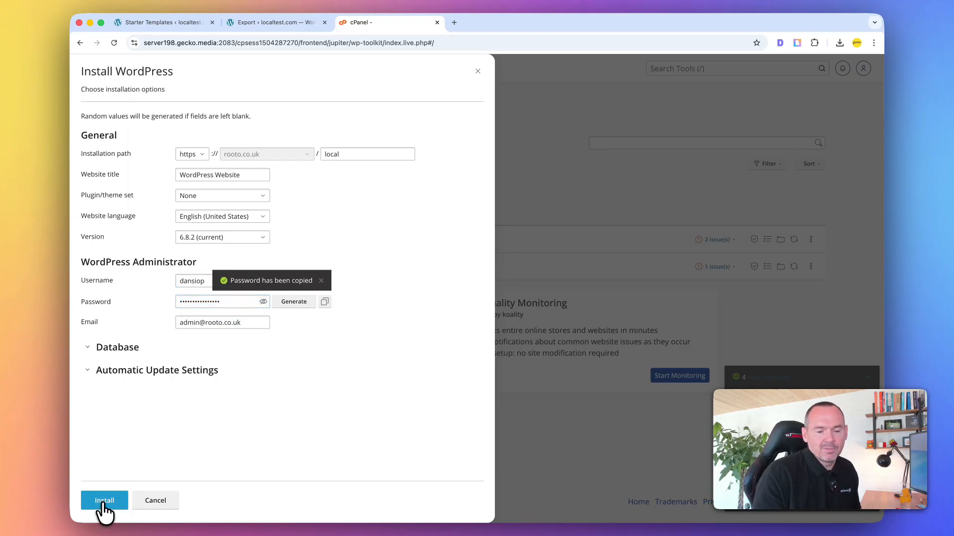
pyautogui.click(104, 500)
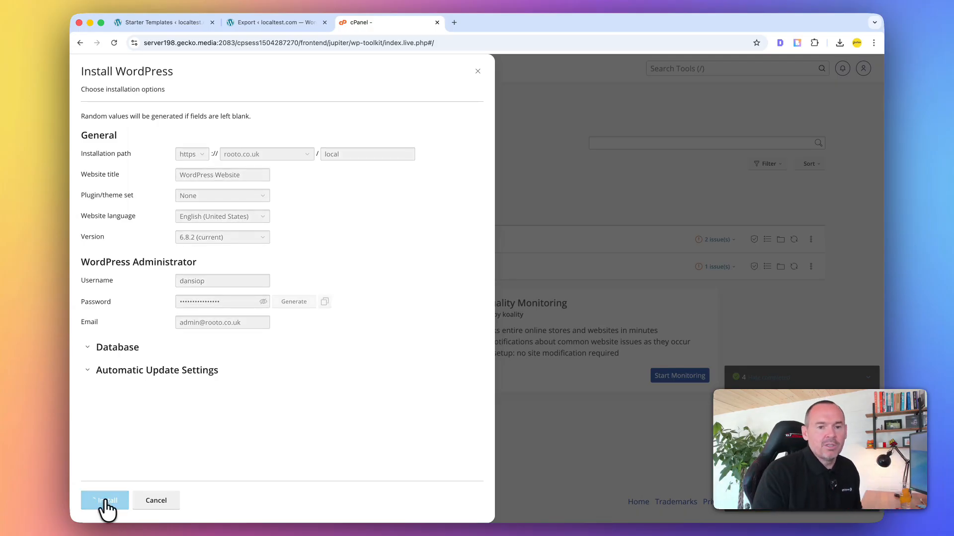
pyautogui.click(104, 500)
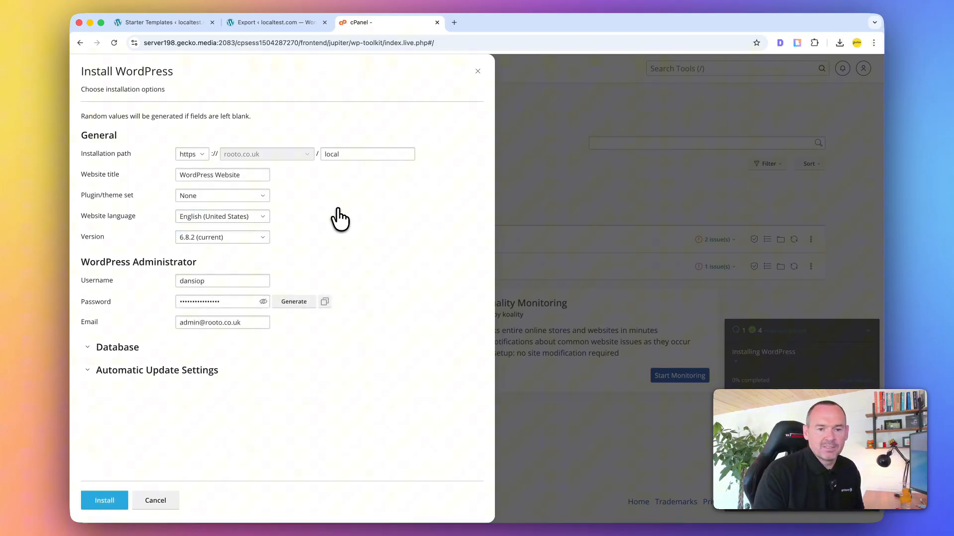
pyautogui.click(104, 500)
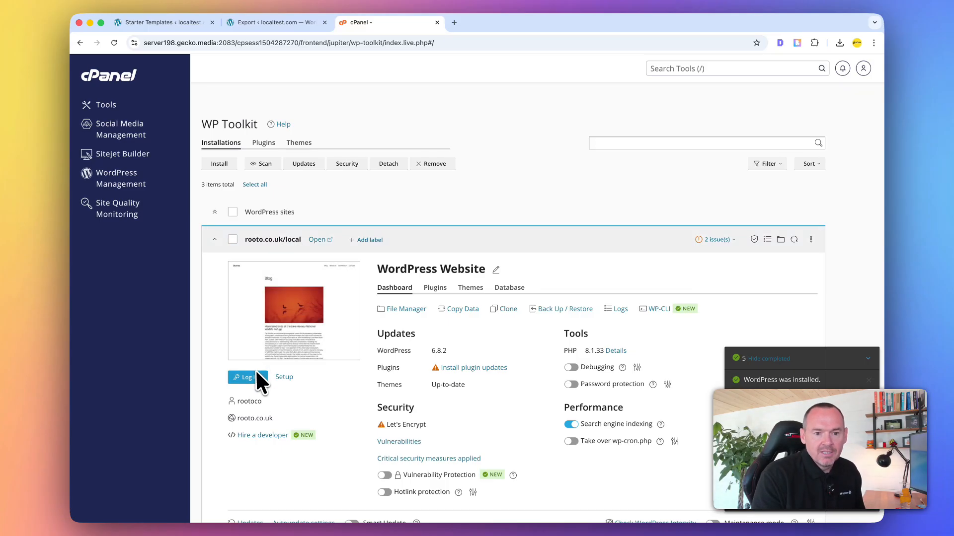
# Log in to the rooto.co.uk/local dashboard, check its front end, and go to Add Plugin
pyautogui.click(247, 377)
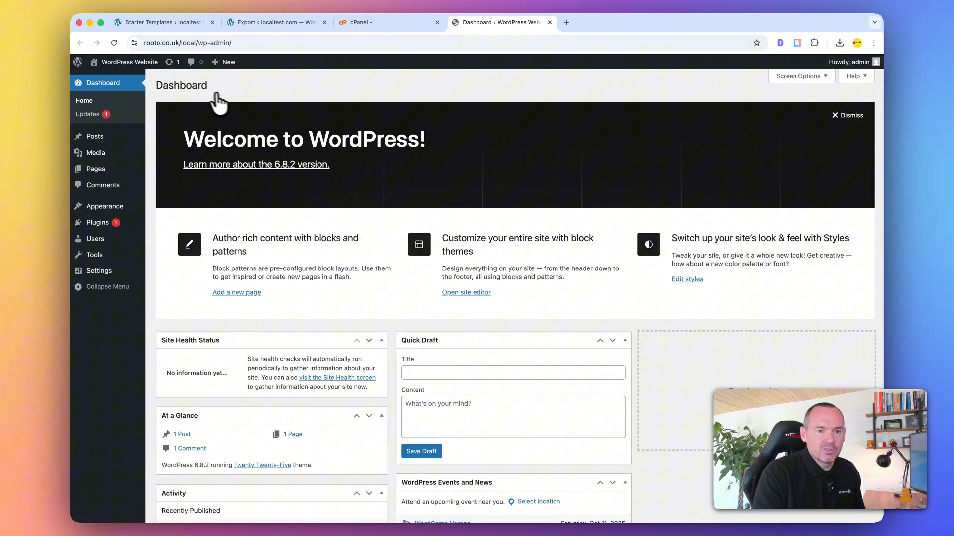
pyautogui.click(566, 22)
pyautogui.write('rooto.co.uk/local/')
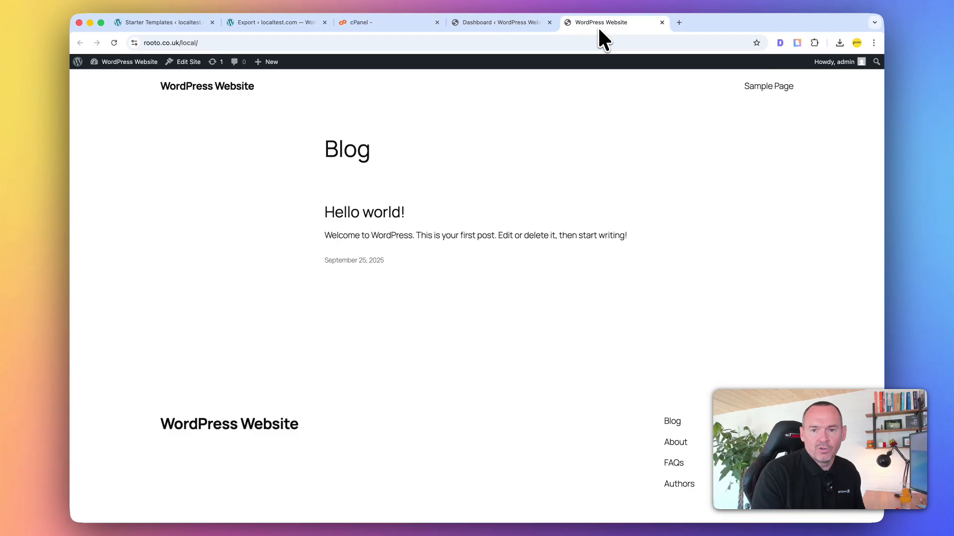
pyautogui.click(498, 22)
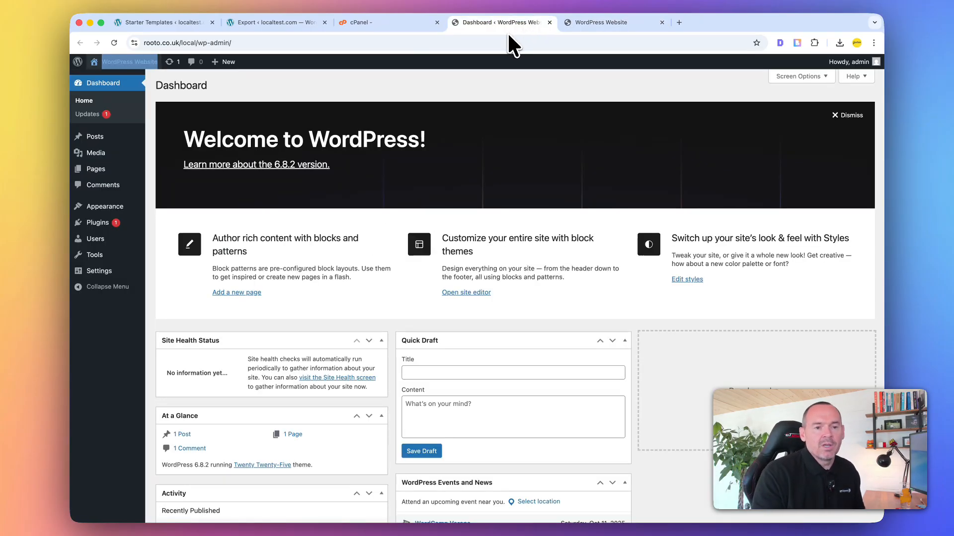
pyautogui.moveTo(132, 141)
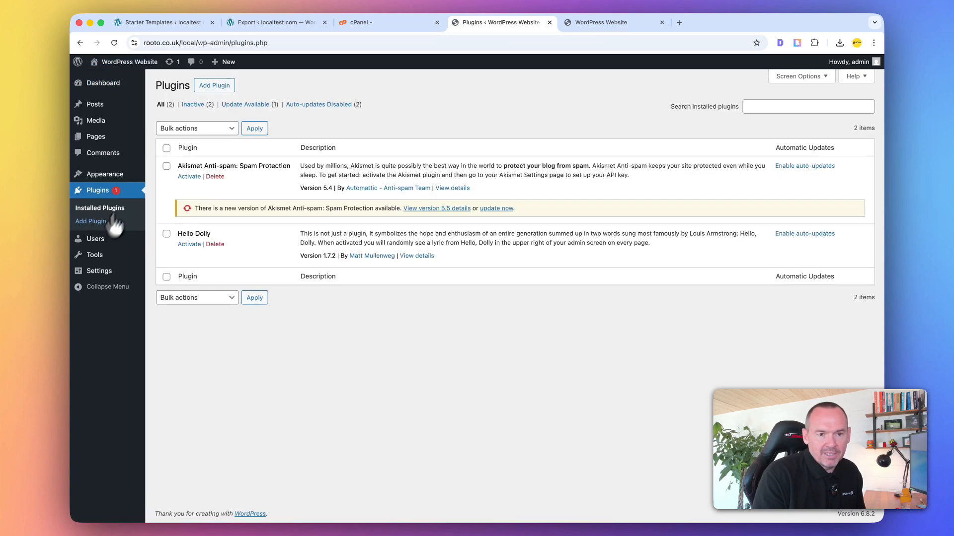
pyautogui.click(90, 221)
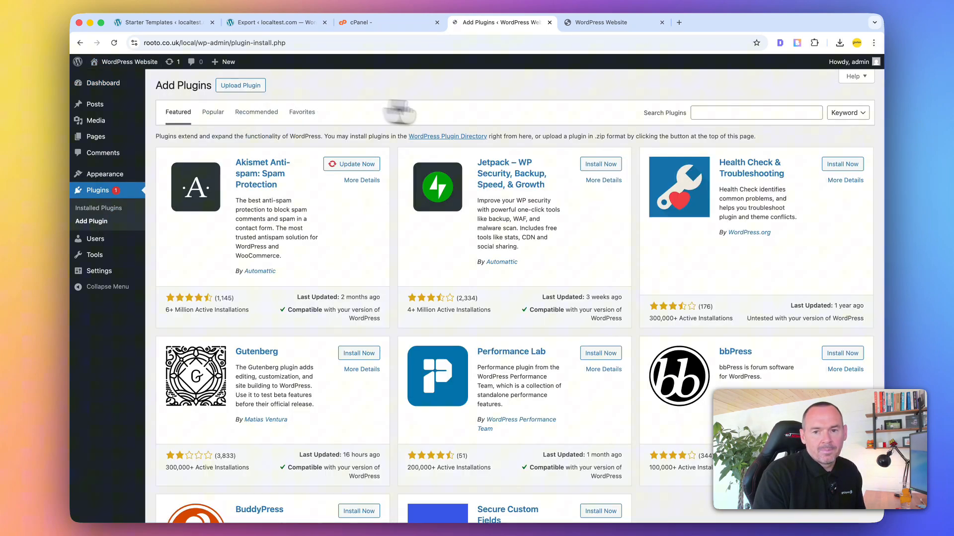
# Search 'all in', then install and activate All-in-One WP Migration on the new site
pyautogui.write('all in one migration')
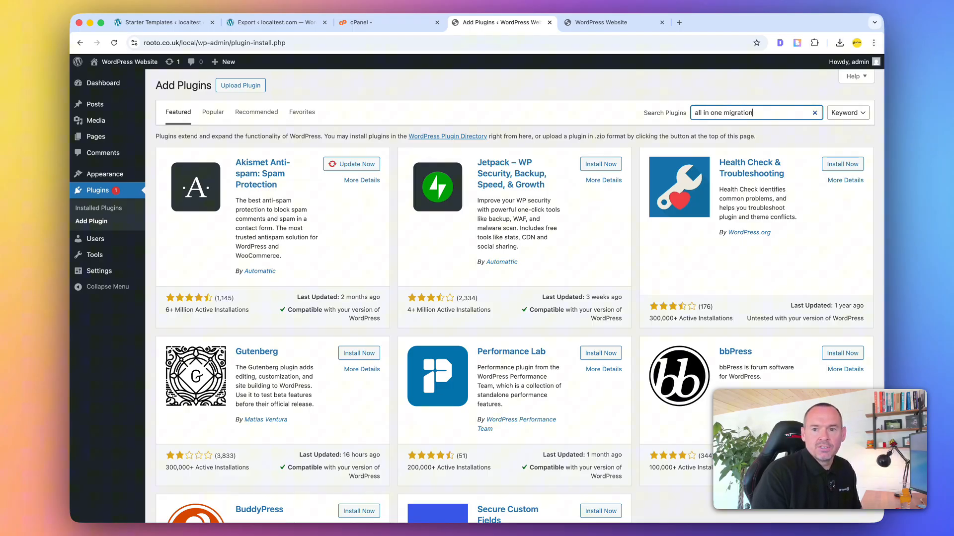
pyautogui.press('Enter')
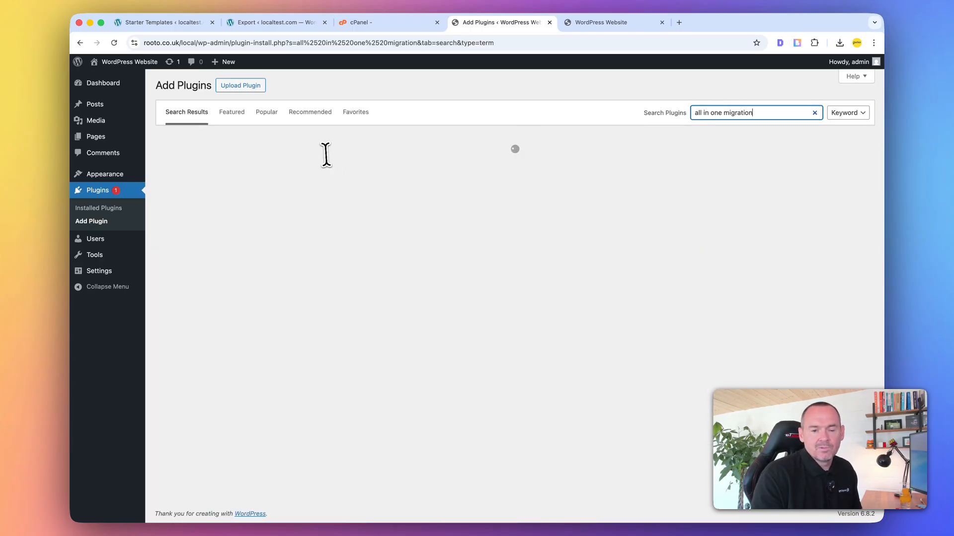
pyautogui.click(354, 166)
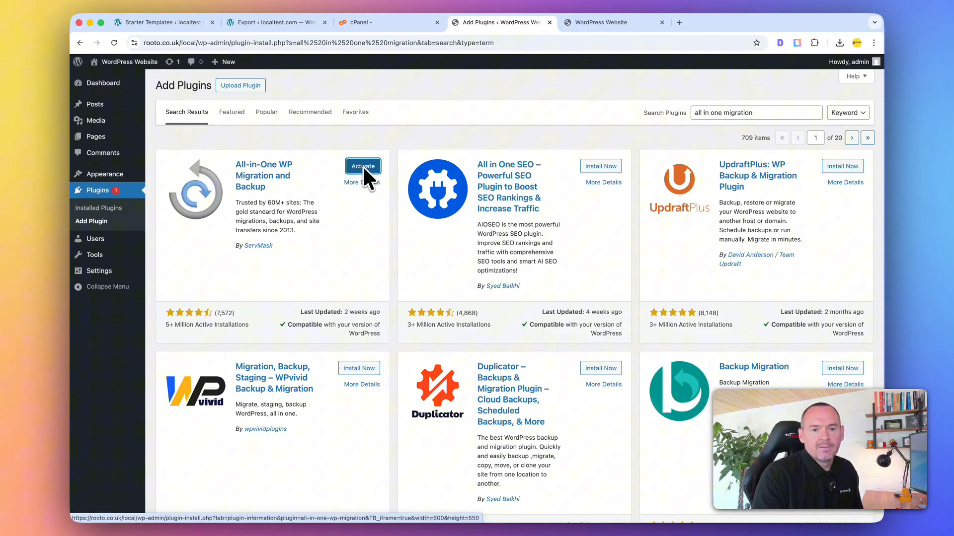
pyautogui.click(362, 166)
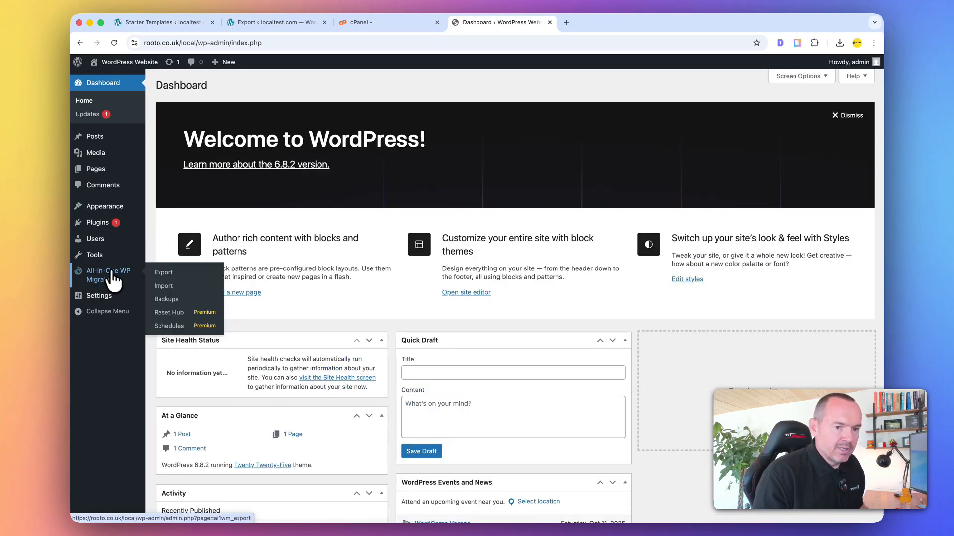
# Import the localtest.com .wpress backup via All-in-One WP Migration, proceeding past the PHP warning to a successful finish
pyautogui.click(163, 286)
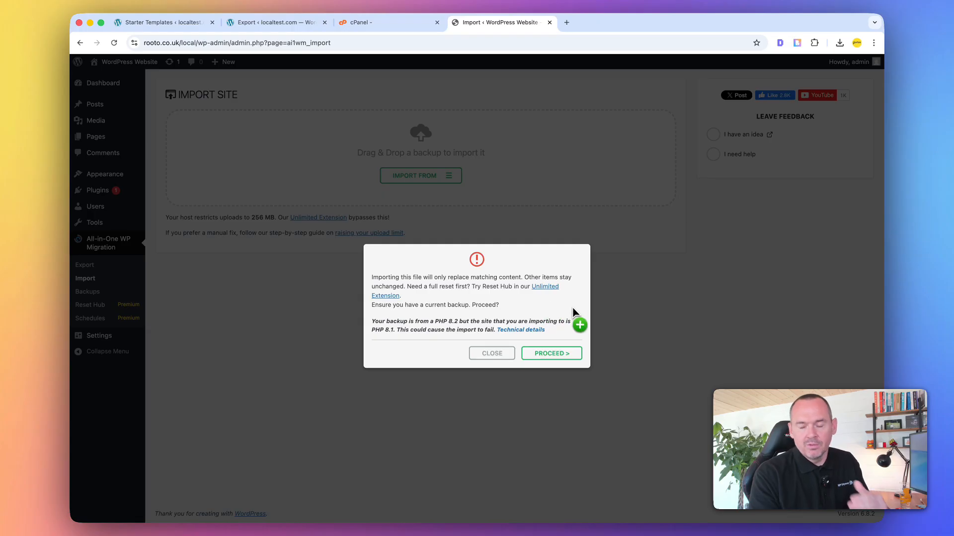
pyautogui.moveTo(550, 353)
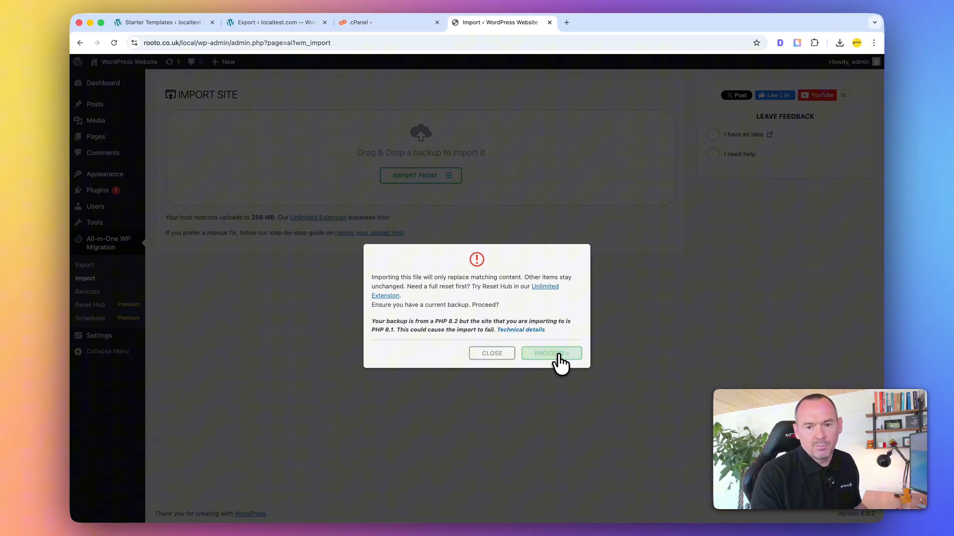
pyautogui.click(551, 353)
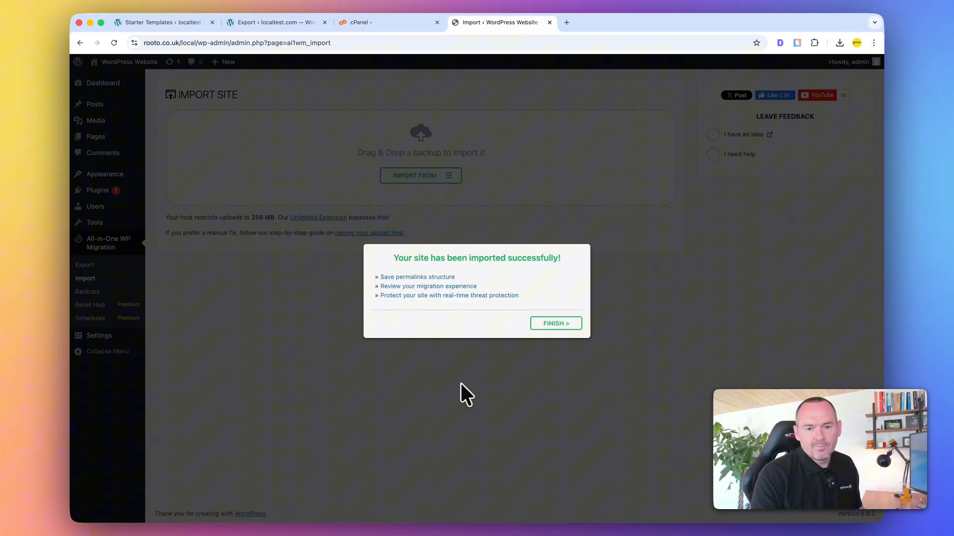
pyautogui.moveTo(555, 323)
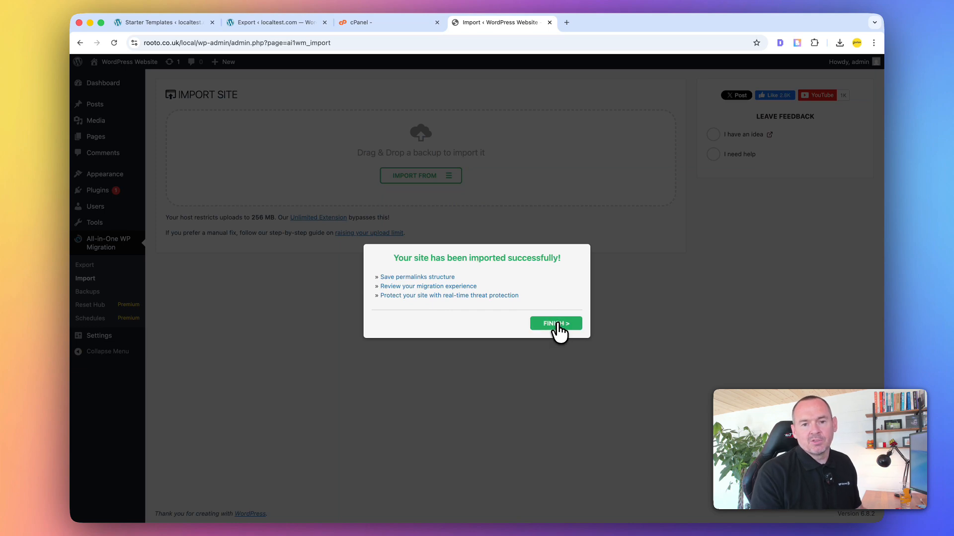
pyautogui.click(555, 323)
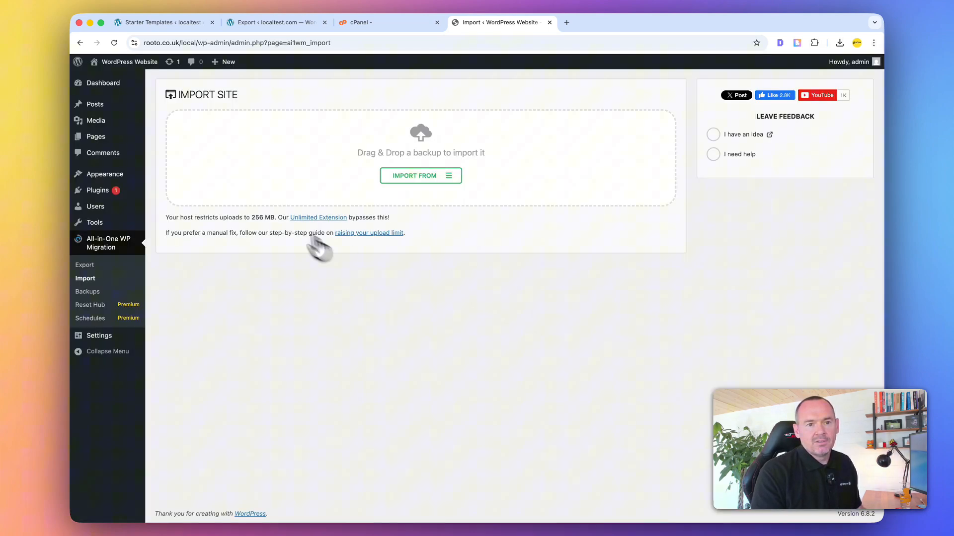
pyautogui.moveTo(103, 83)
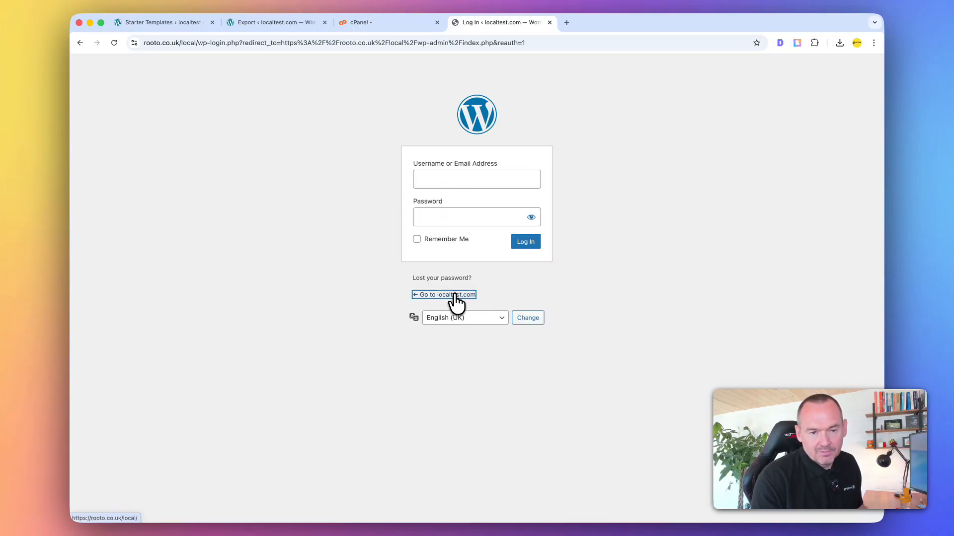
# Browse the live rooto.co.uk/local homepage through its hero, testimonials, work and contact sections
pyautogui.click(444, 295)
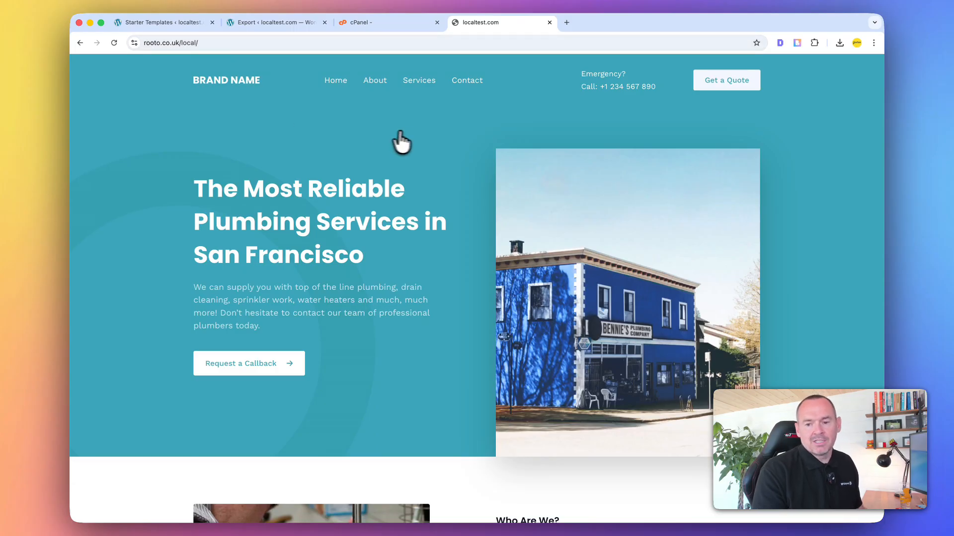
pyautogui.scroll(-3)
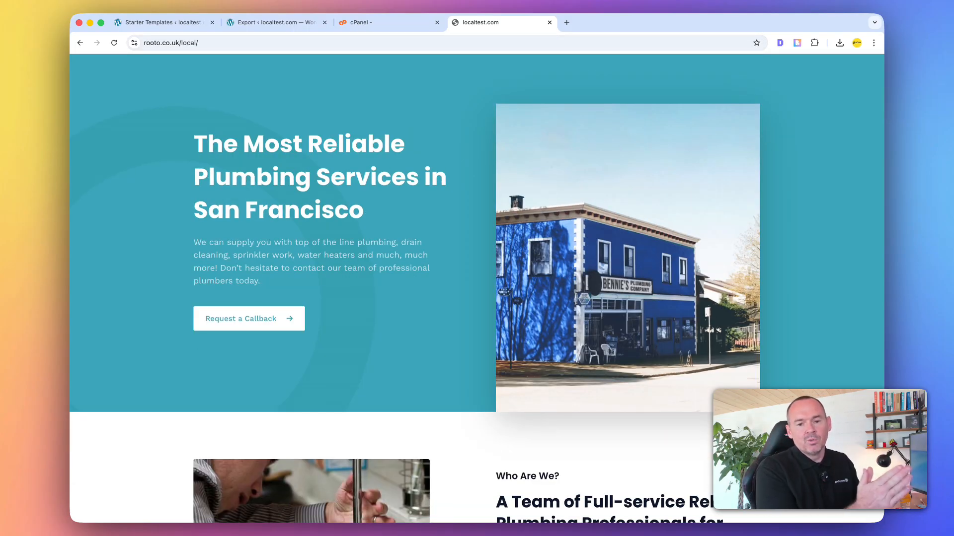
pyautogui.scroll(-3)
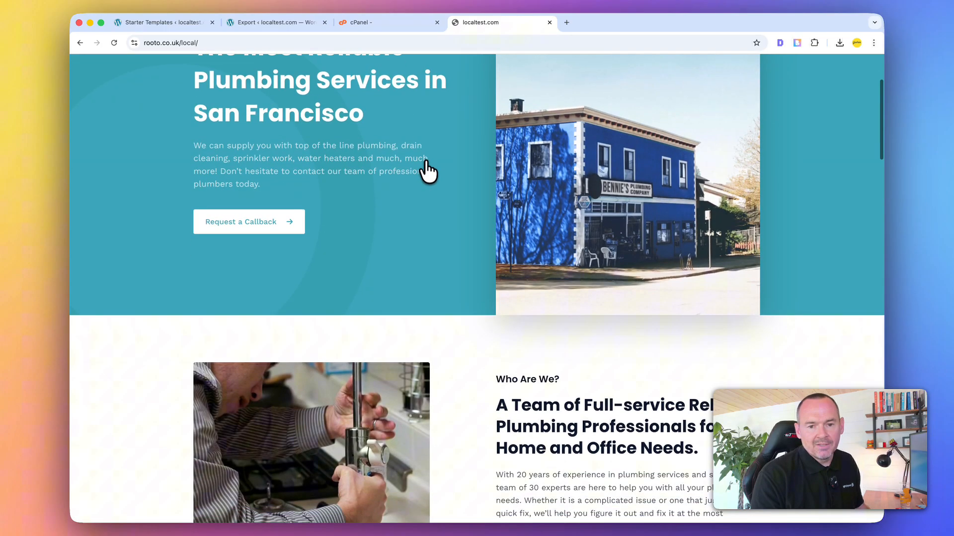
pyautogui.scroll(-3)
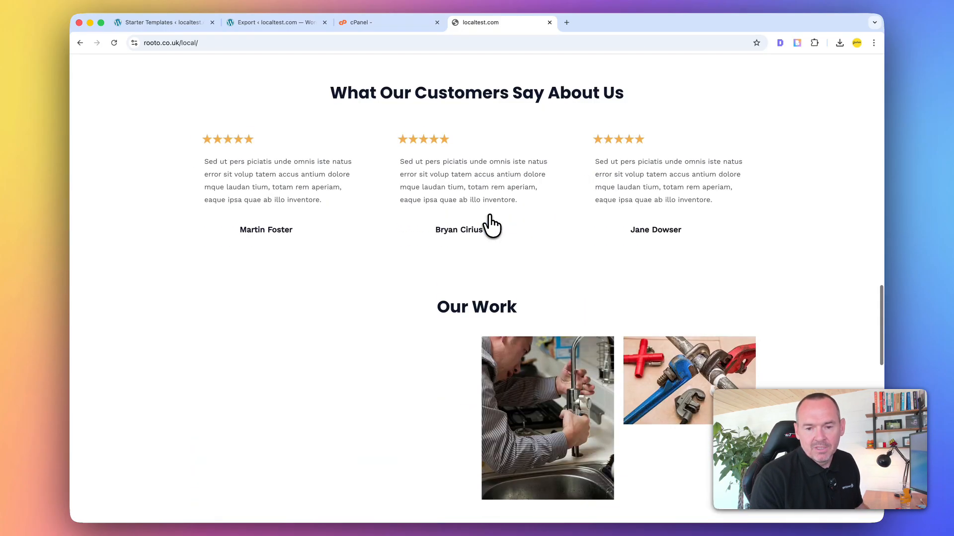
pyautogui.scroll(-3)
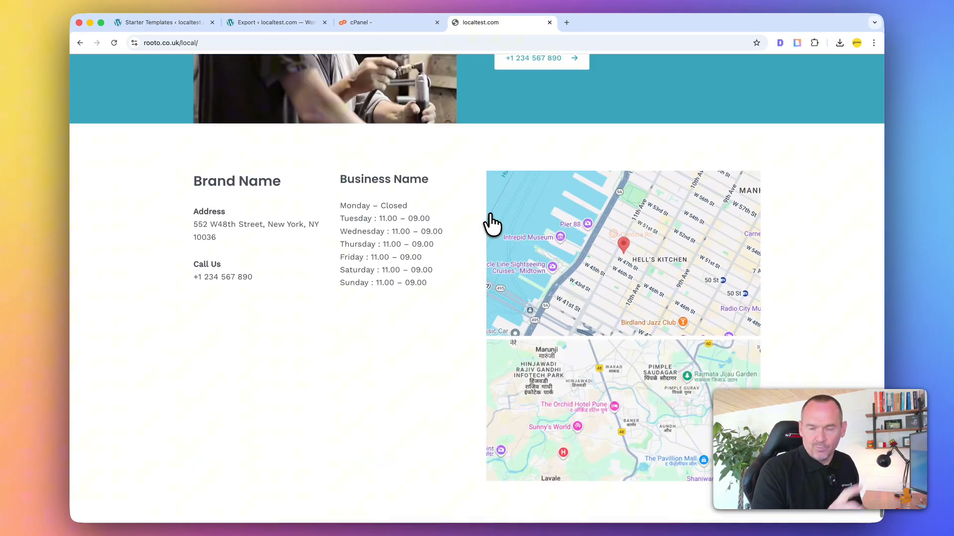